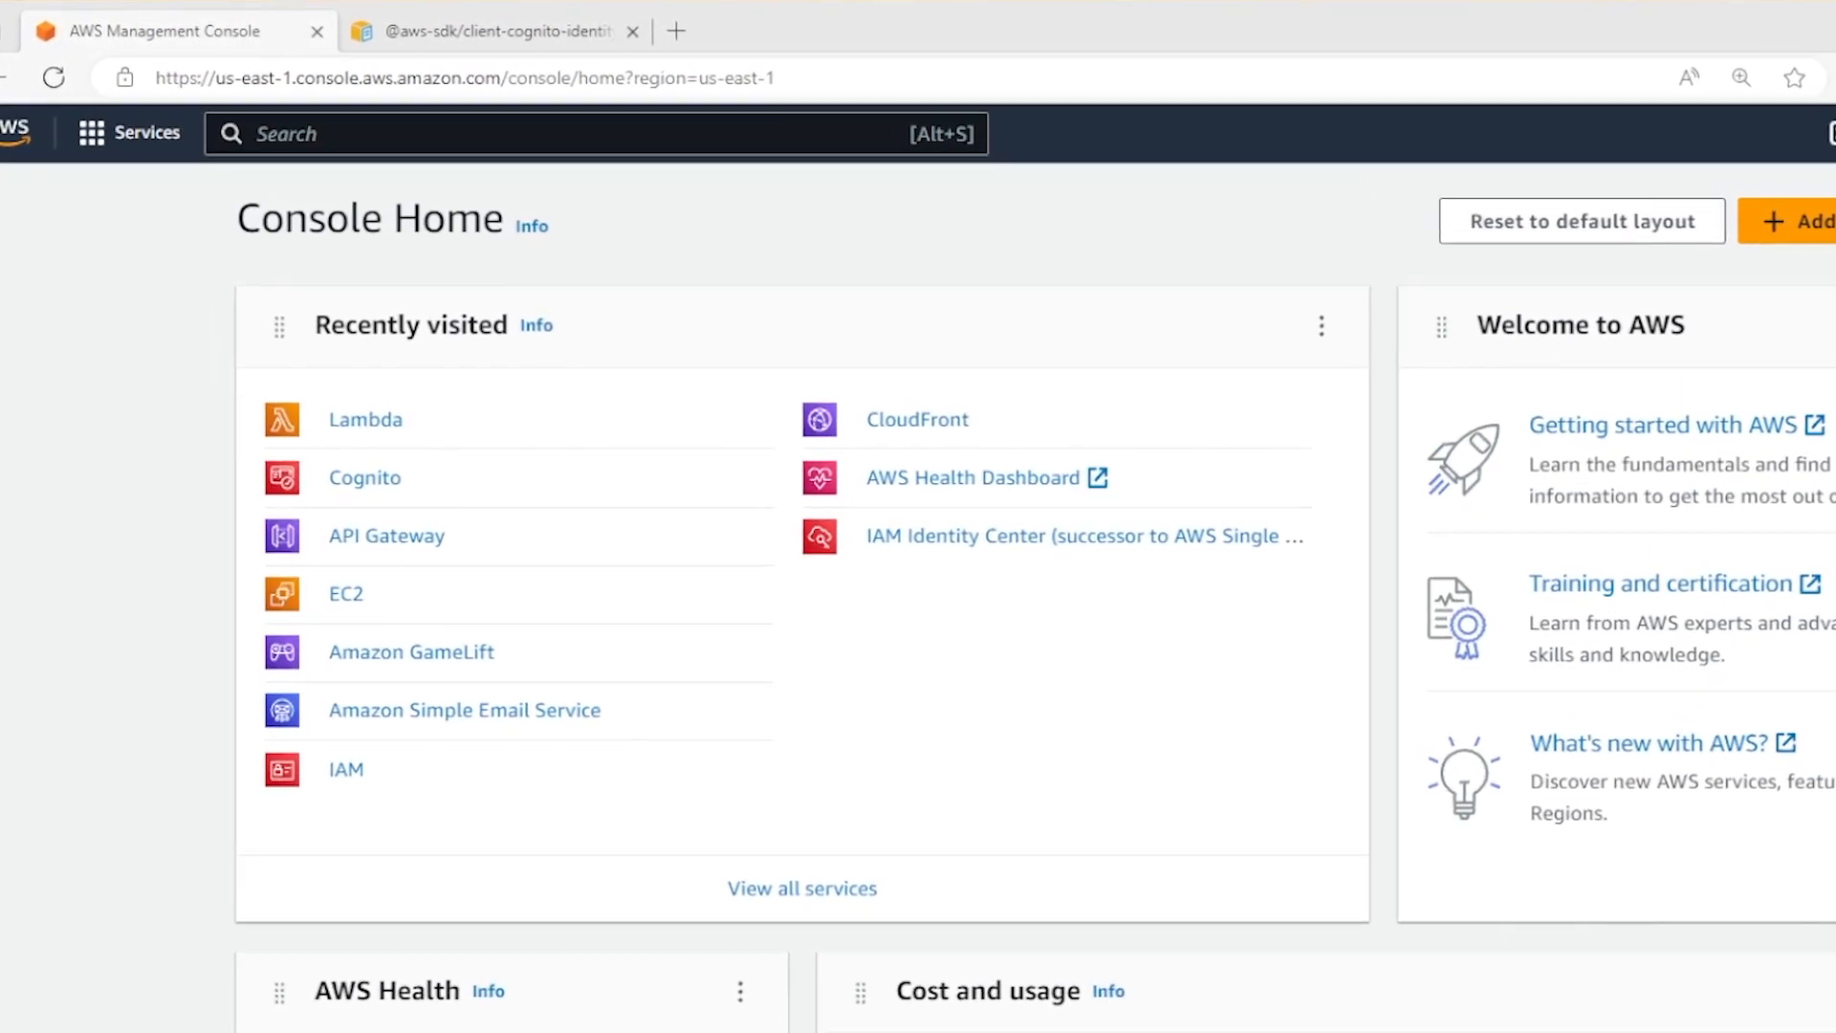
- Search 'lam' in the console and open the Lambda service's functions list
type("lambda")
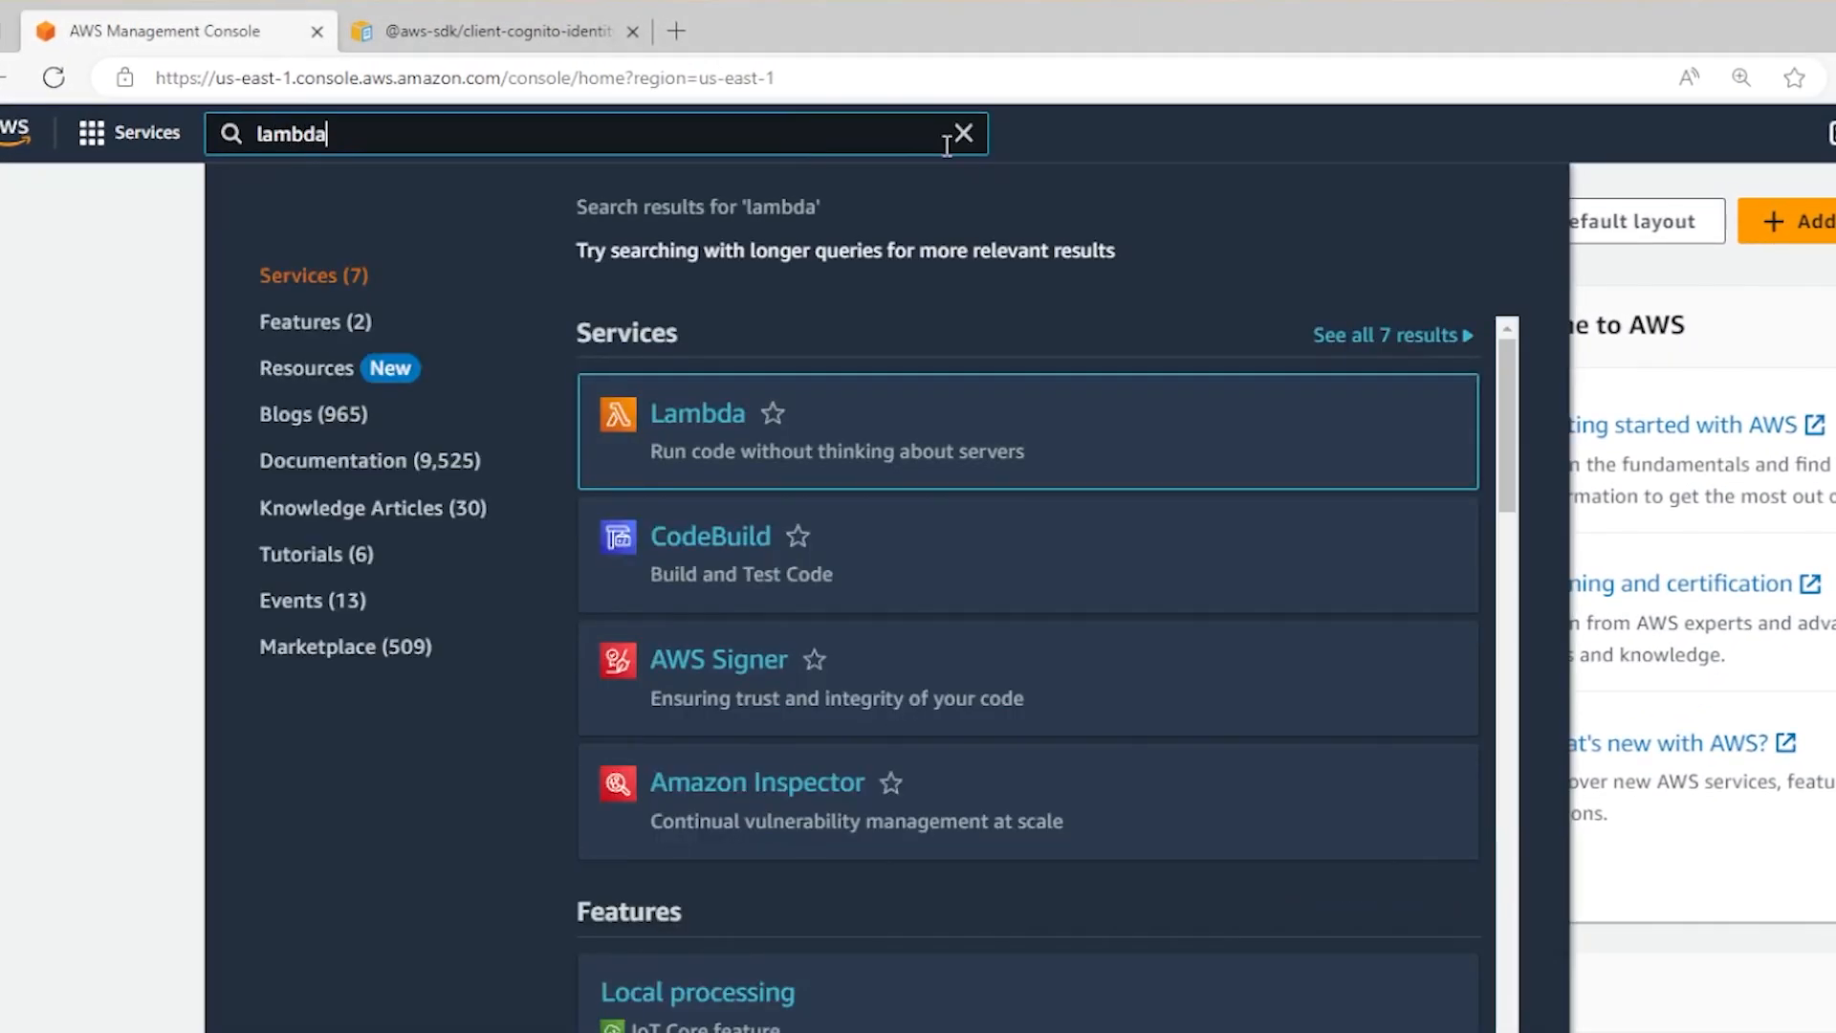
left_click(696, 413)
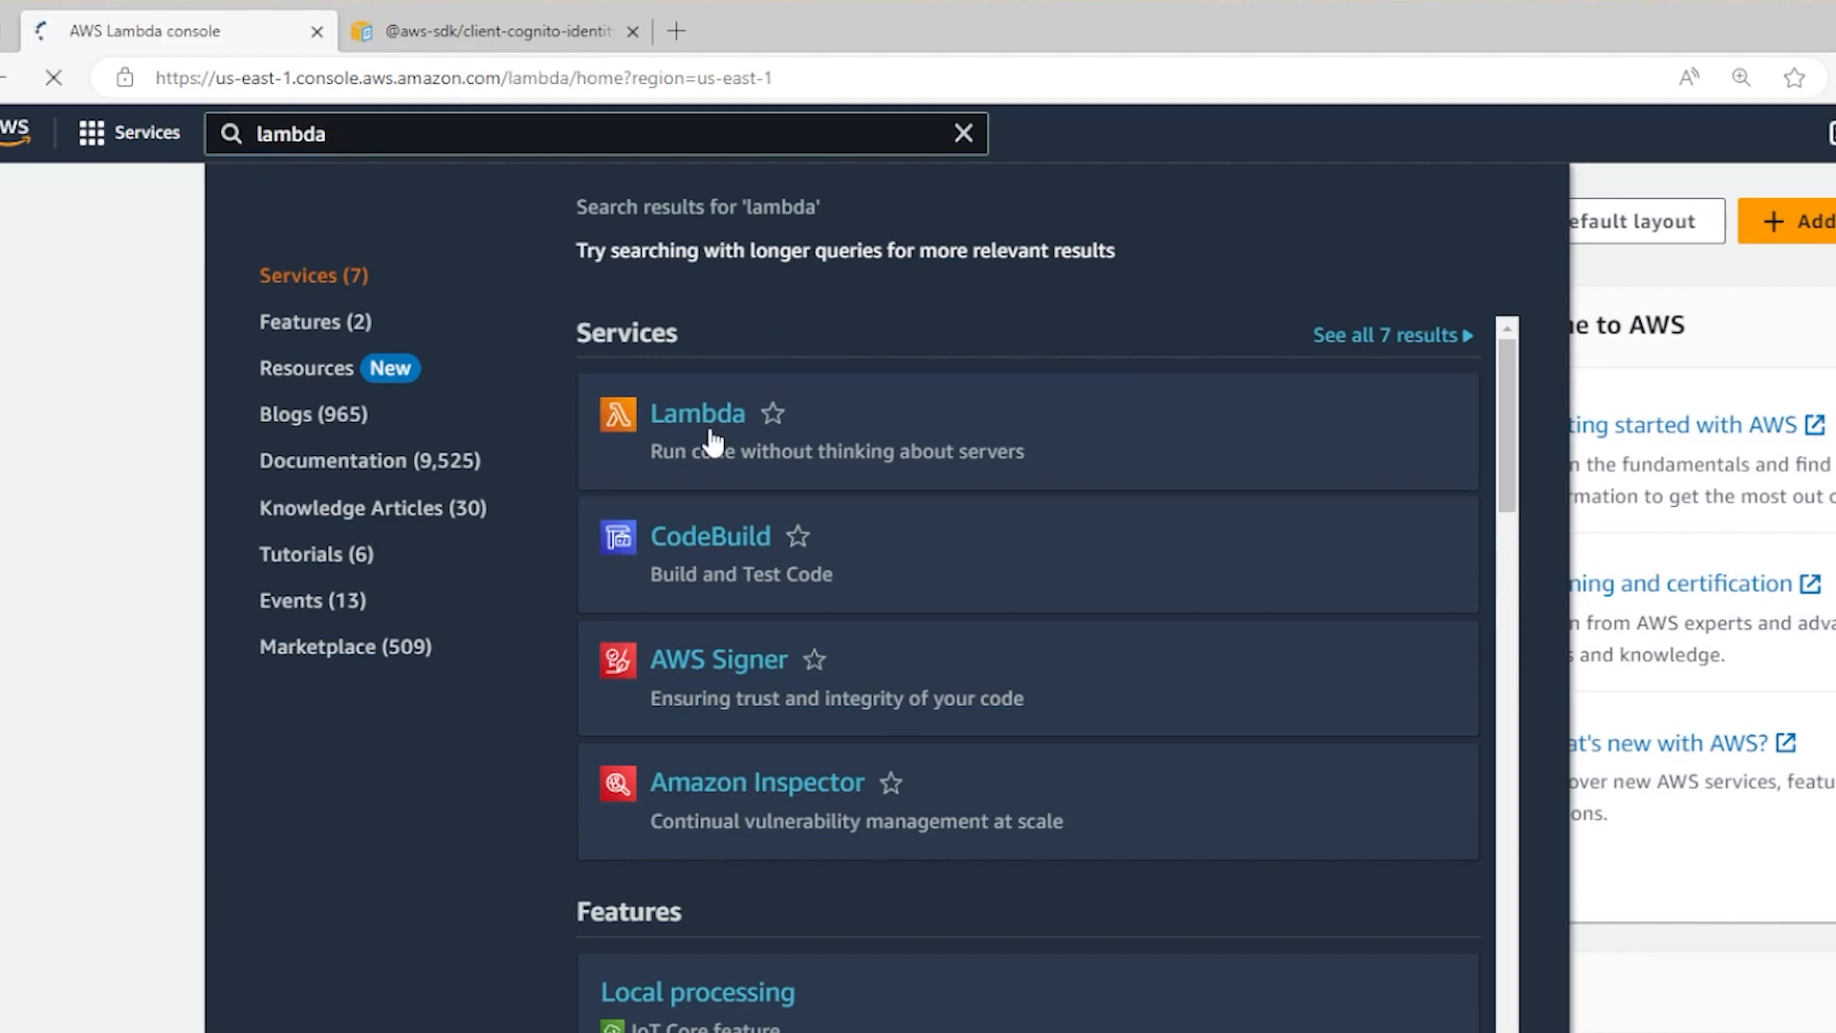
left_click(696, 413)
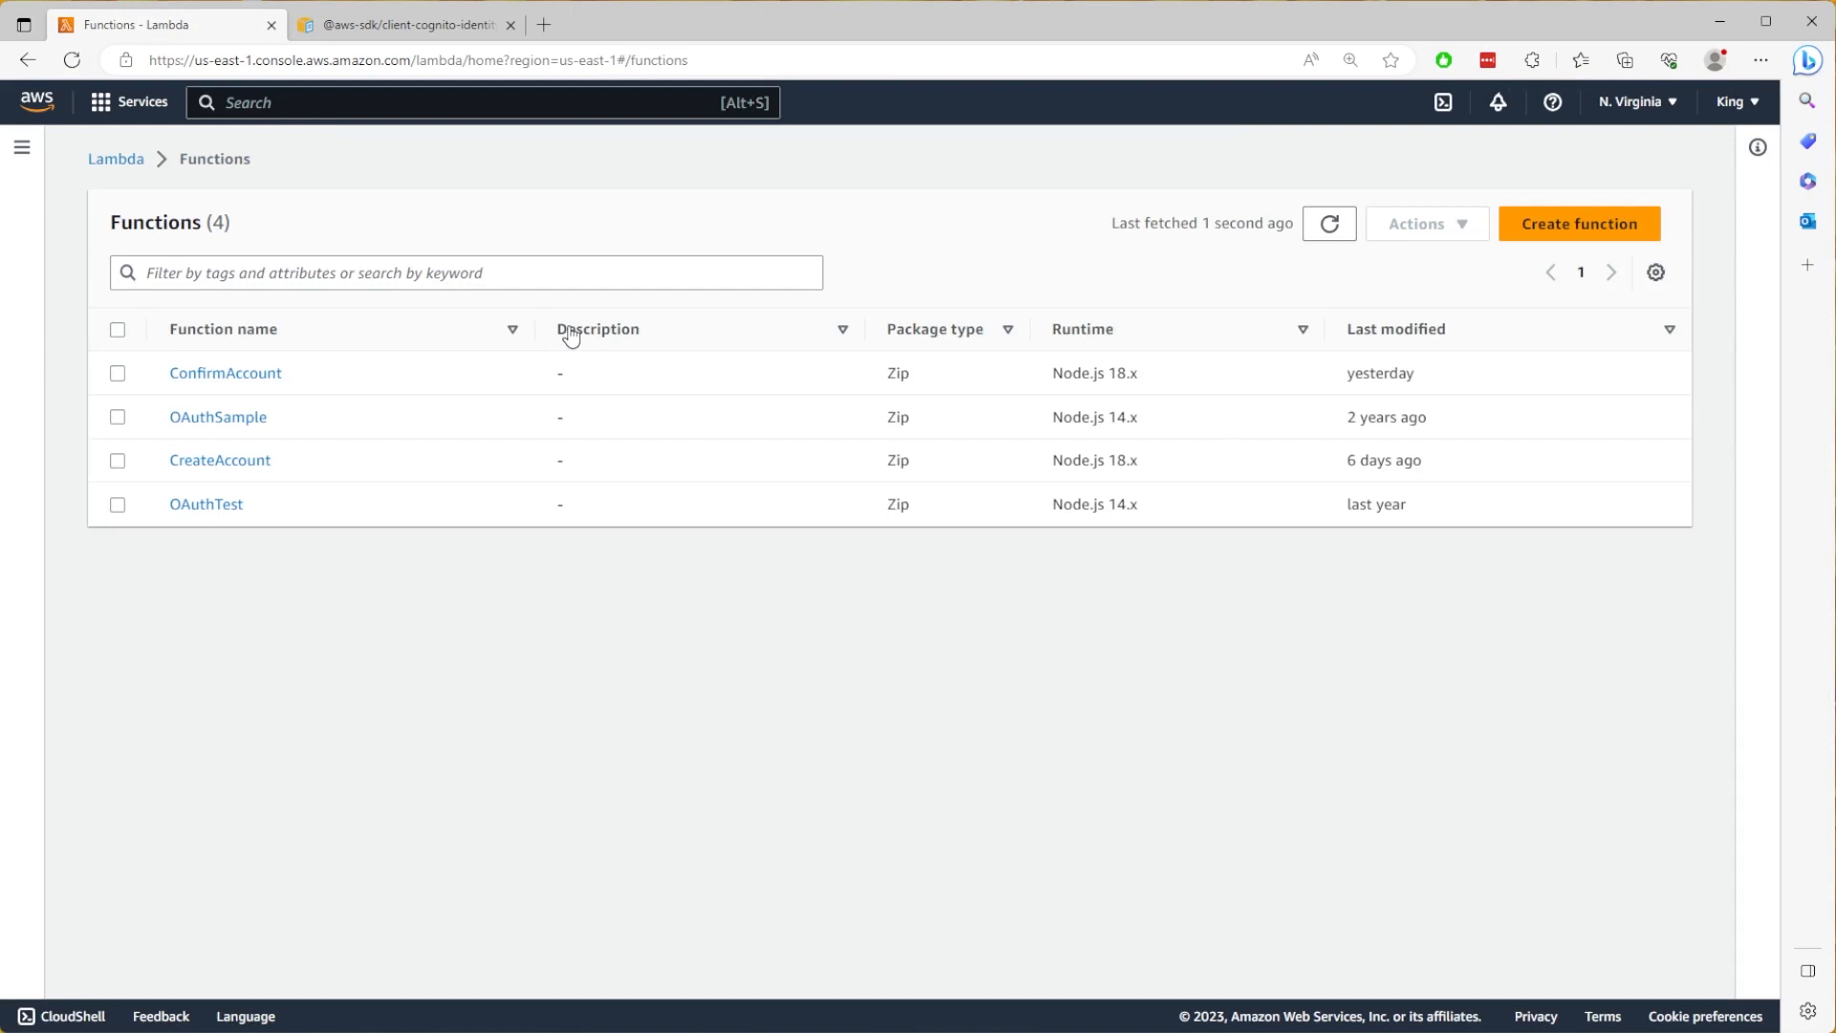
- Create a Node.js 18.x function named SignIn, authored from scratch
left_click(1578, 224)
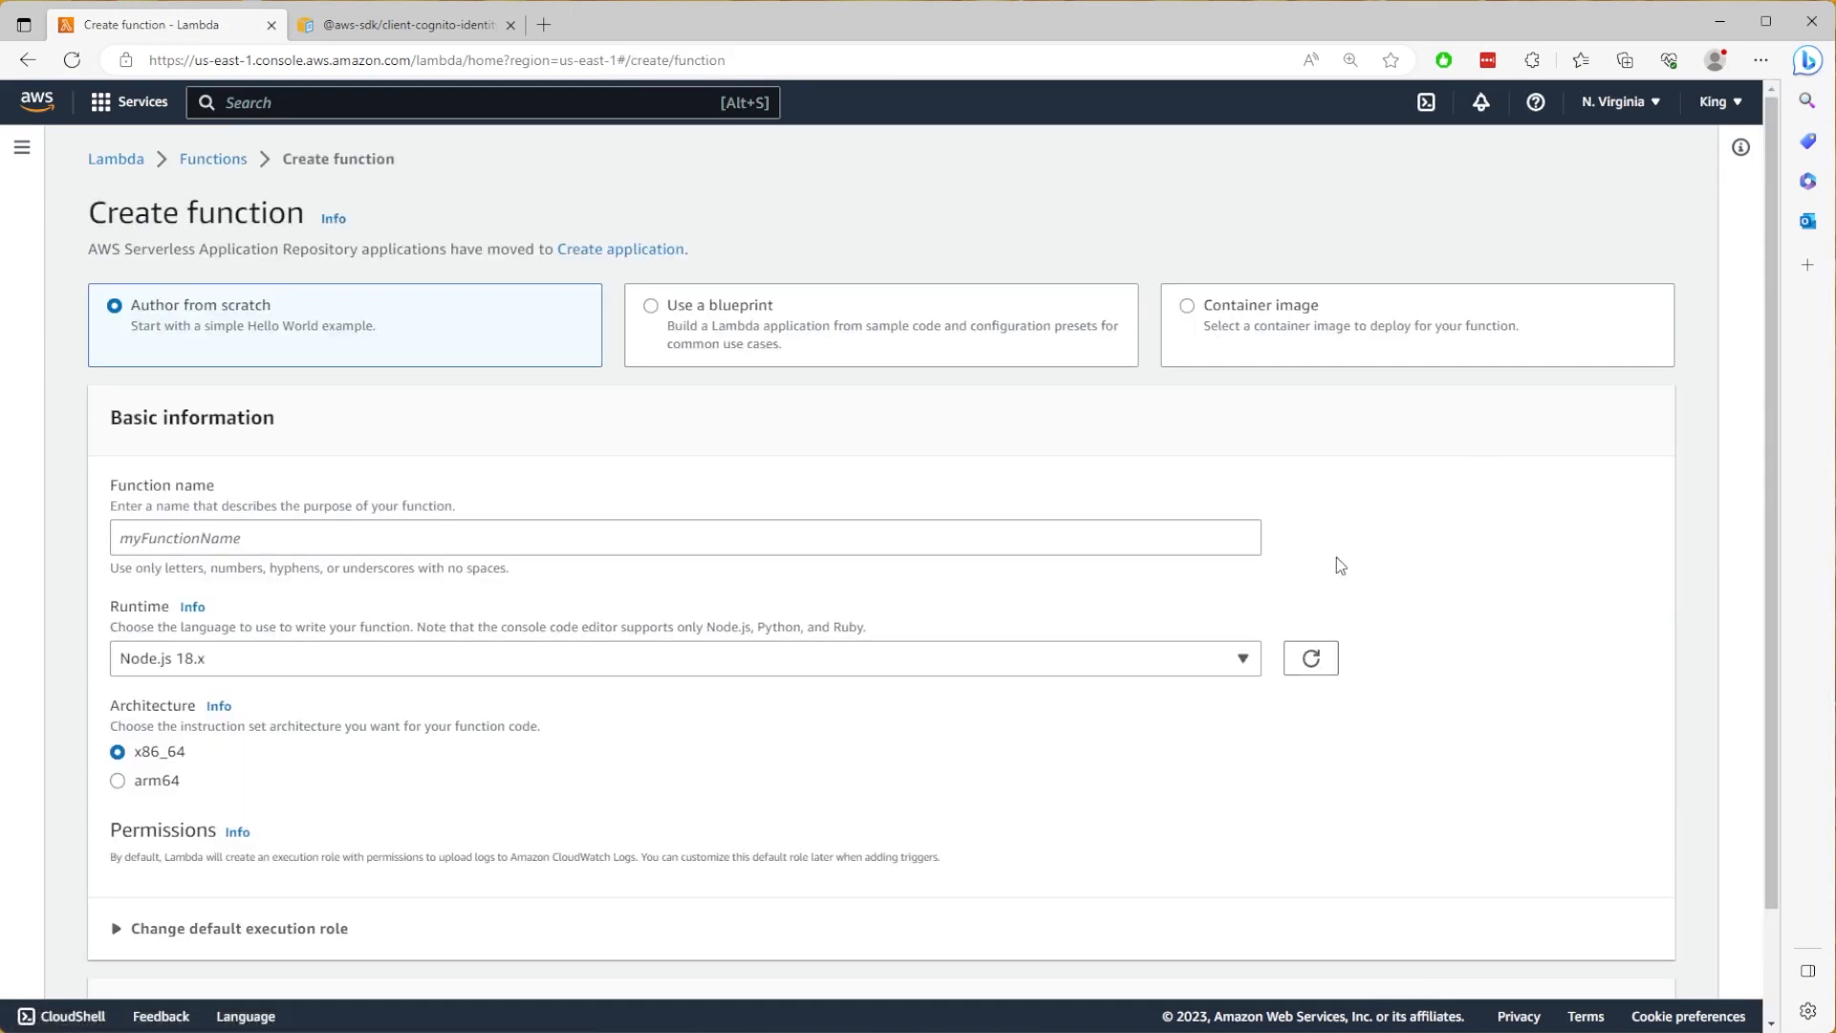
type("Si")
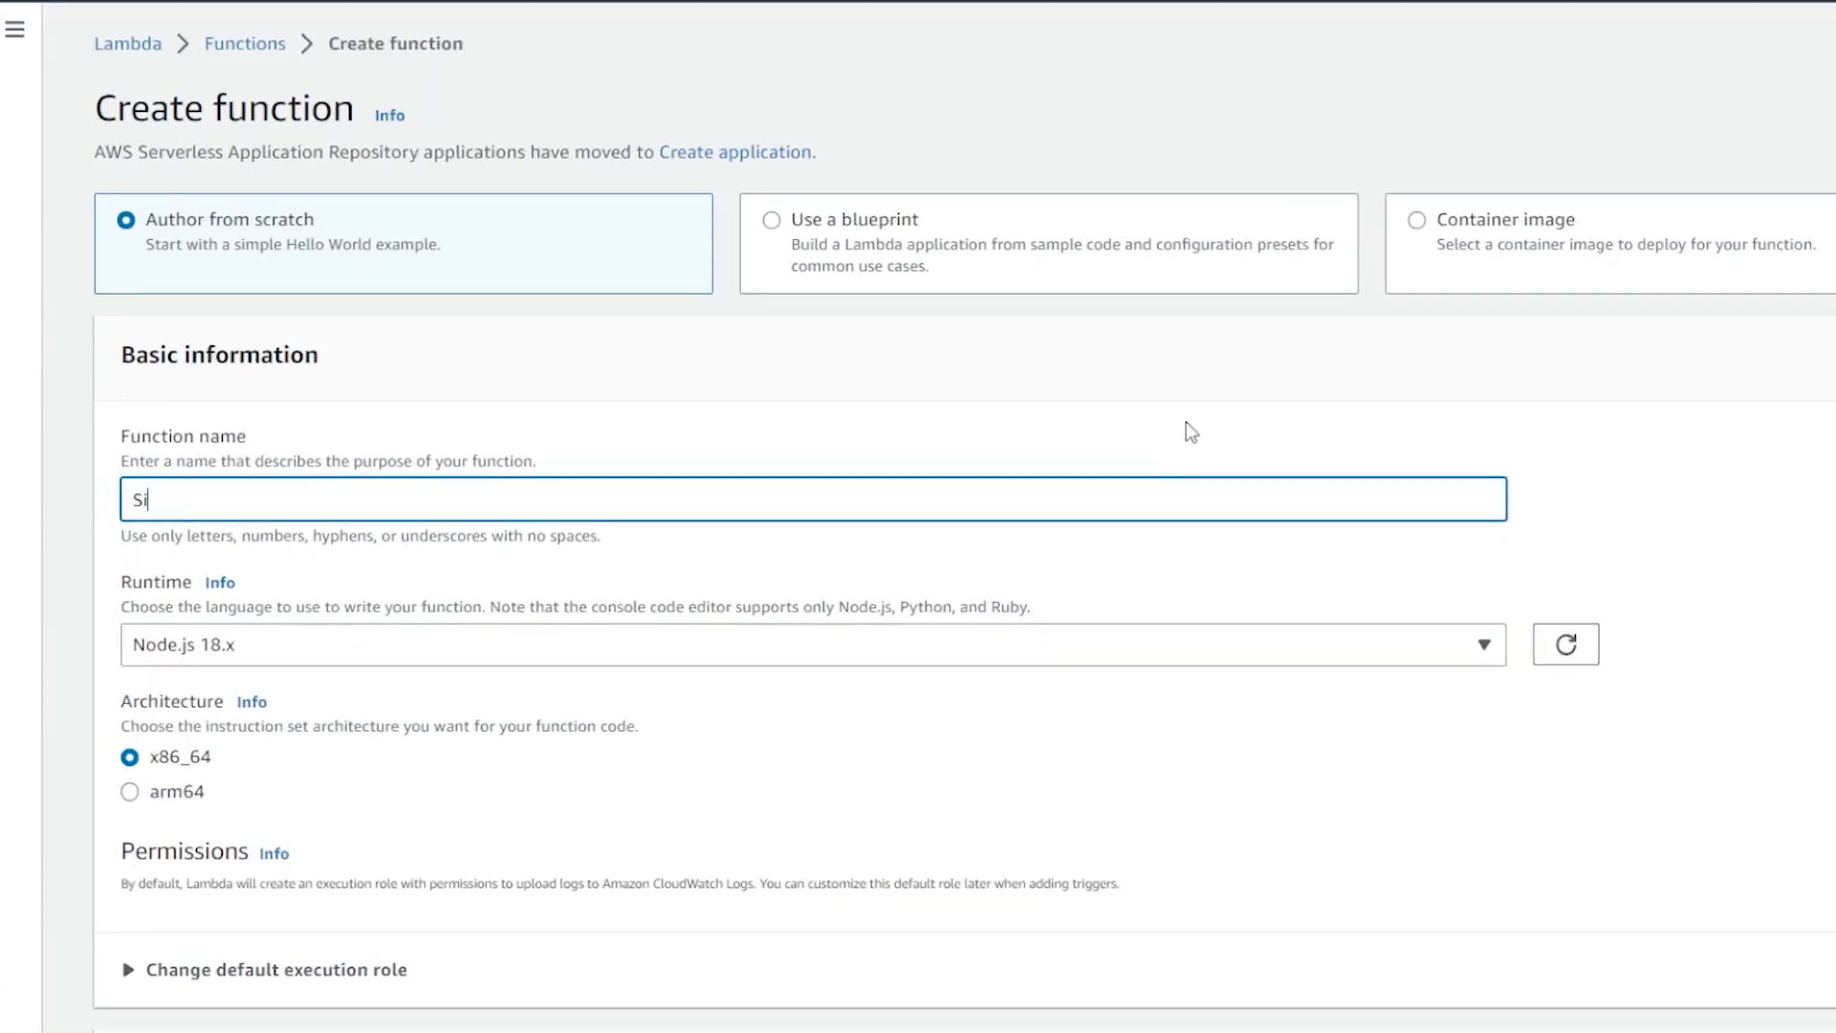
type("gnIn")
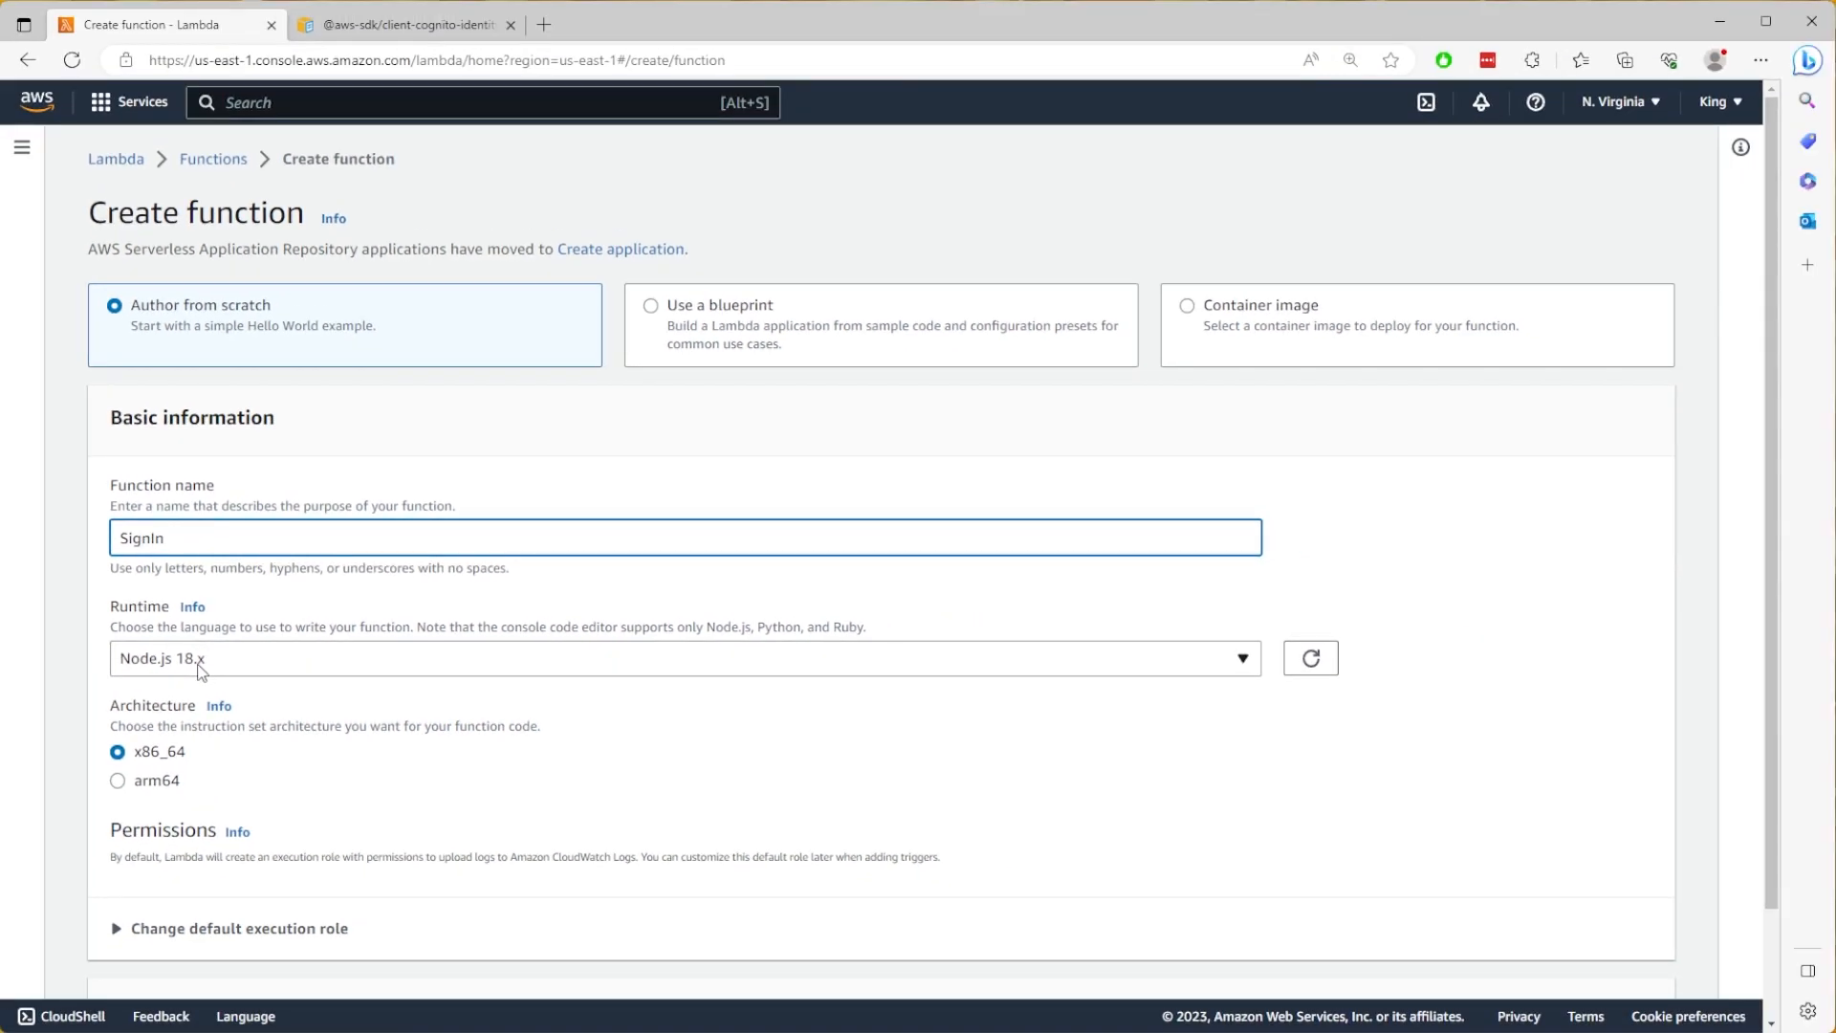
scroll("down", 3)
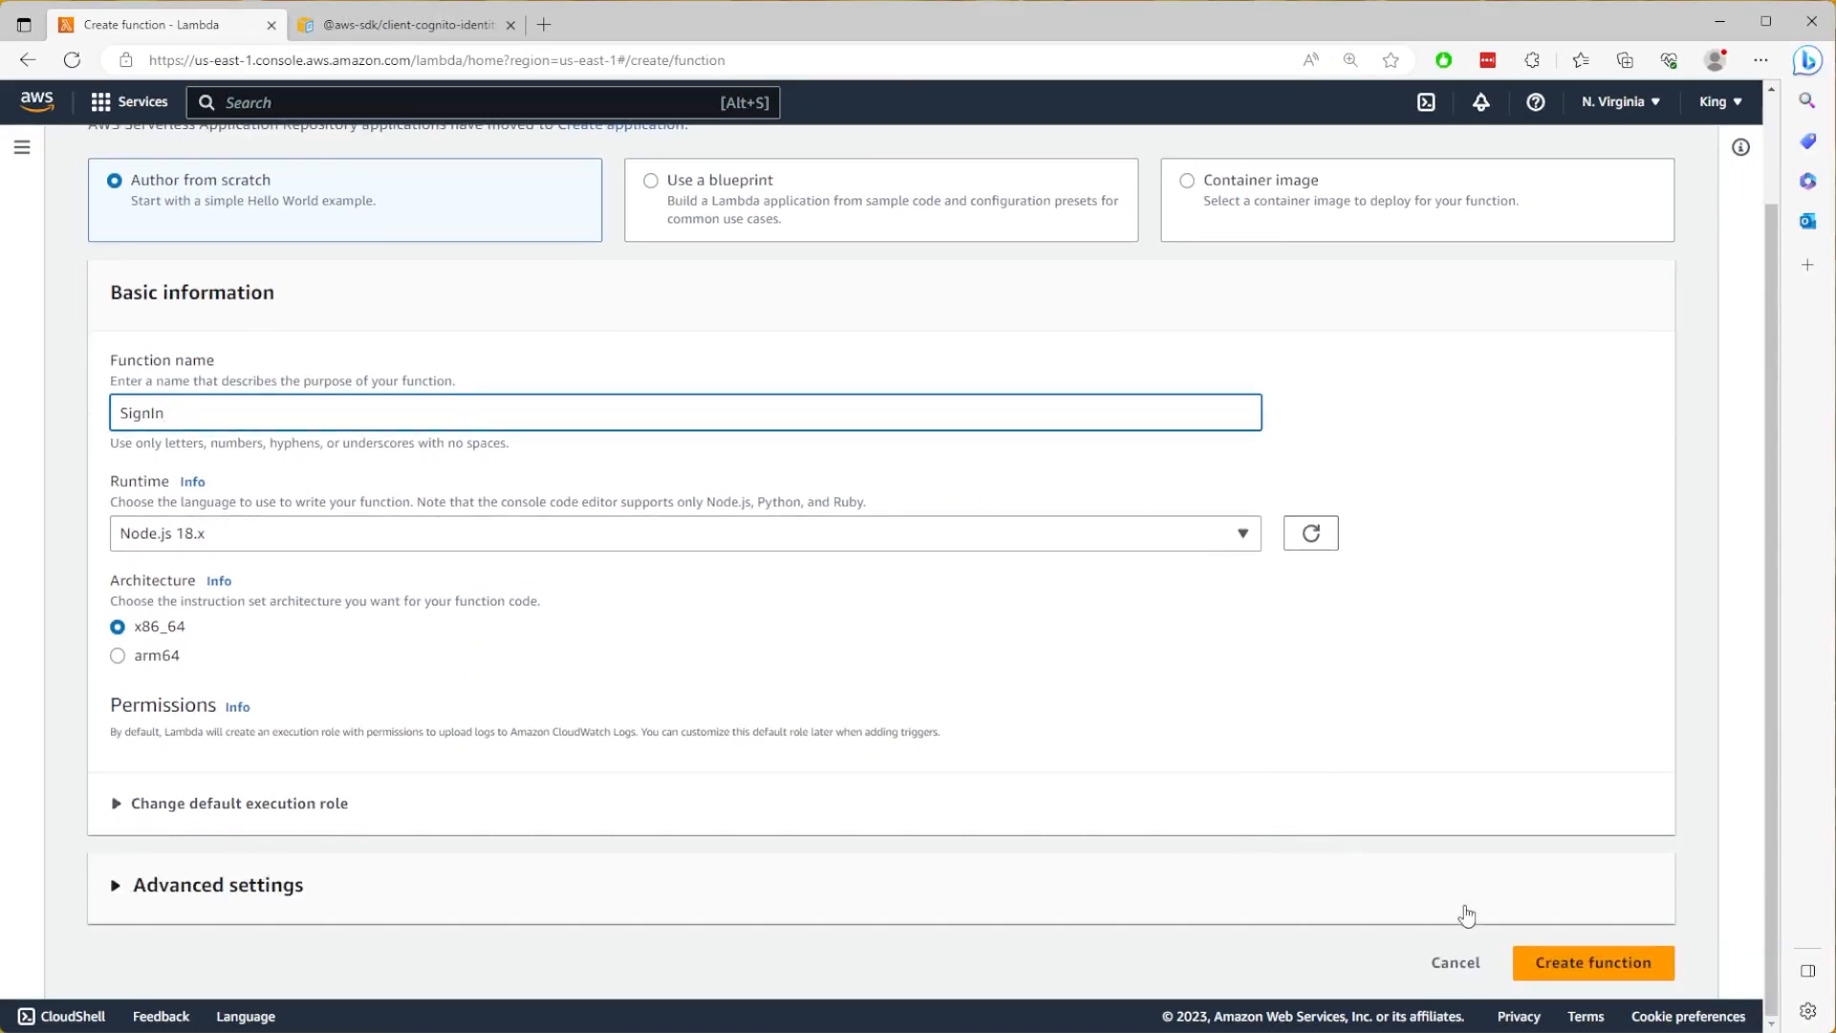
left_click(1591, 962)
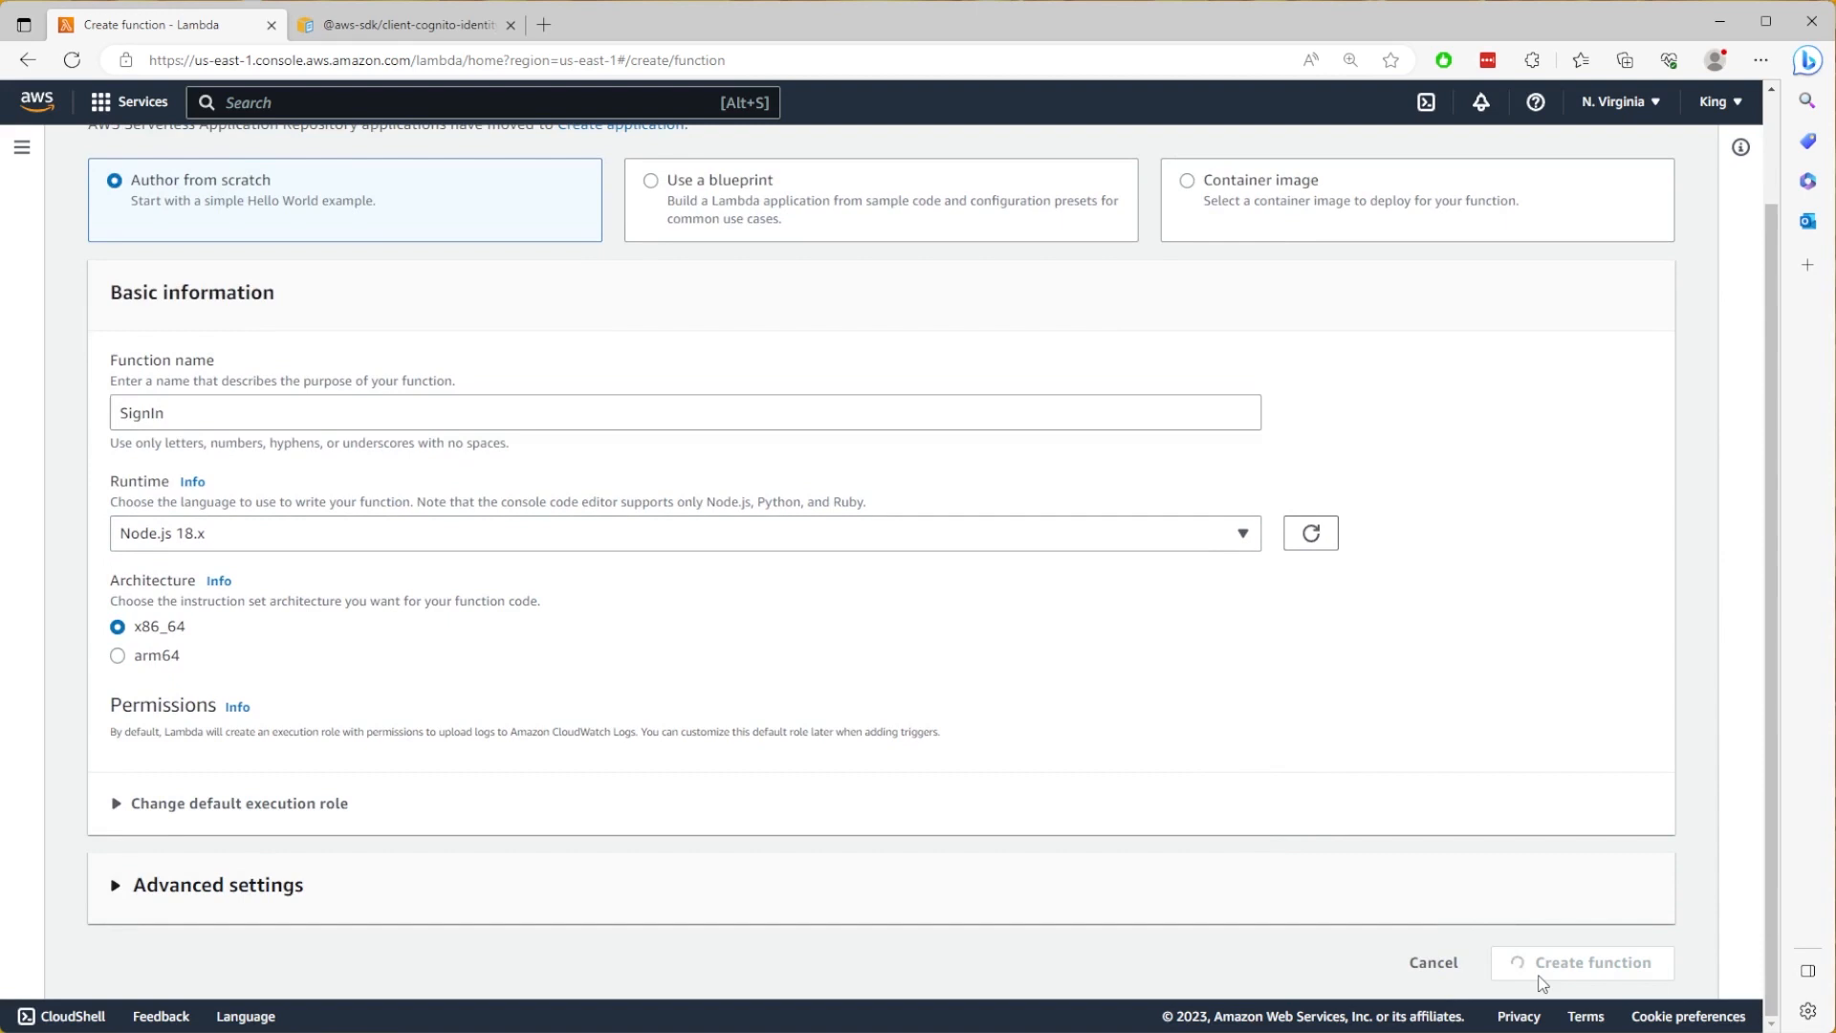
left_click(1591, 962)
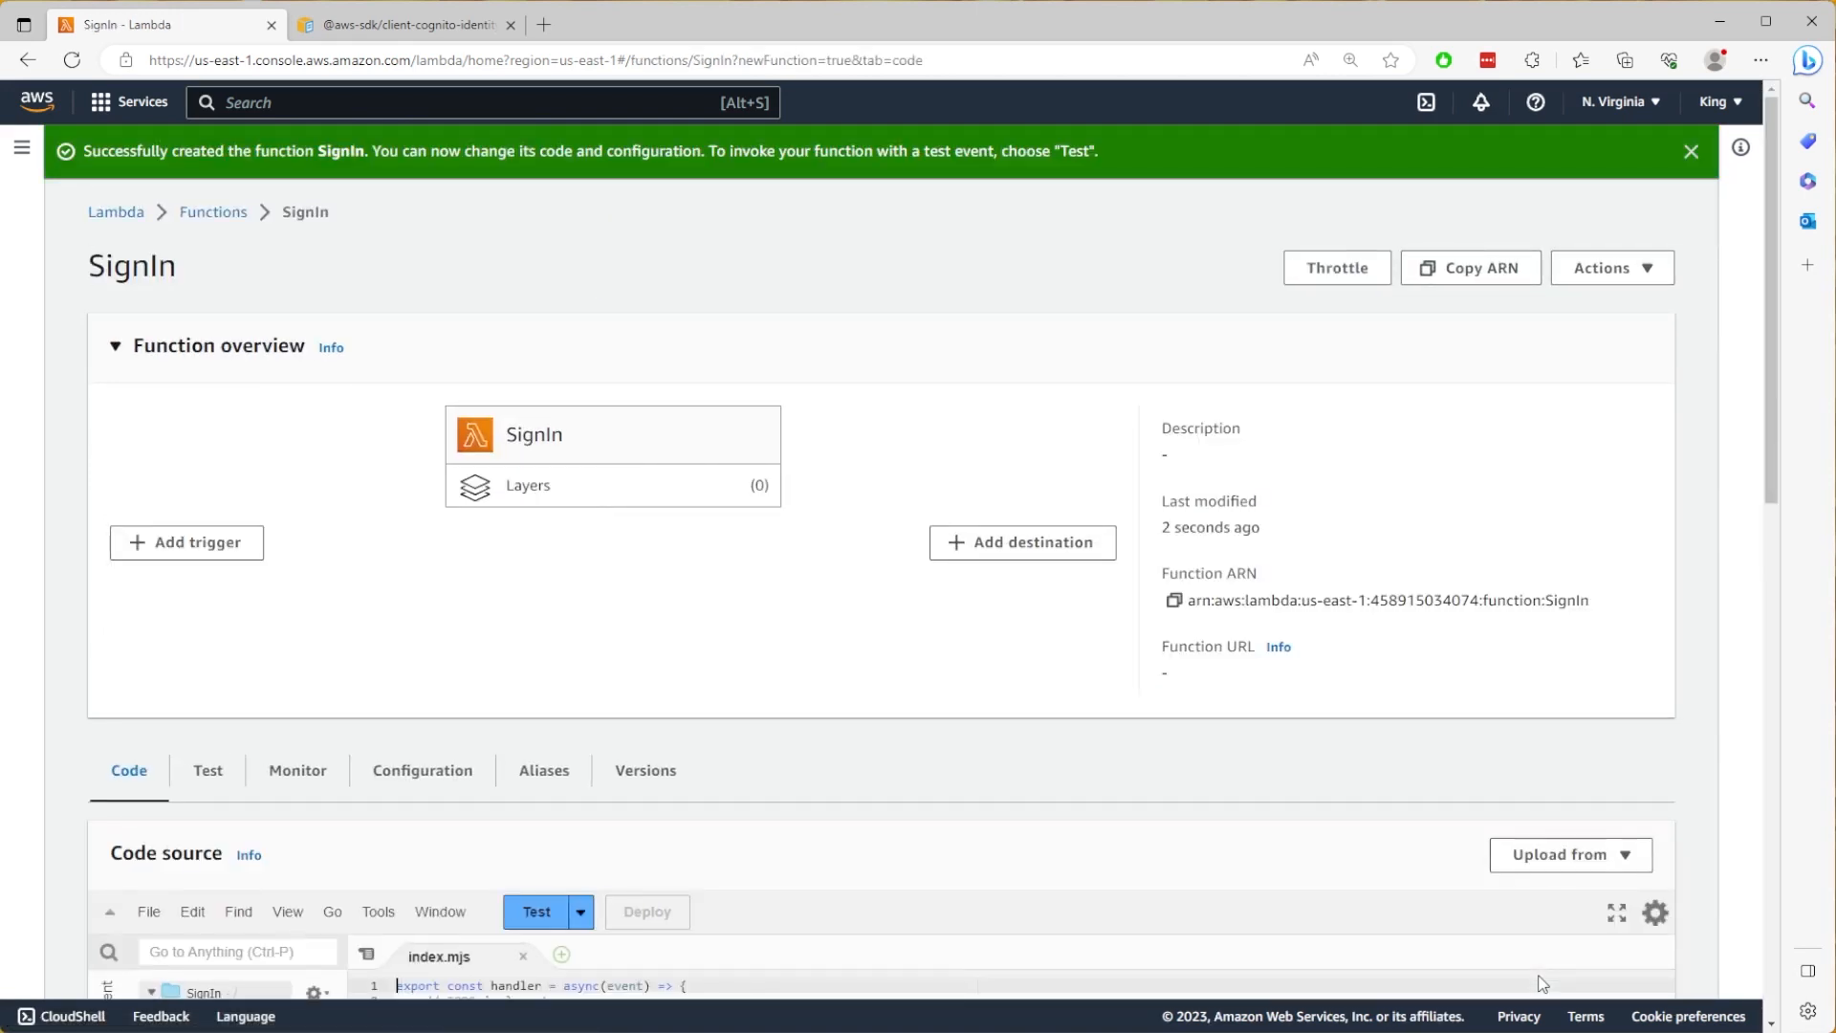
- Scroll to SignIn's index.mjs starter code, then move to the Cognito SDK docs tab
scroll("down", 3)
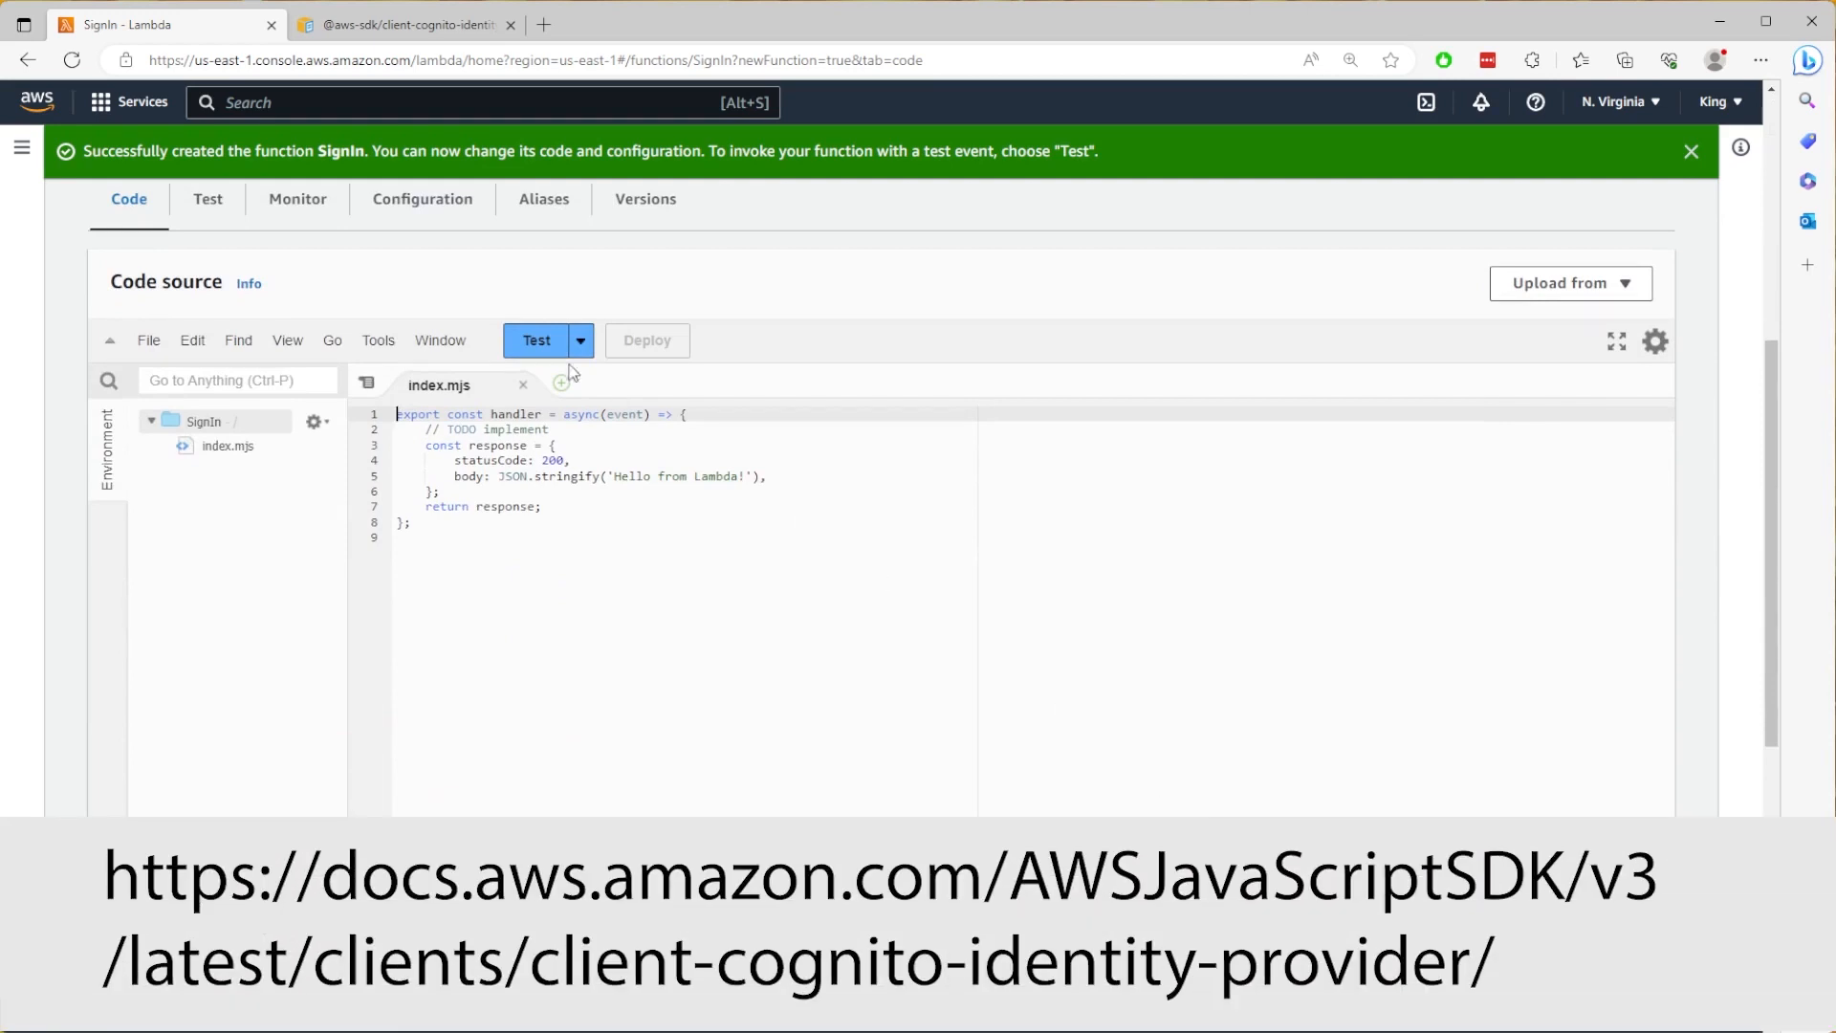
left_click(404, 23)
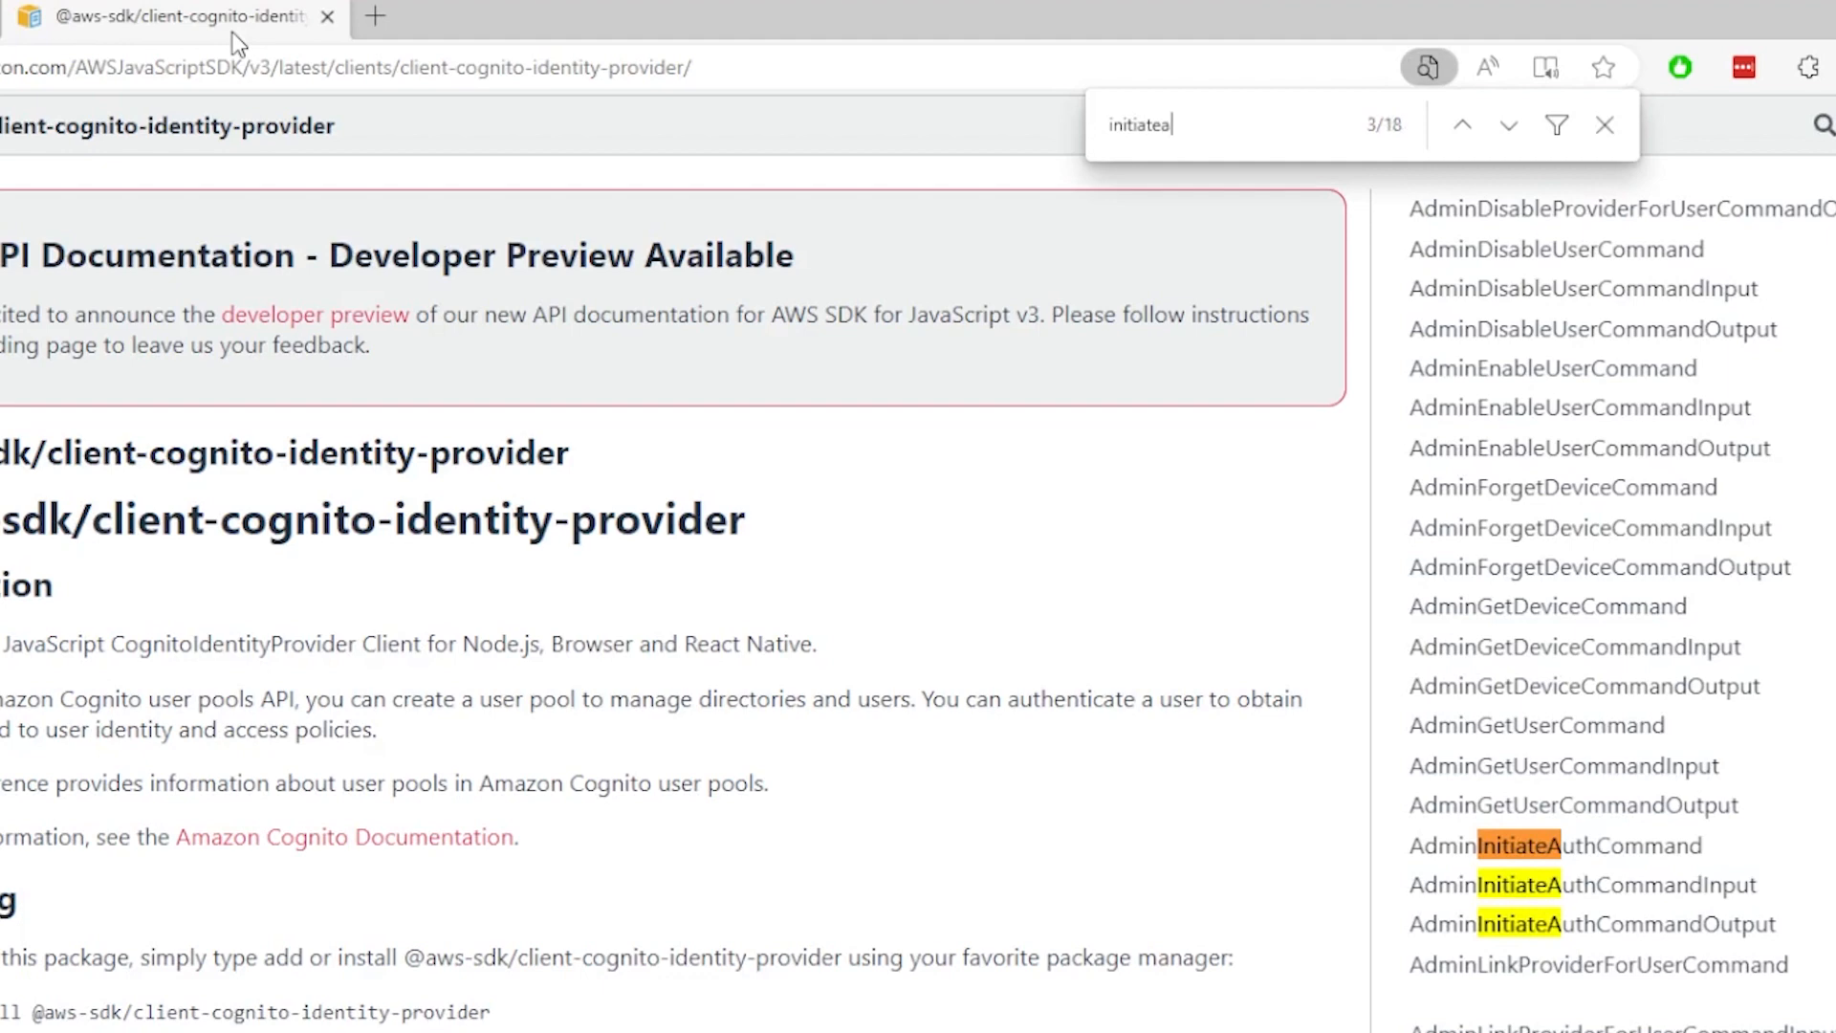
- Find 'initiateauth' in the docs and reach the InitiateAuthCommand example import line
type("uth")
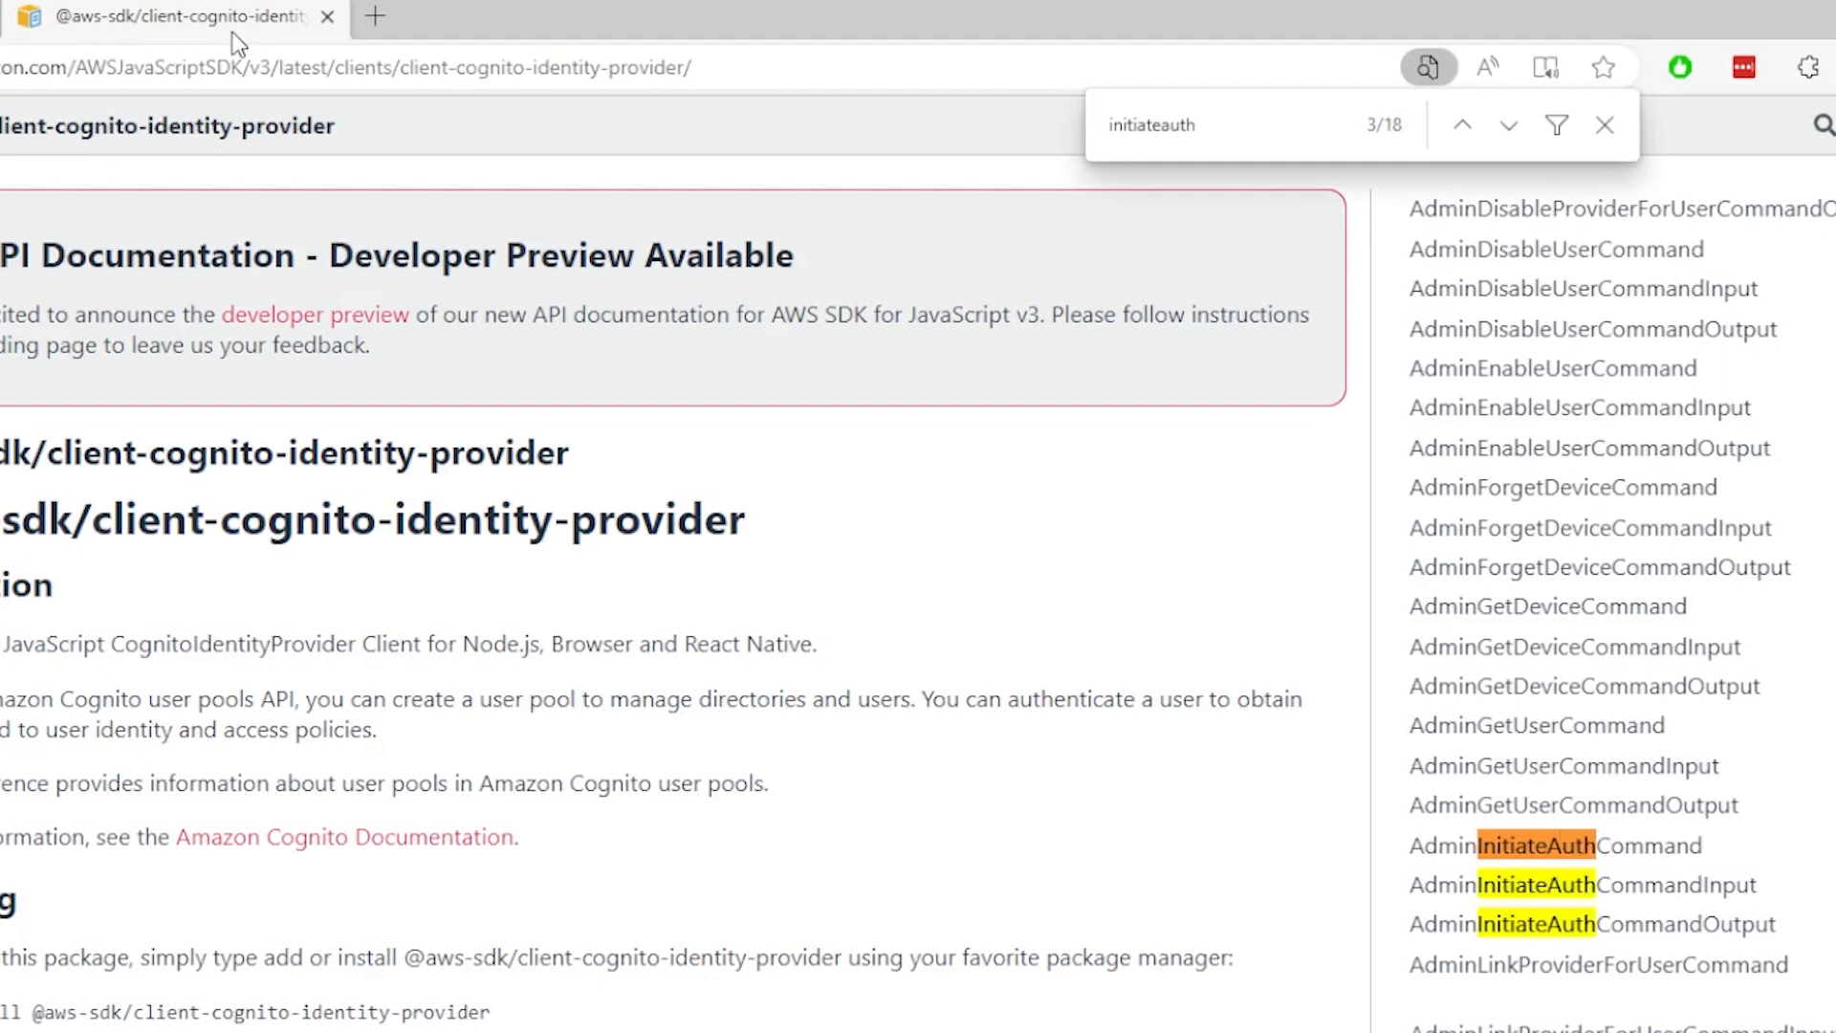
left_click(1509, 125)
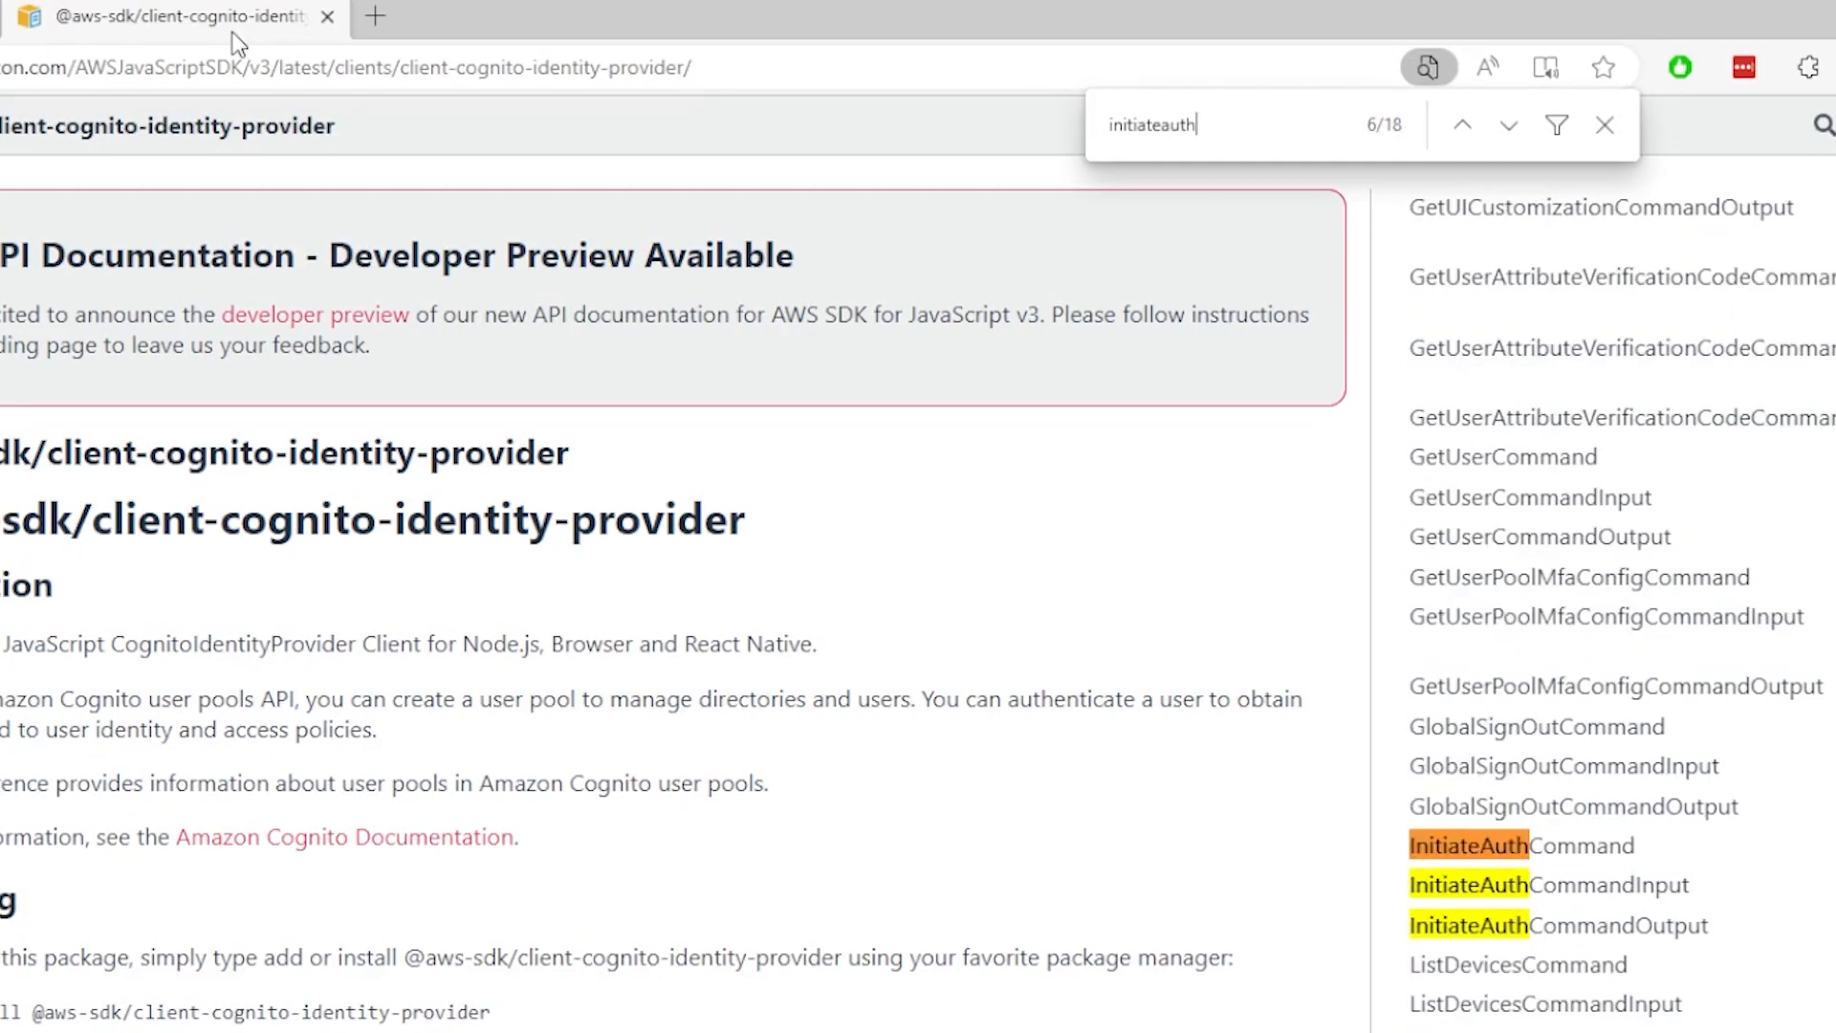
scroll("down", 3)
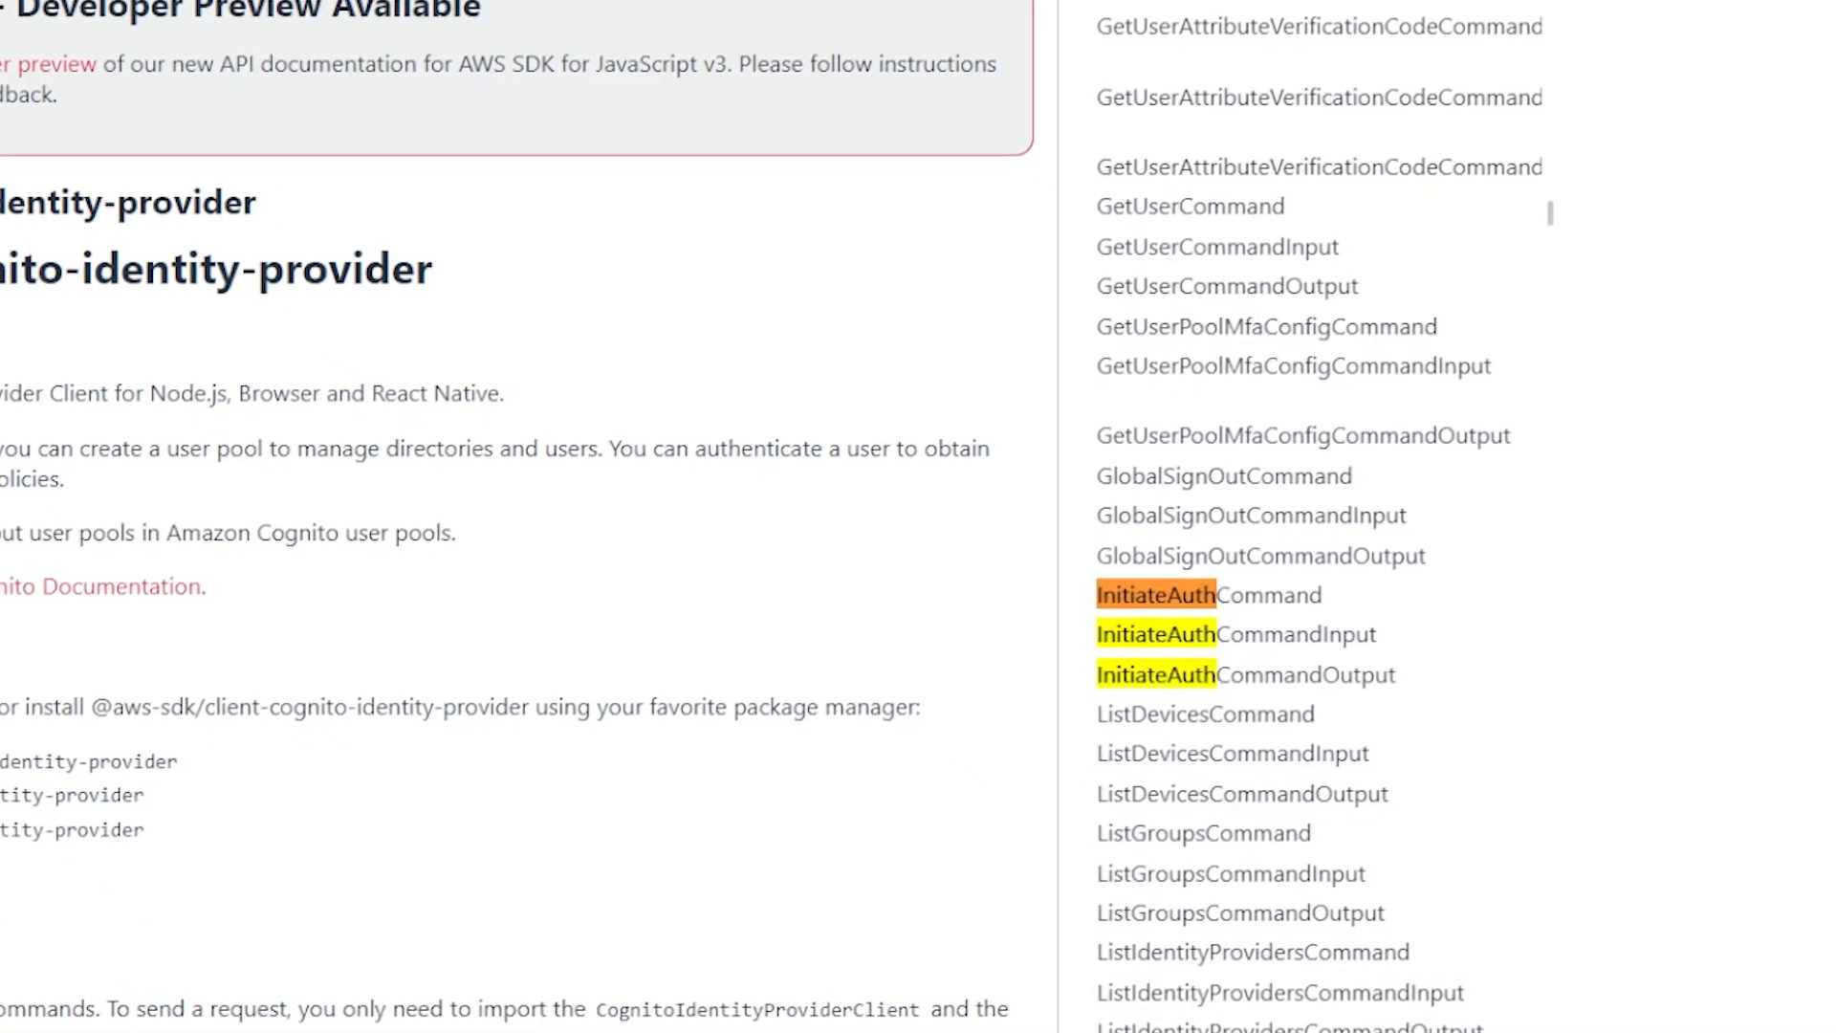
mouse_move(1206, 595)
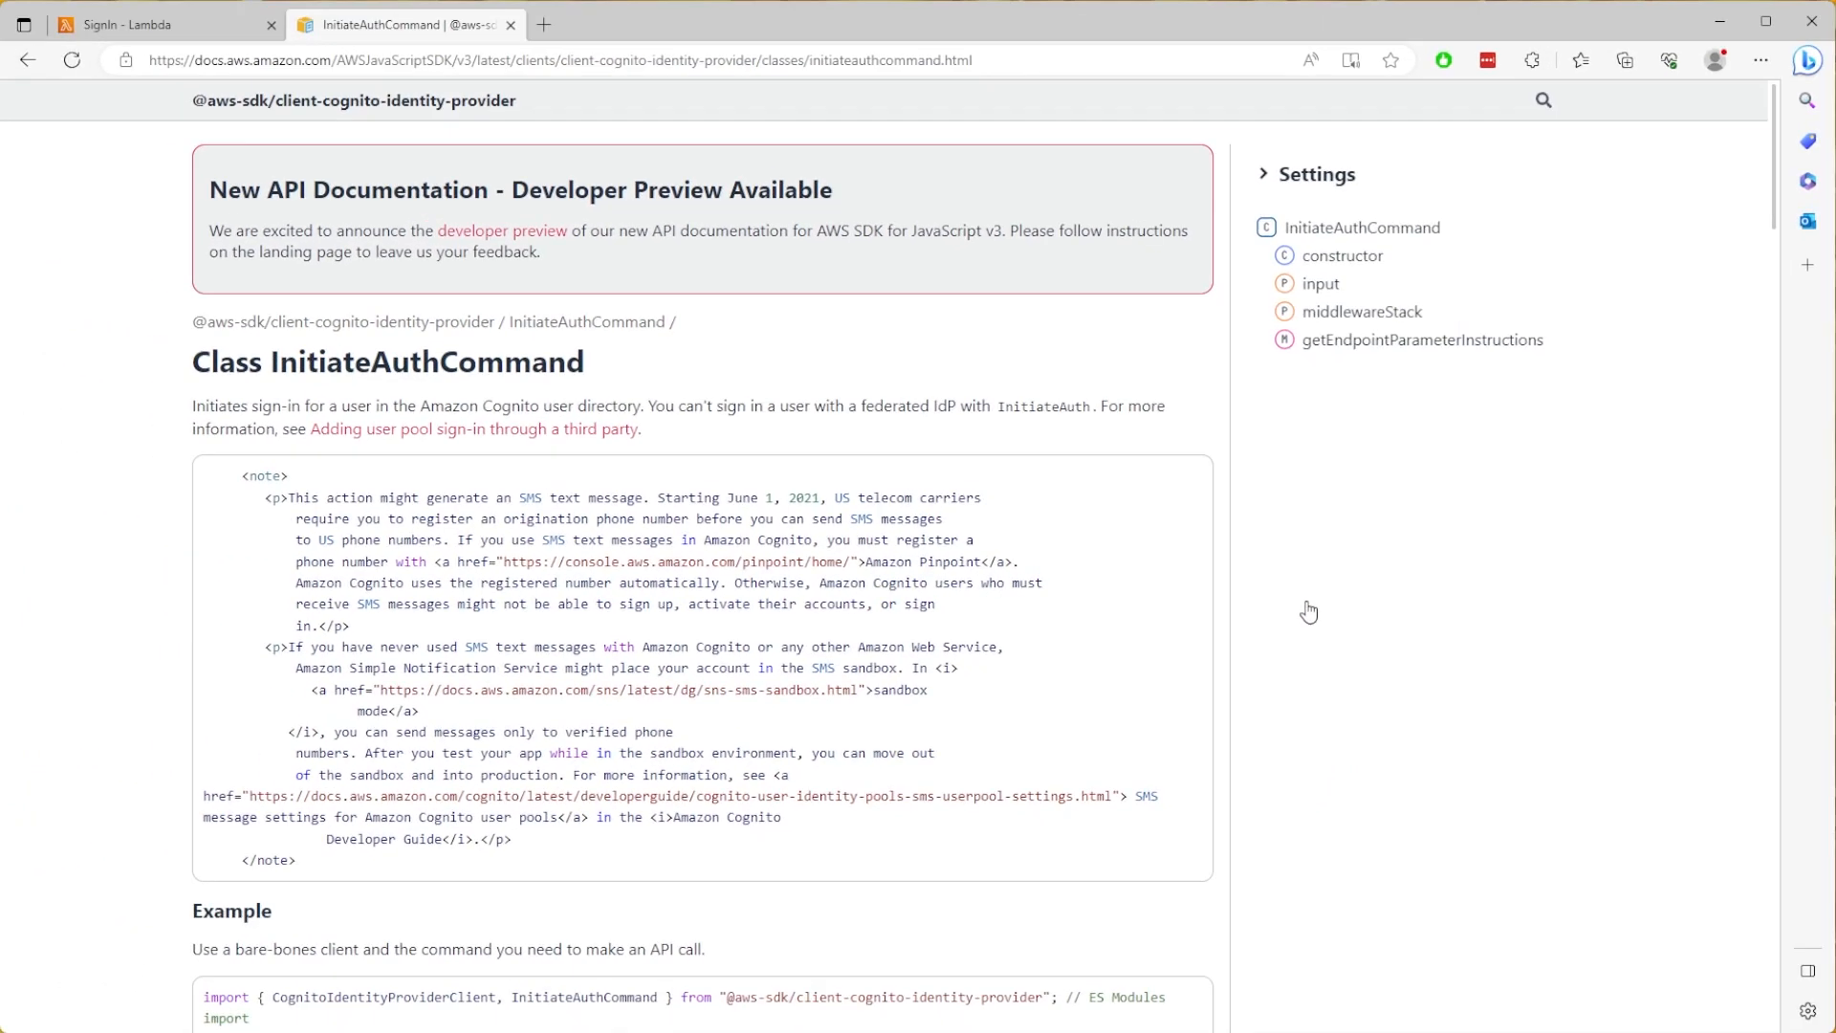
scroll("down", 3)
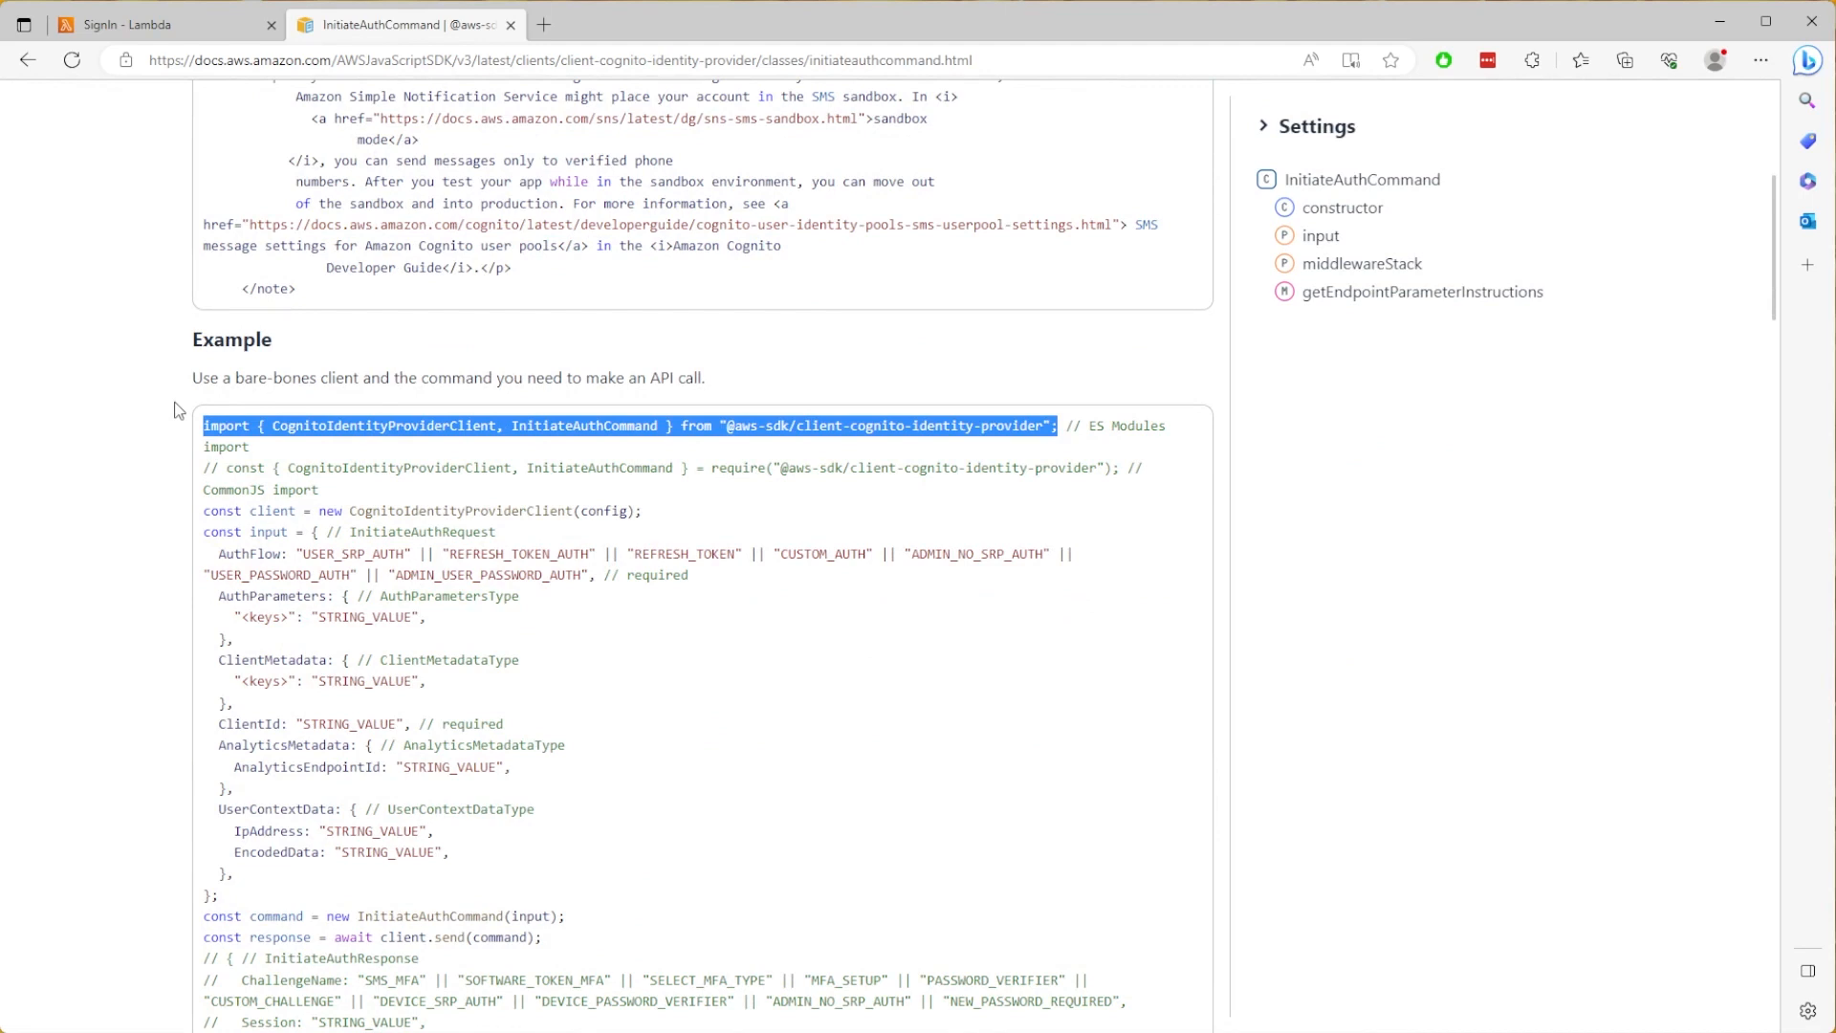
mouse_move(170, 23)
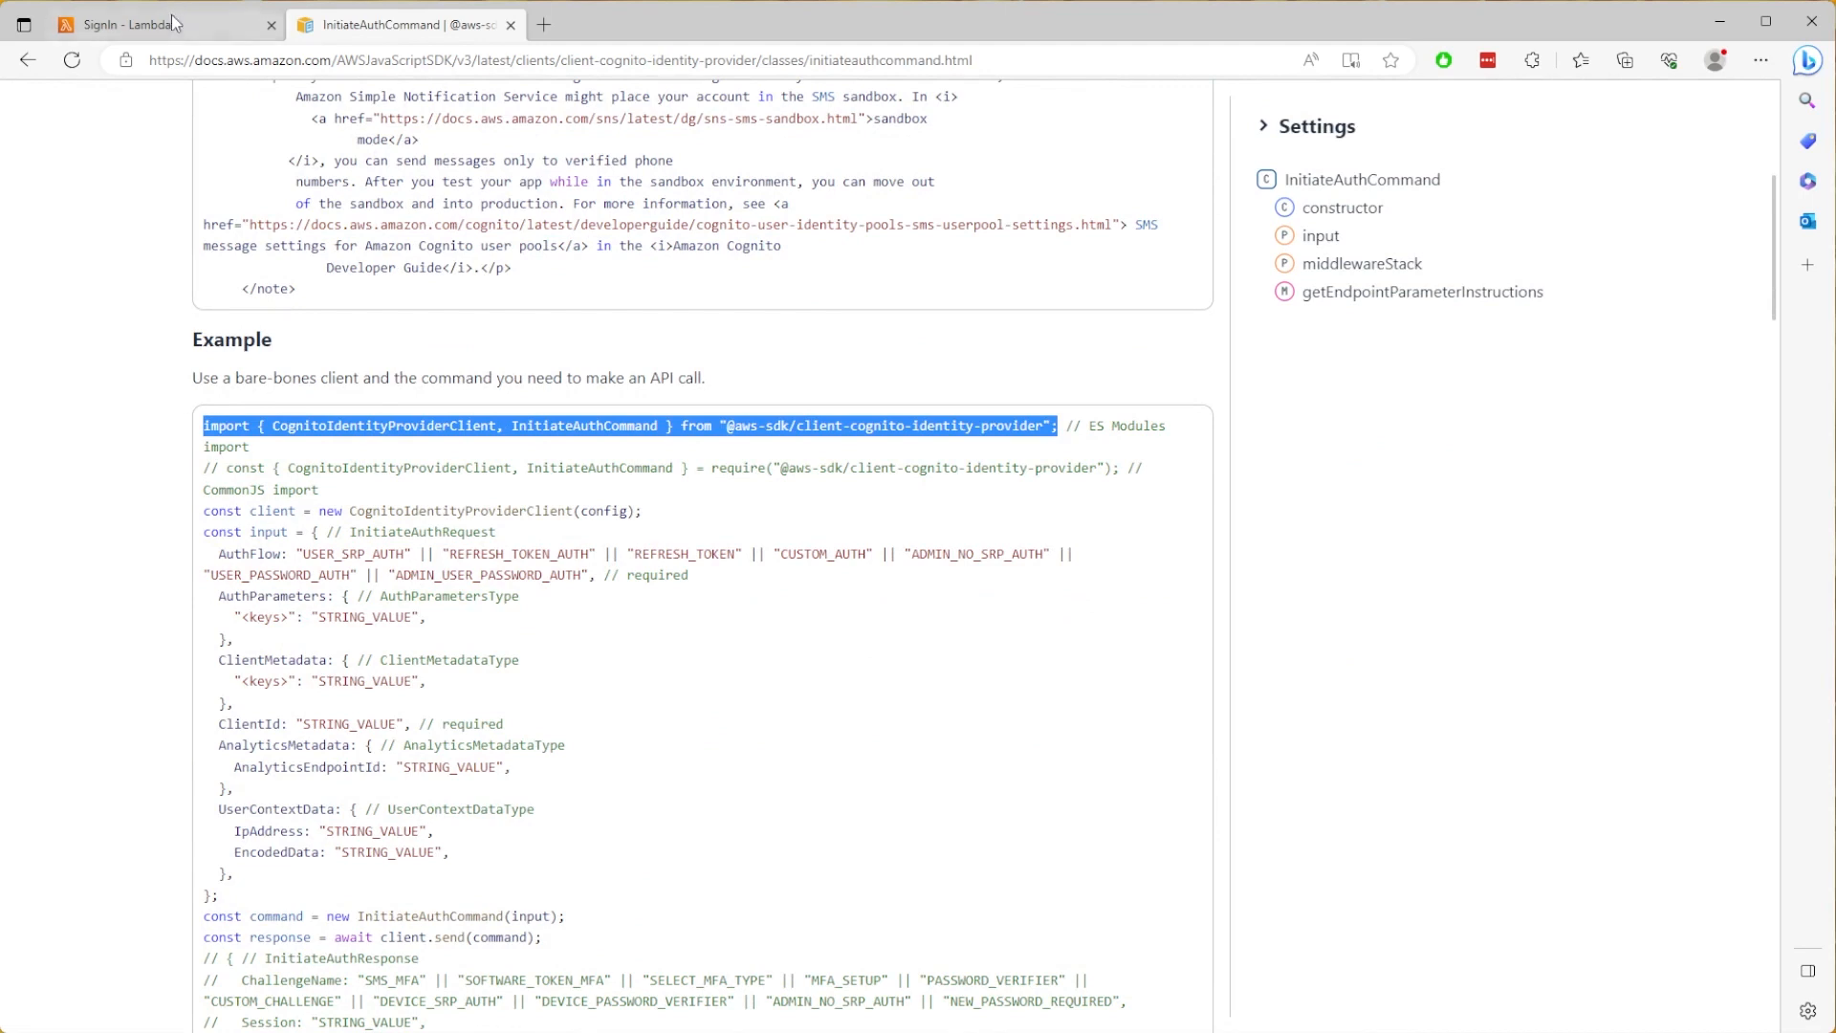
- Paste the CognitoIdentityProviderClient/InitiateAuthCommand import and example client code into index.mjs
left_click(165, 23)
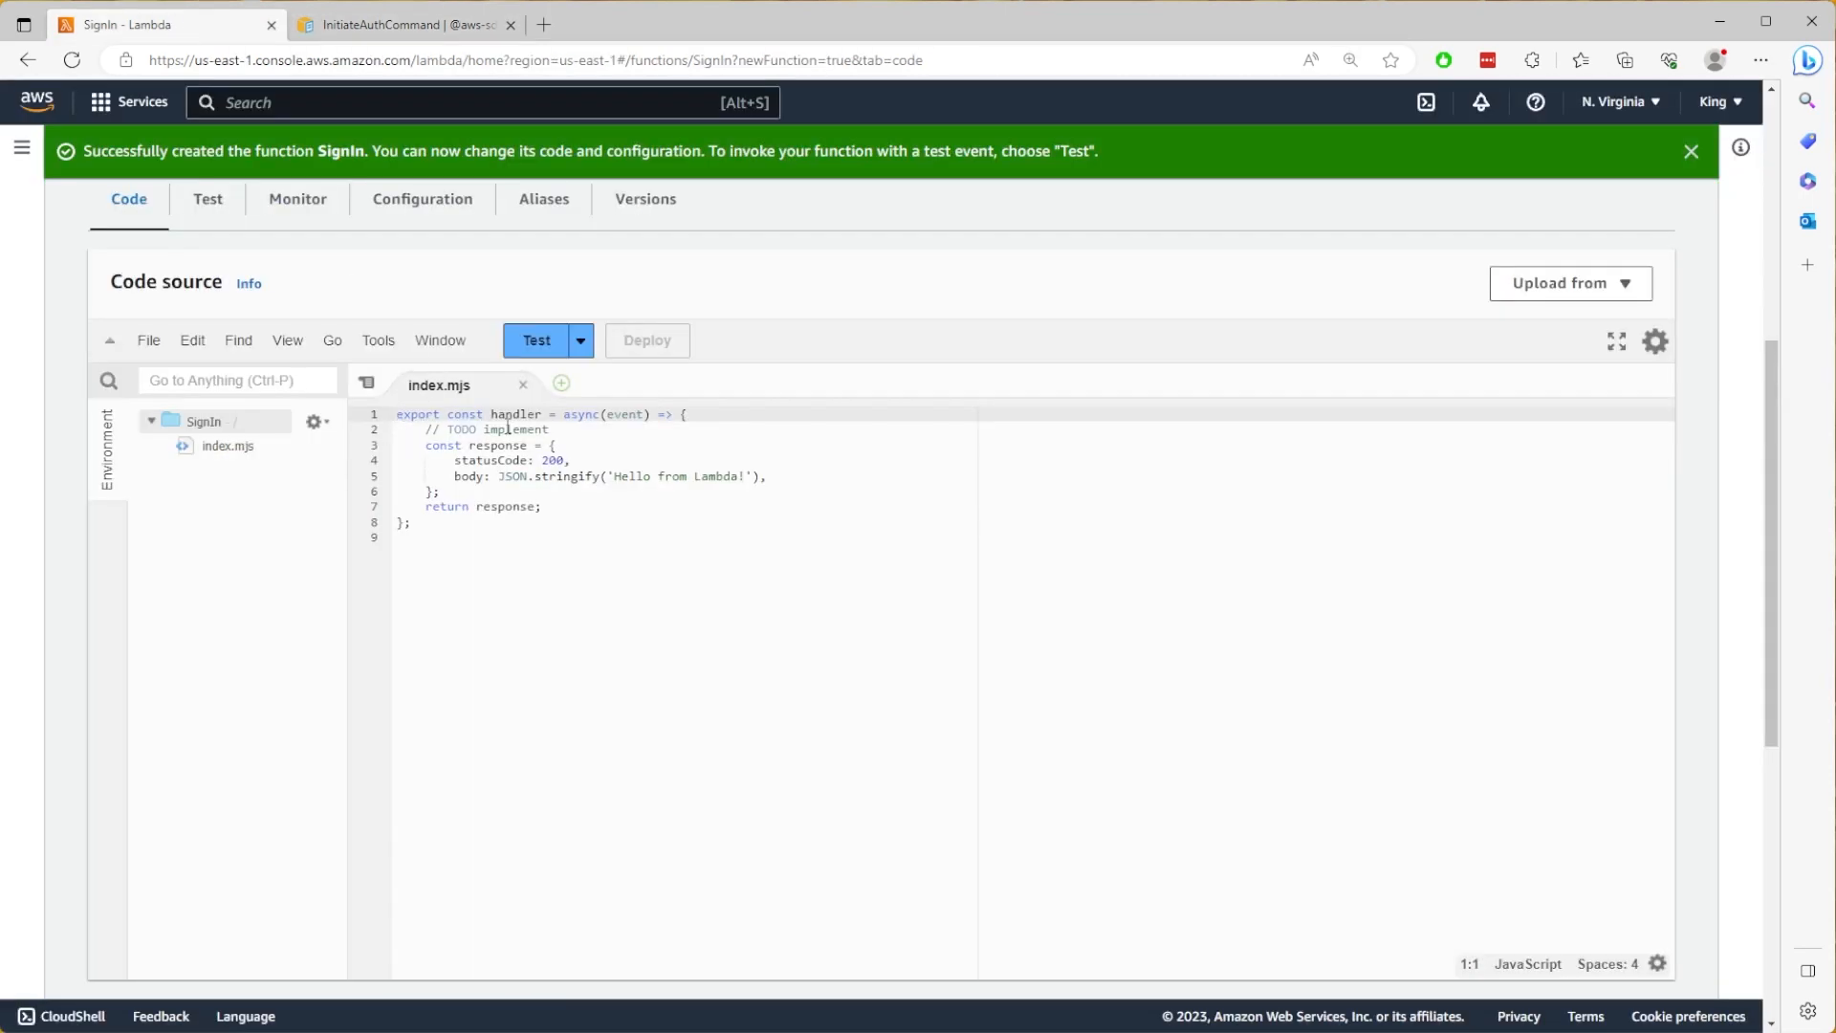
type("import { CognitoIdentityProviderClient, InitiateAuthCommand } from \"@aws-sdk/client-cognito-identity-provider\";")
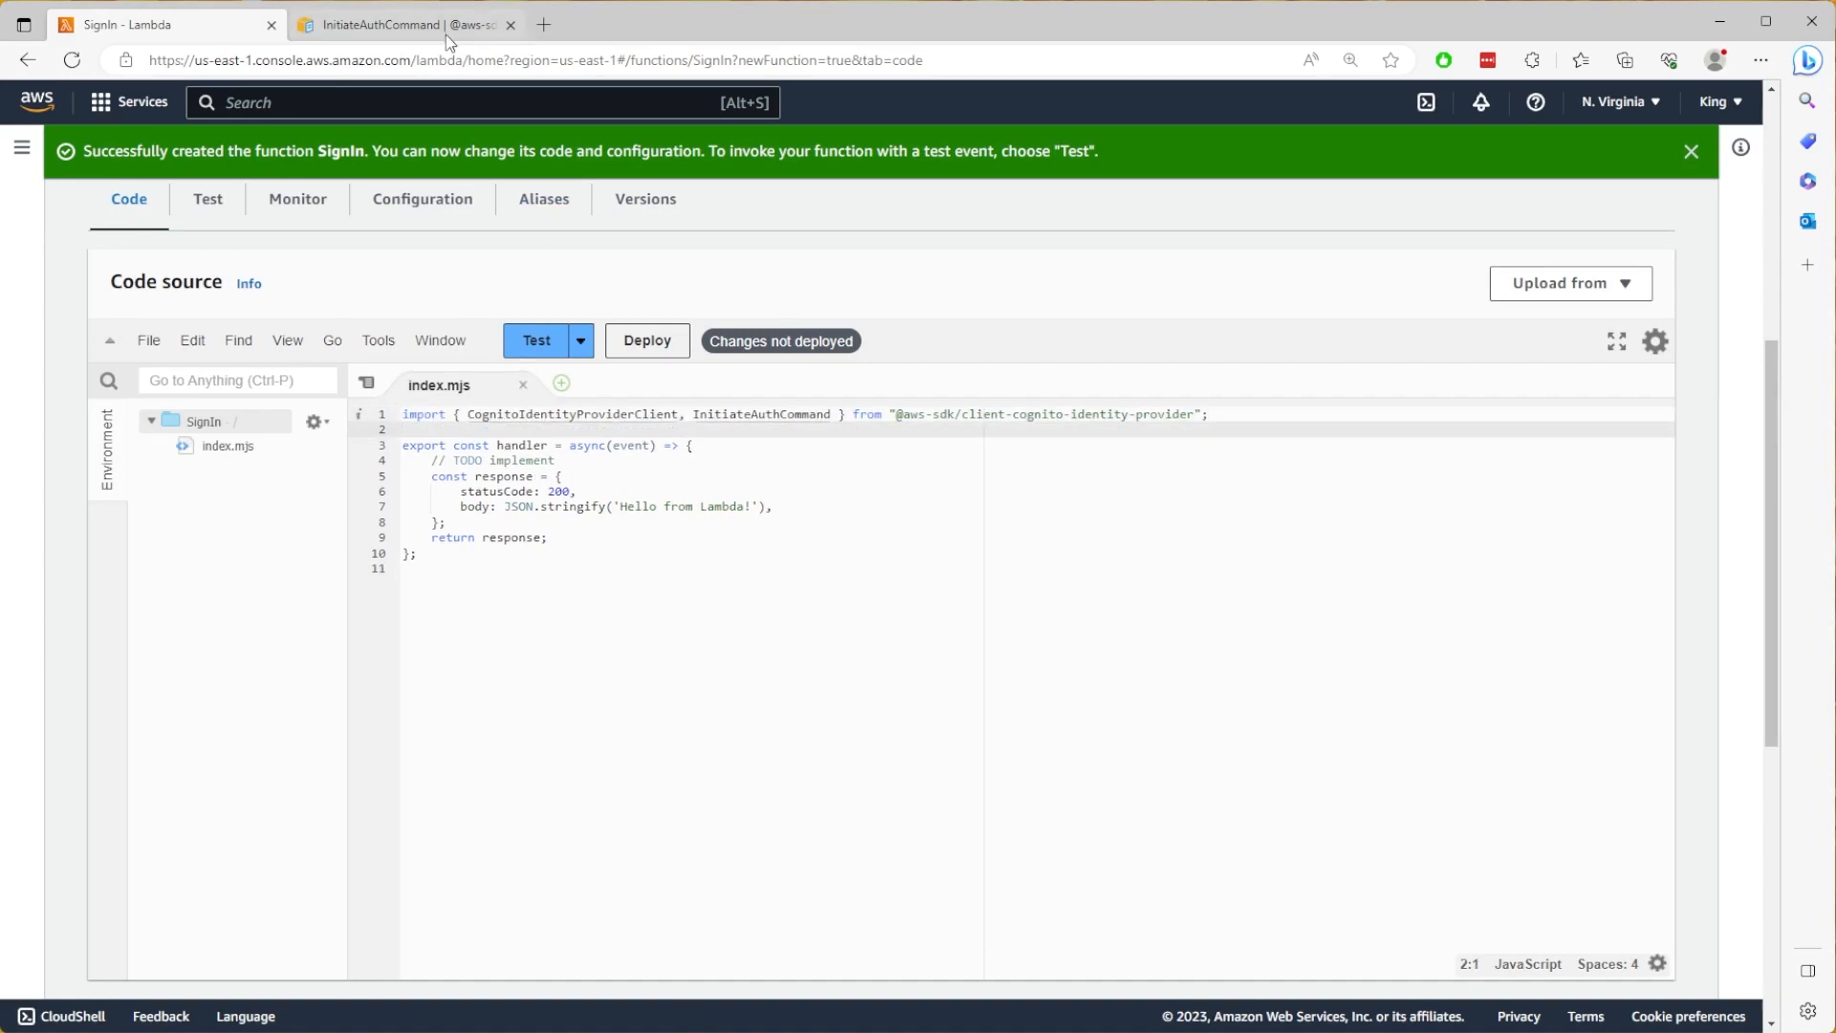
left_click(403, 23)
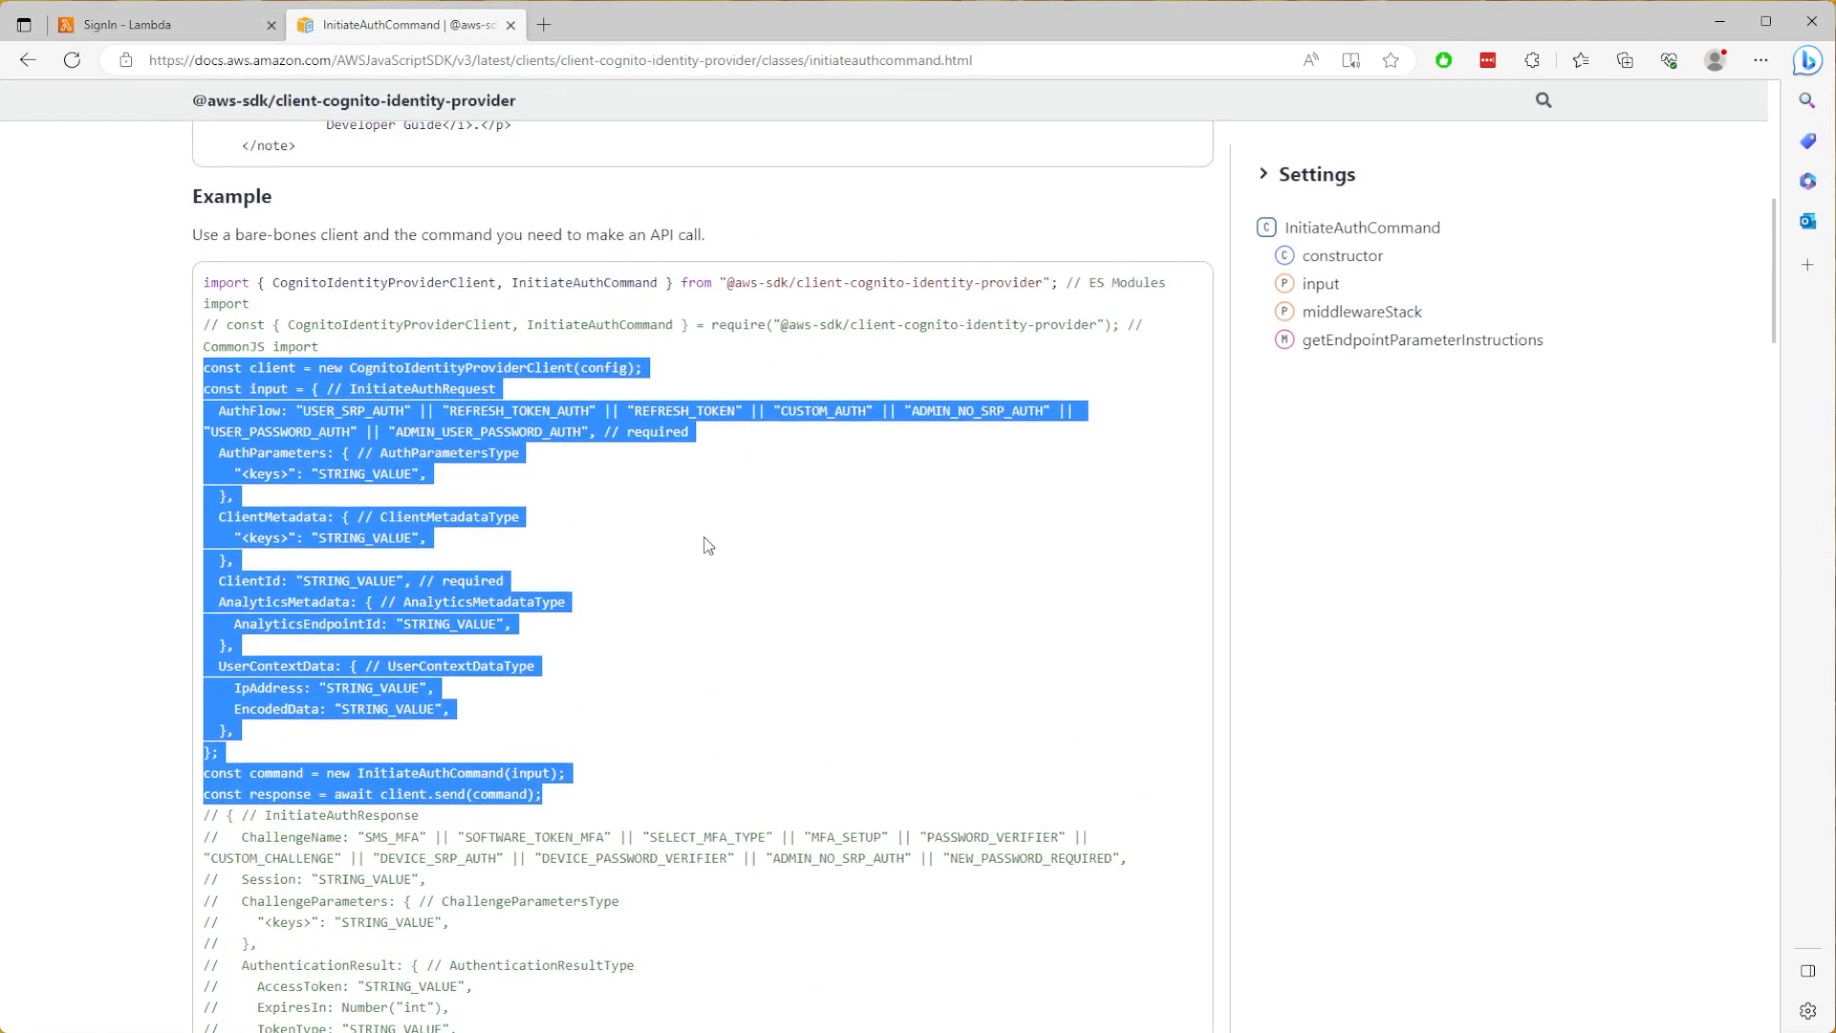
left_click(165, 23)
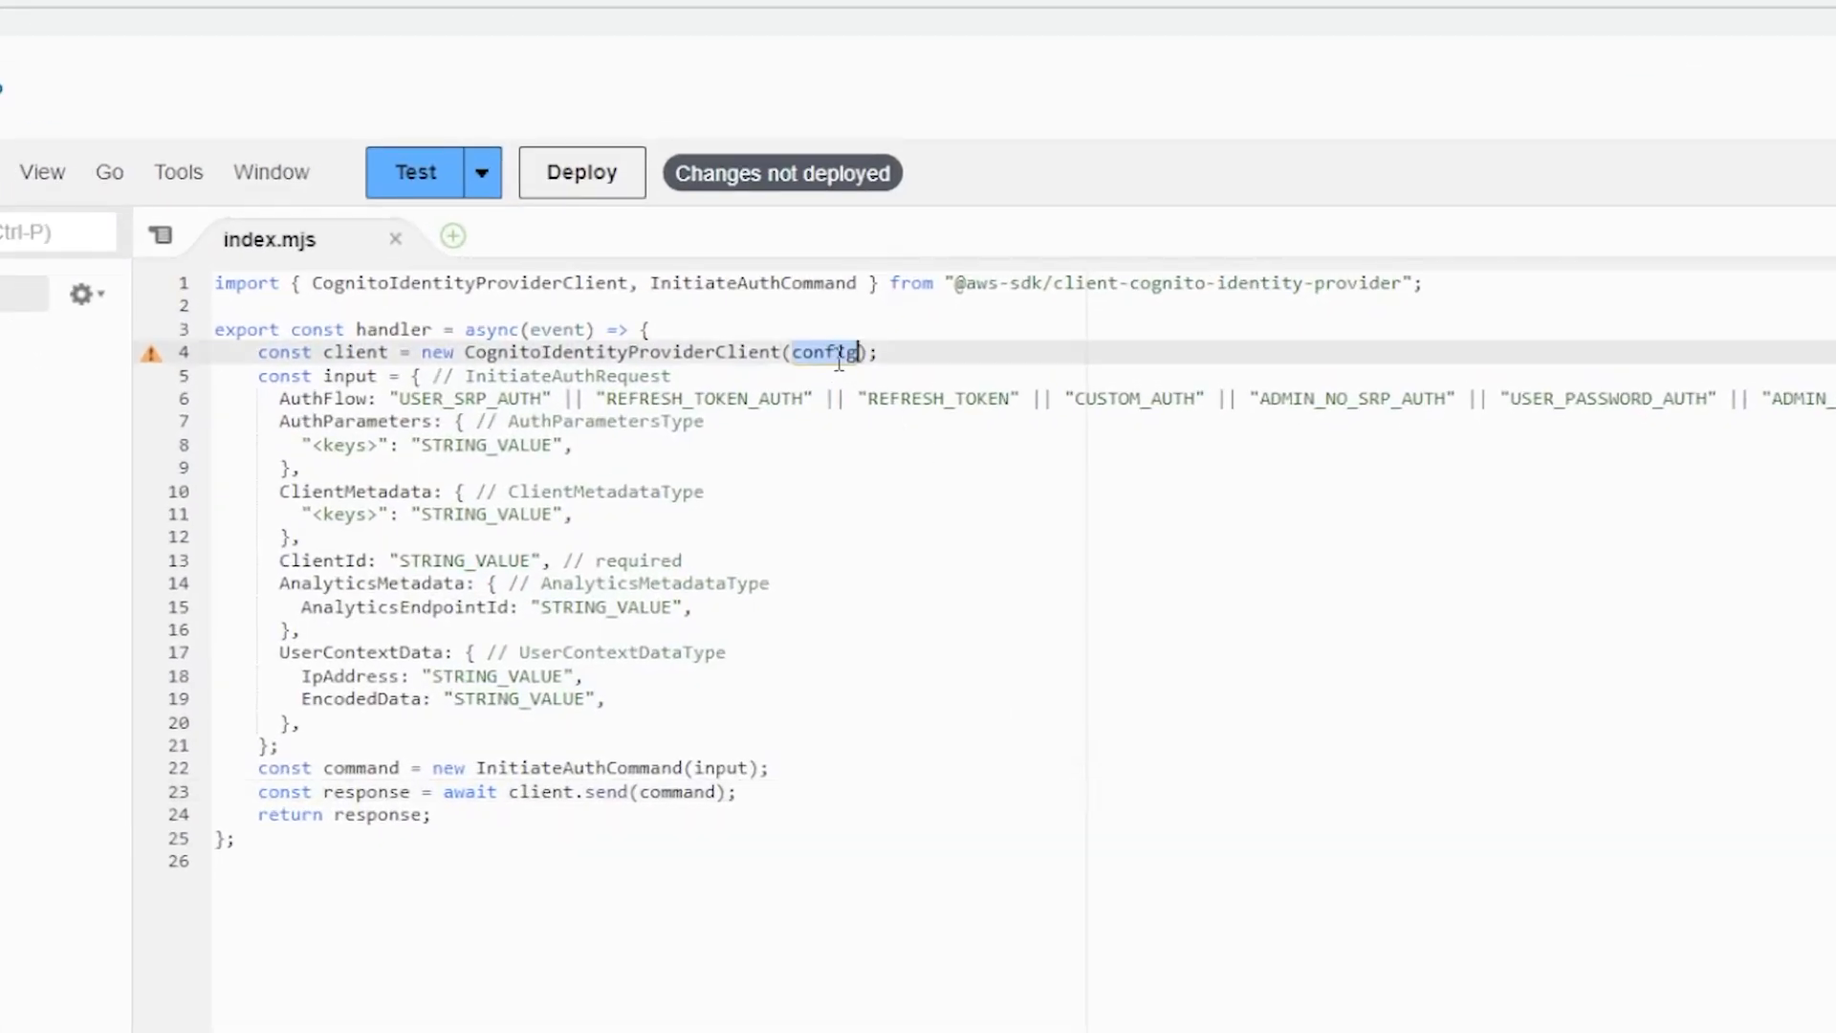
- Replace the client config placeholder with { region: "us-east-1" }
key("Backspace")
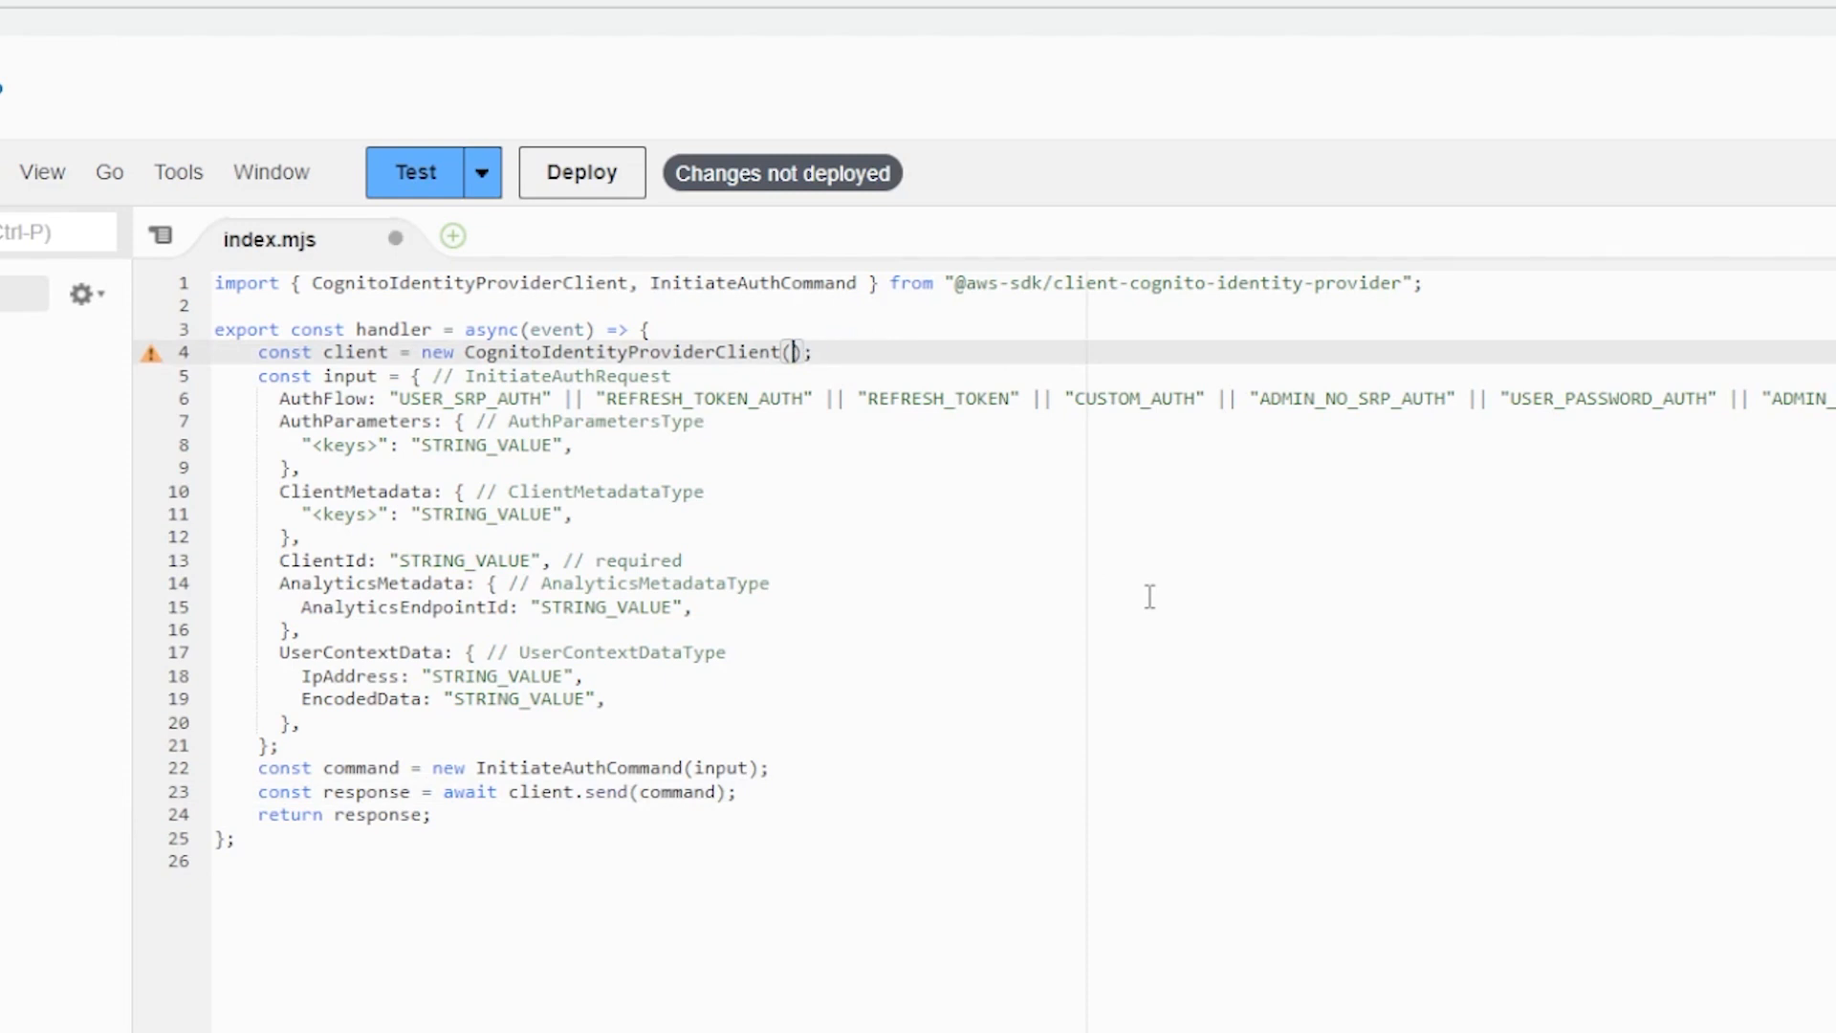
type("}")
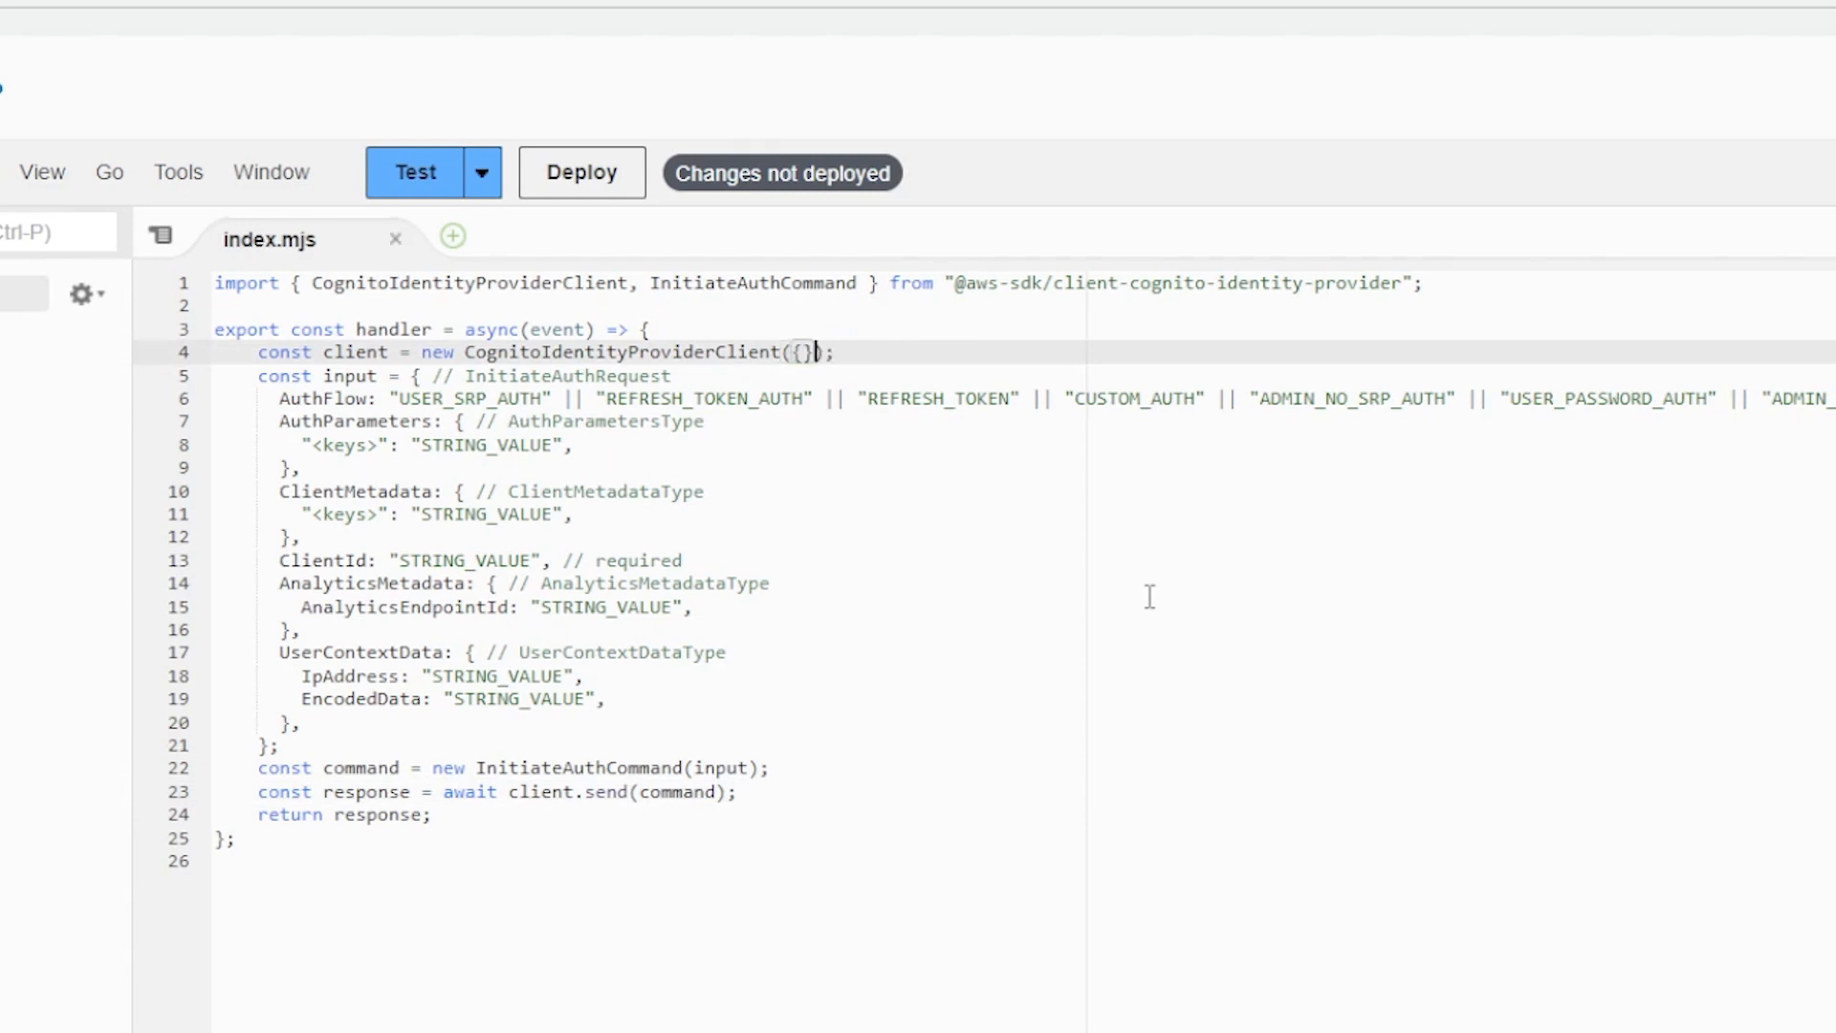
type("region")
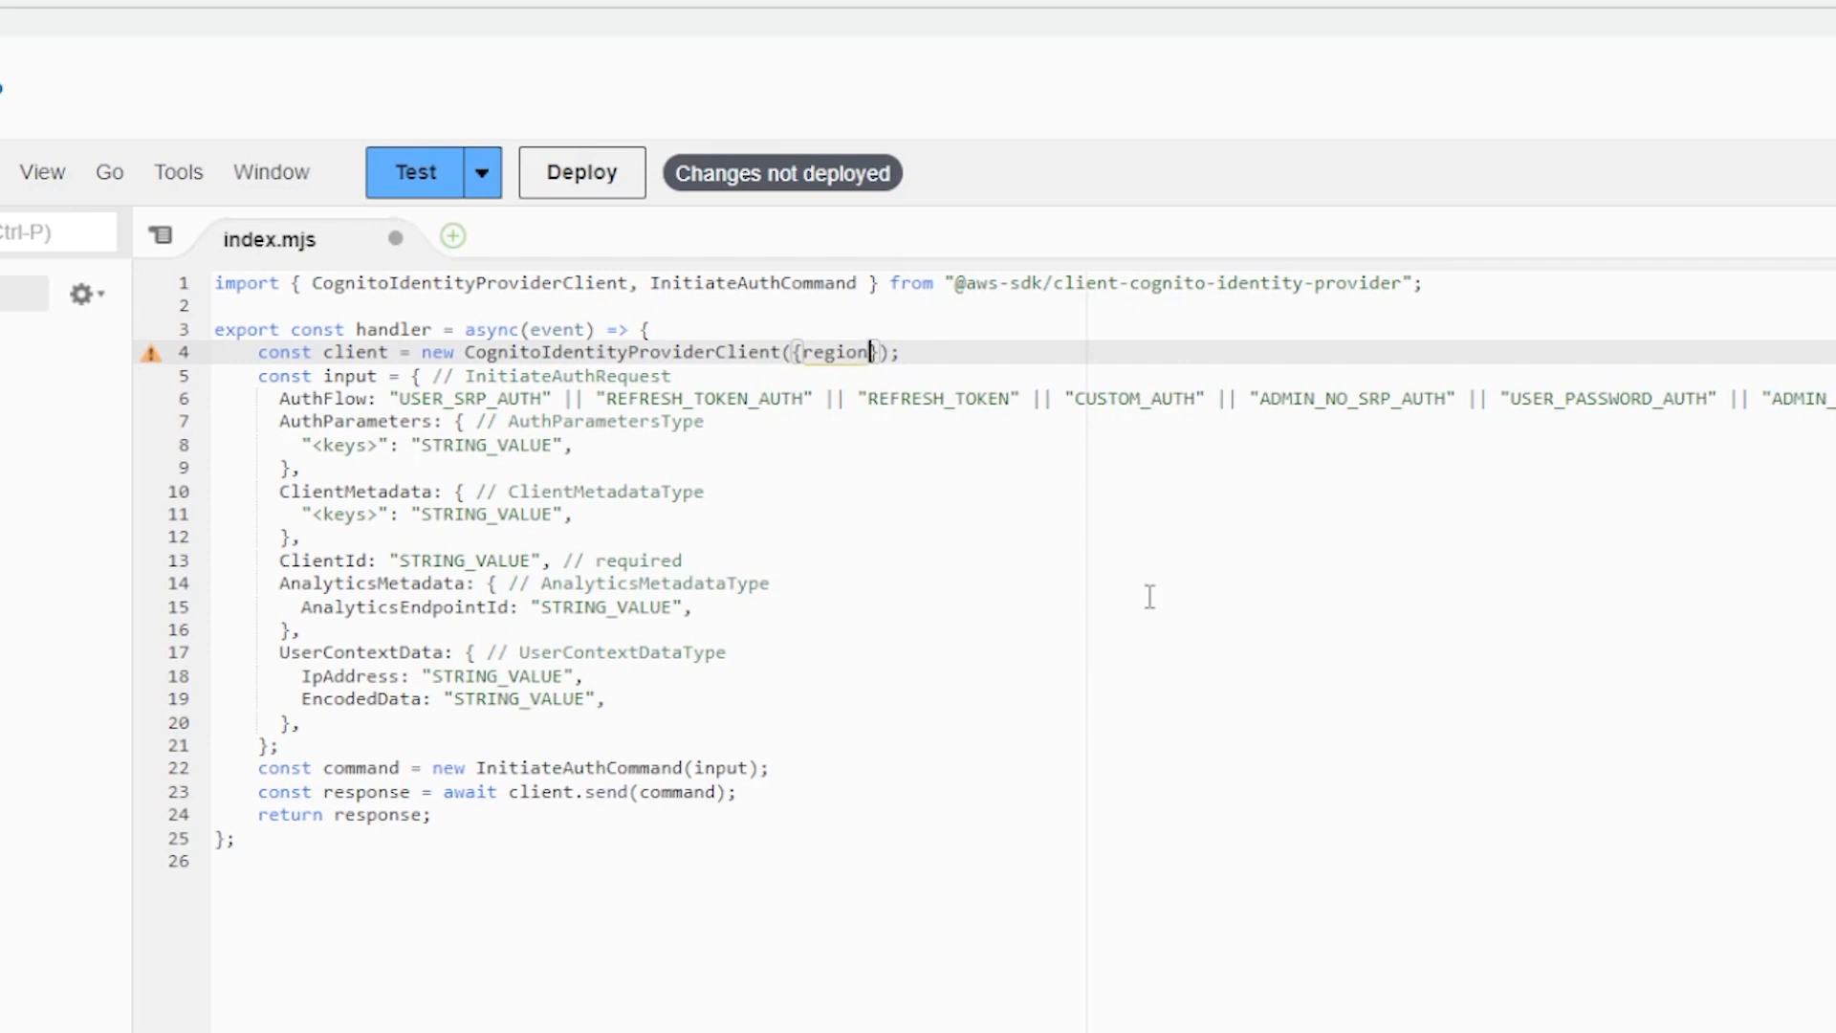
type(":")
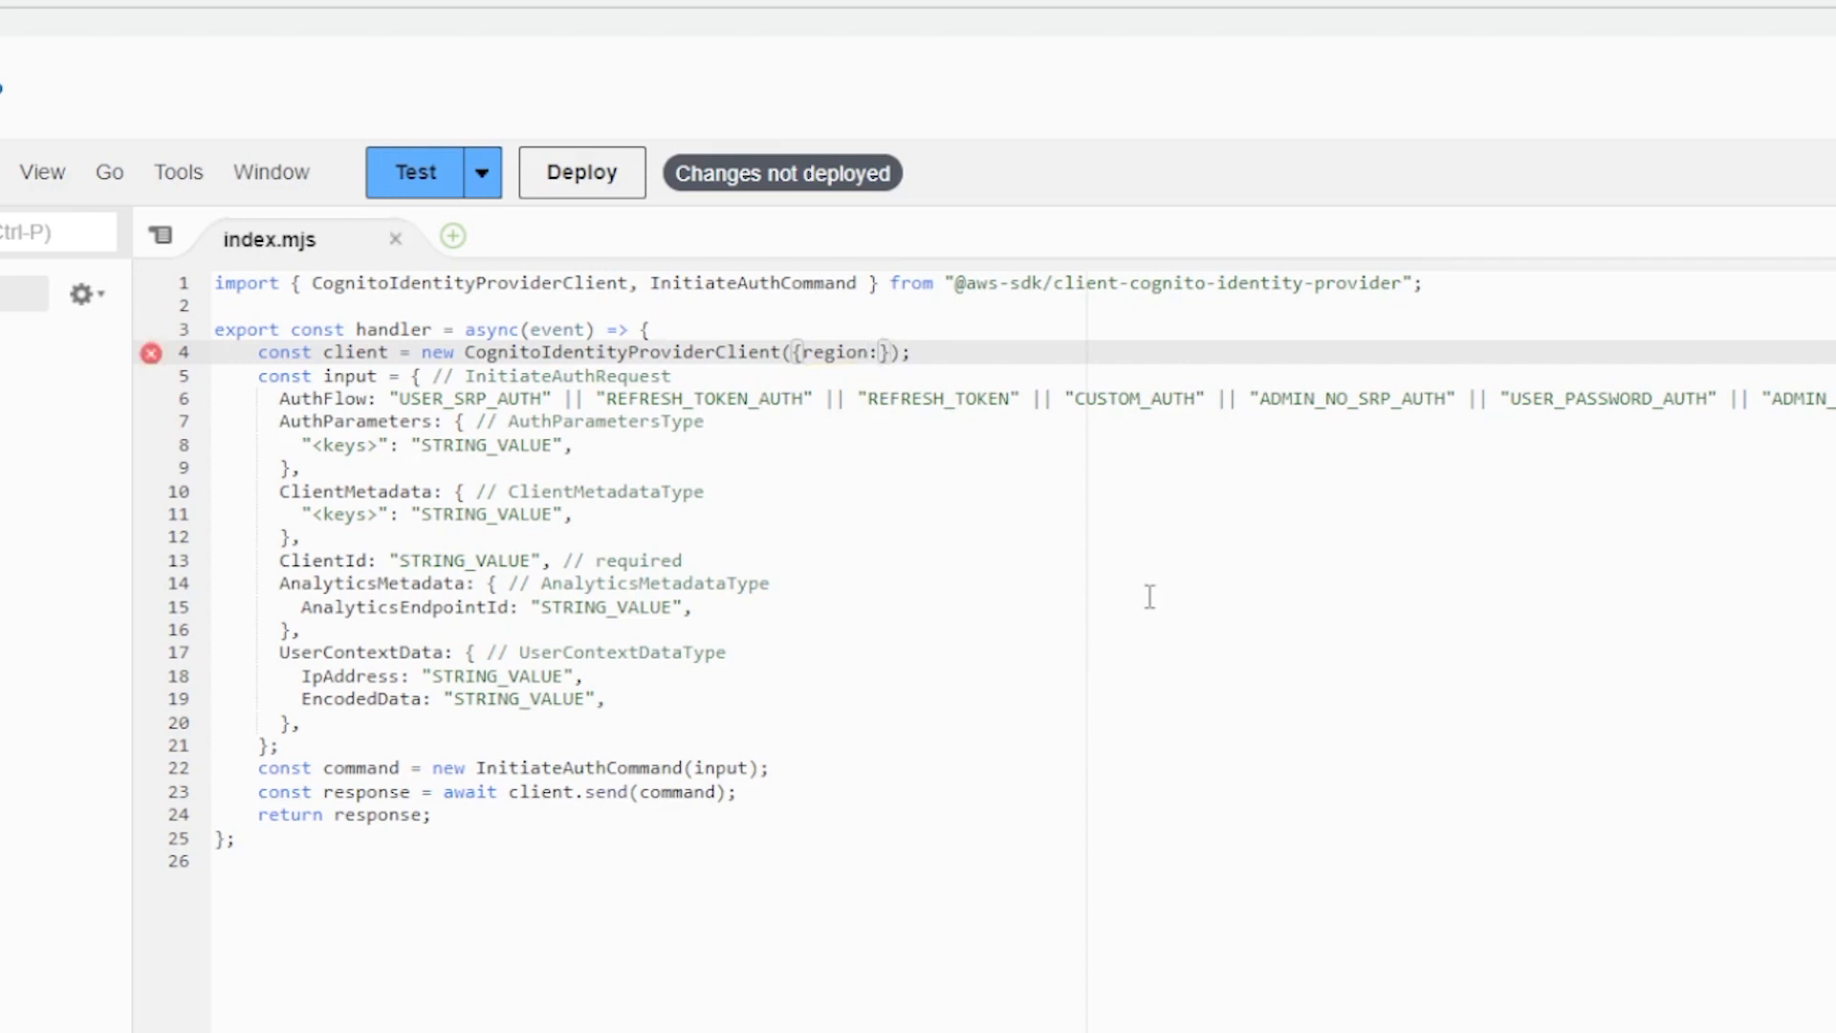
type("\"u")
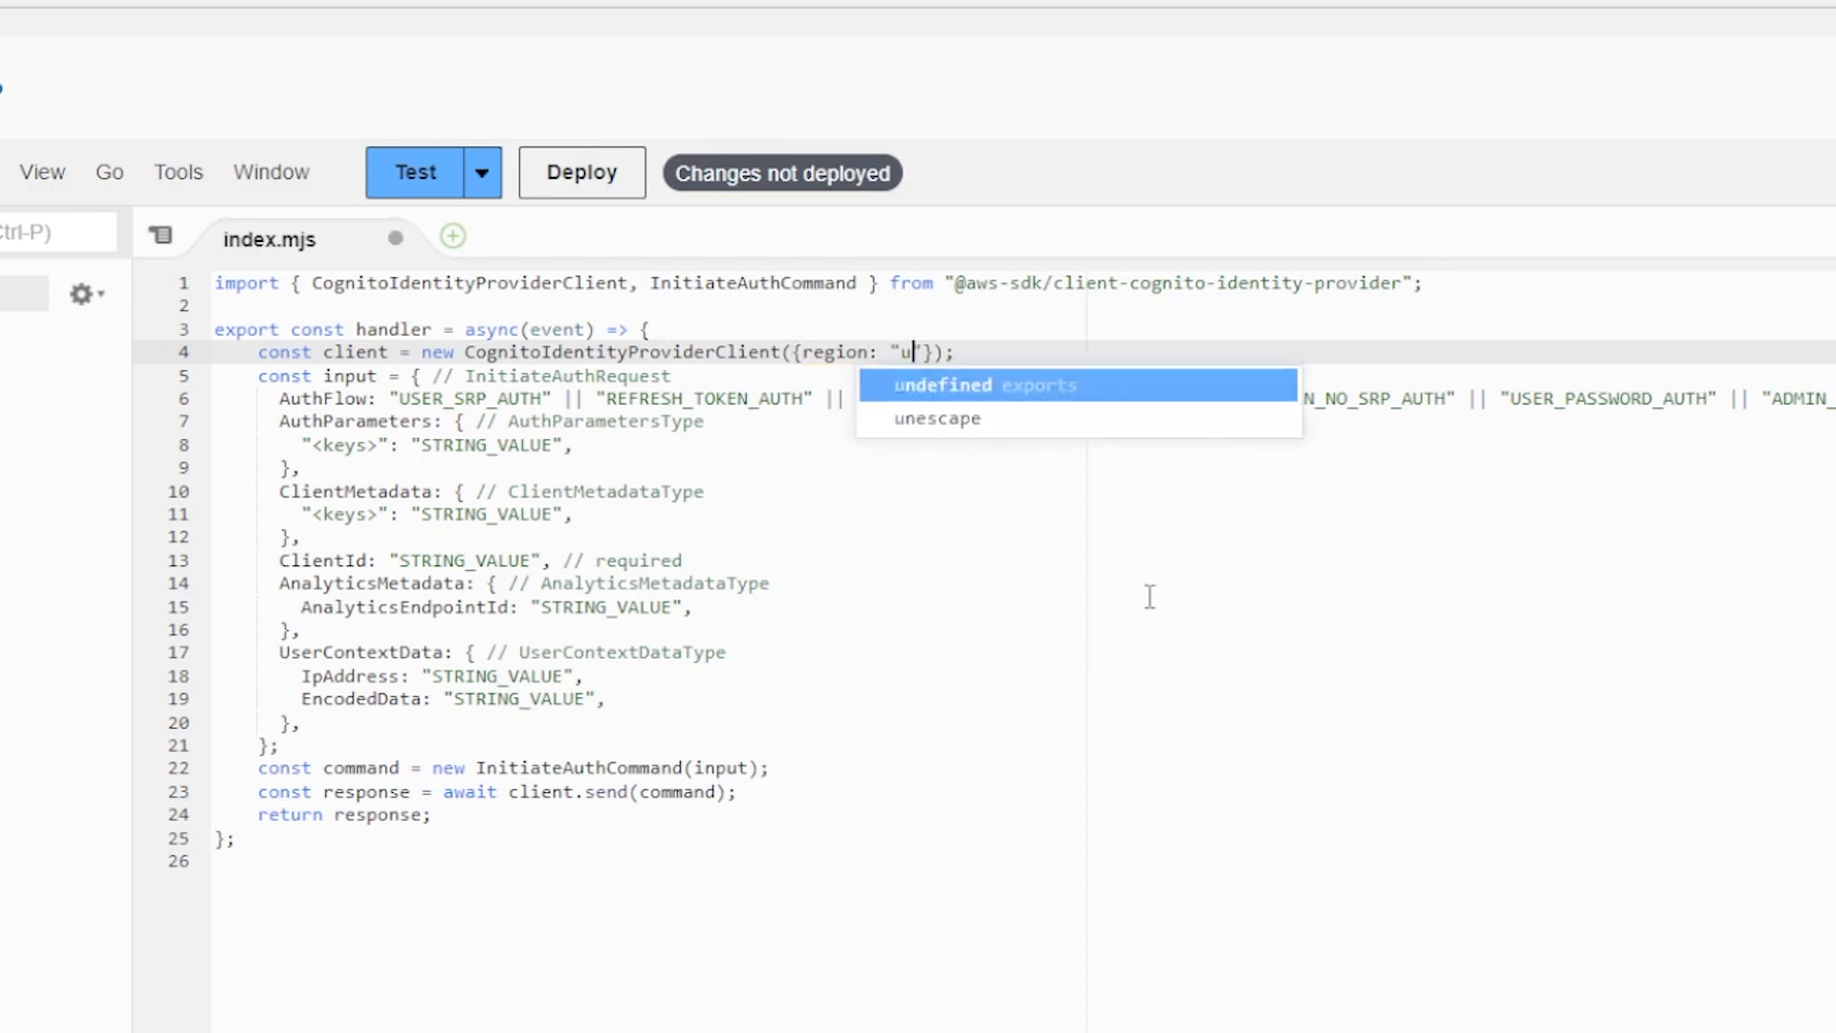
type("s-east-1")
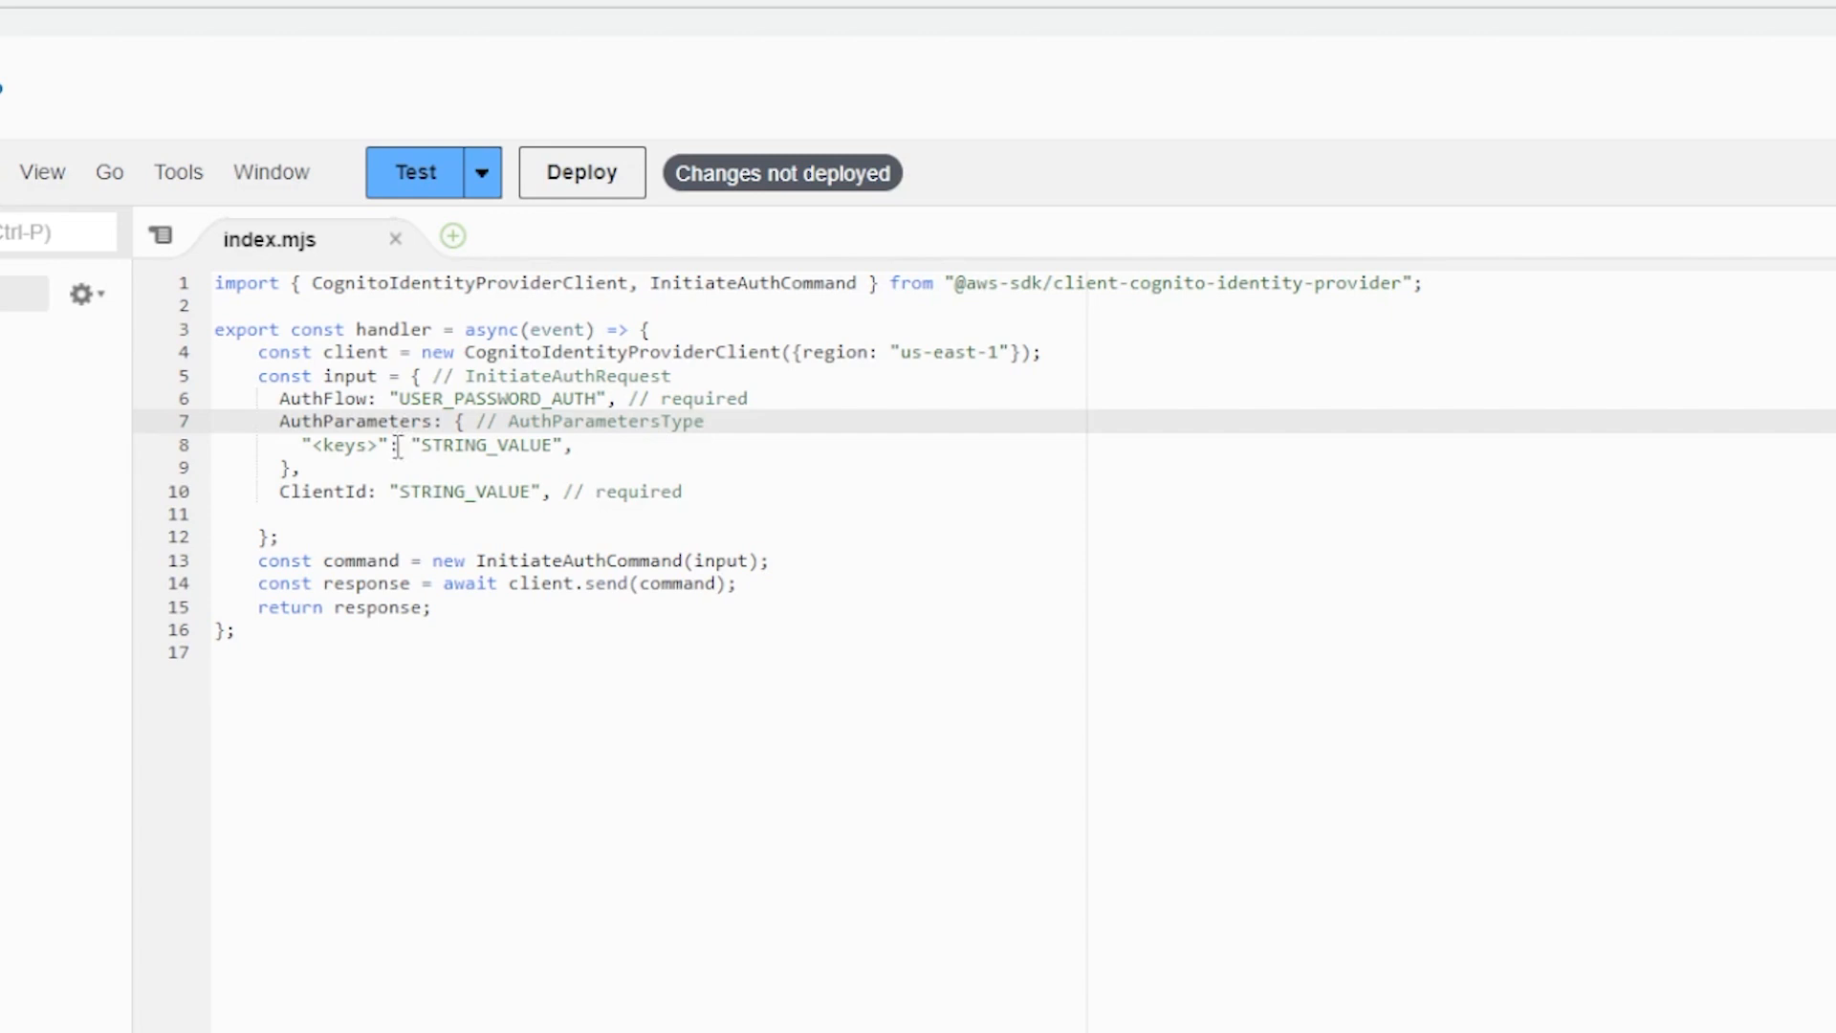
- Set AuthParameters "USERNAME" to event["username"]
double_click(346, 446)
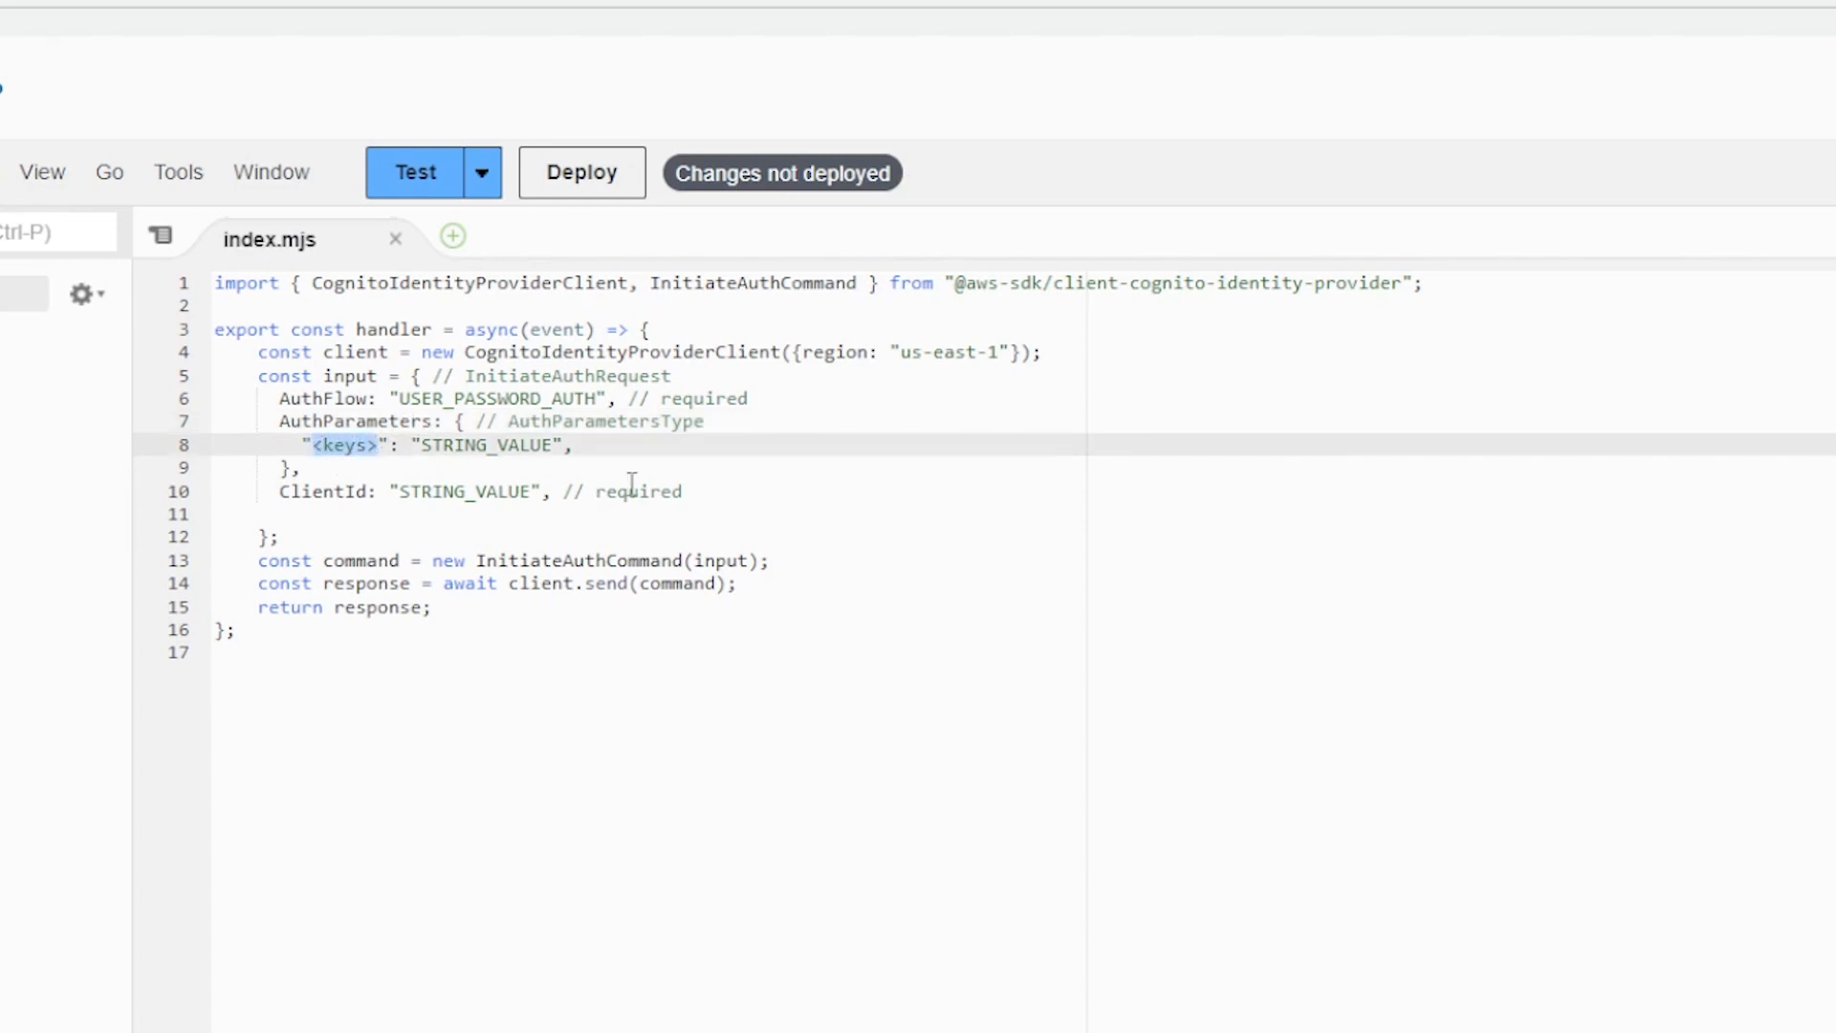
type("USERNAME")
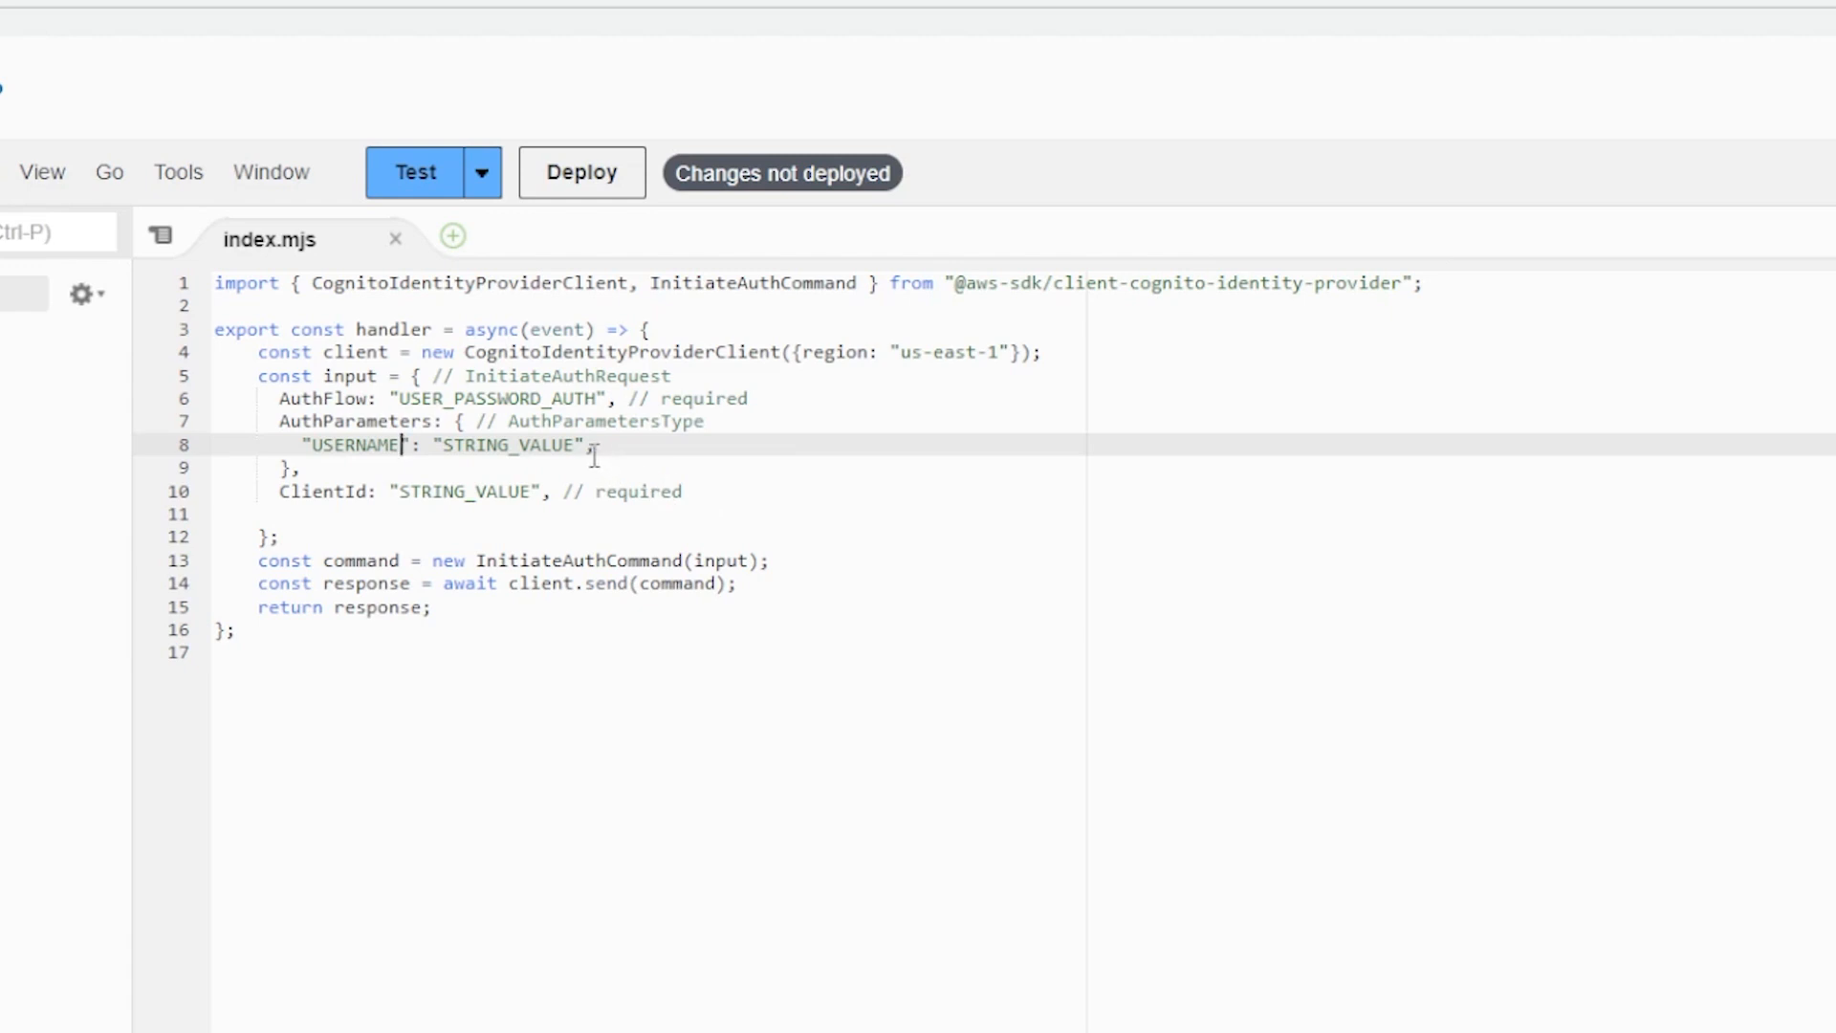
double_click(508, 446)
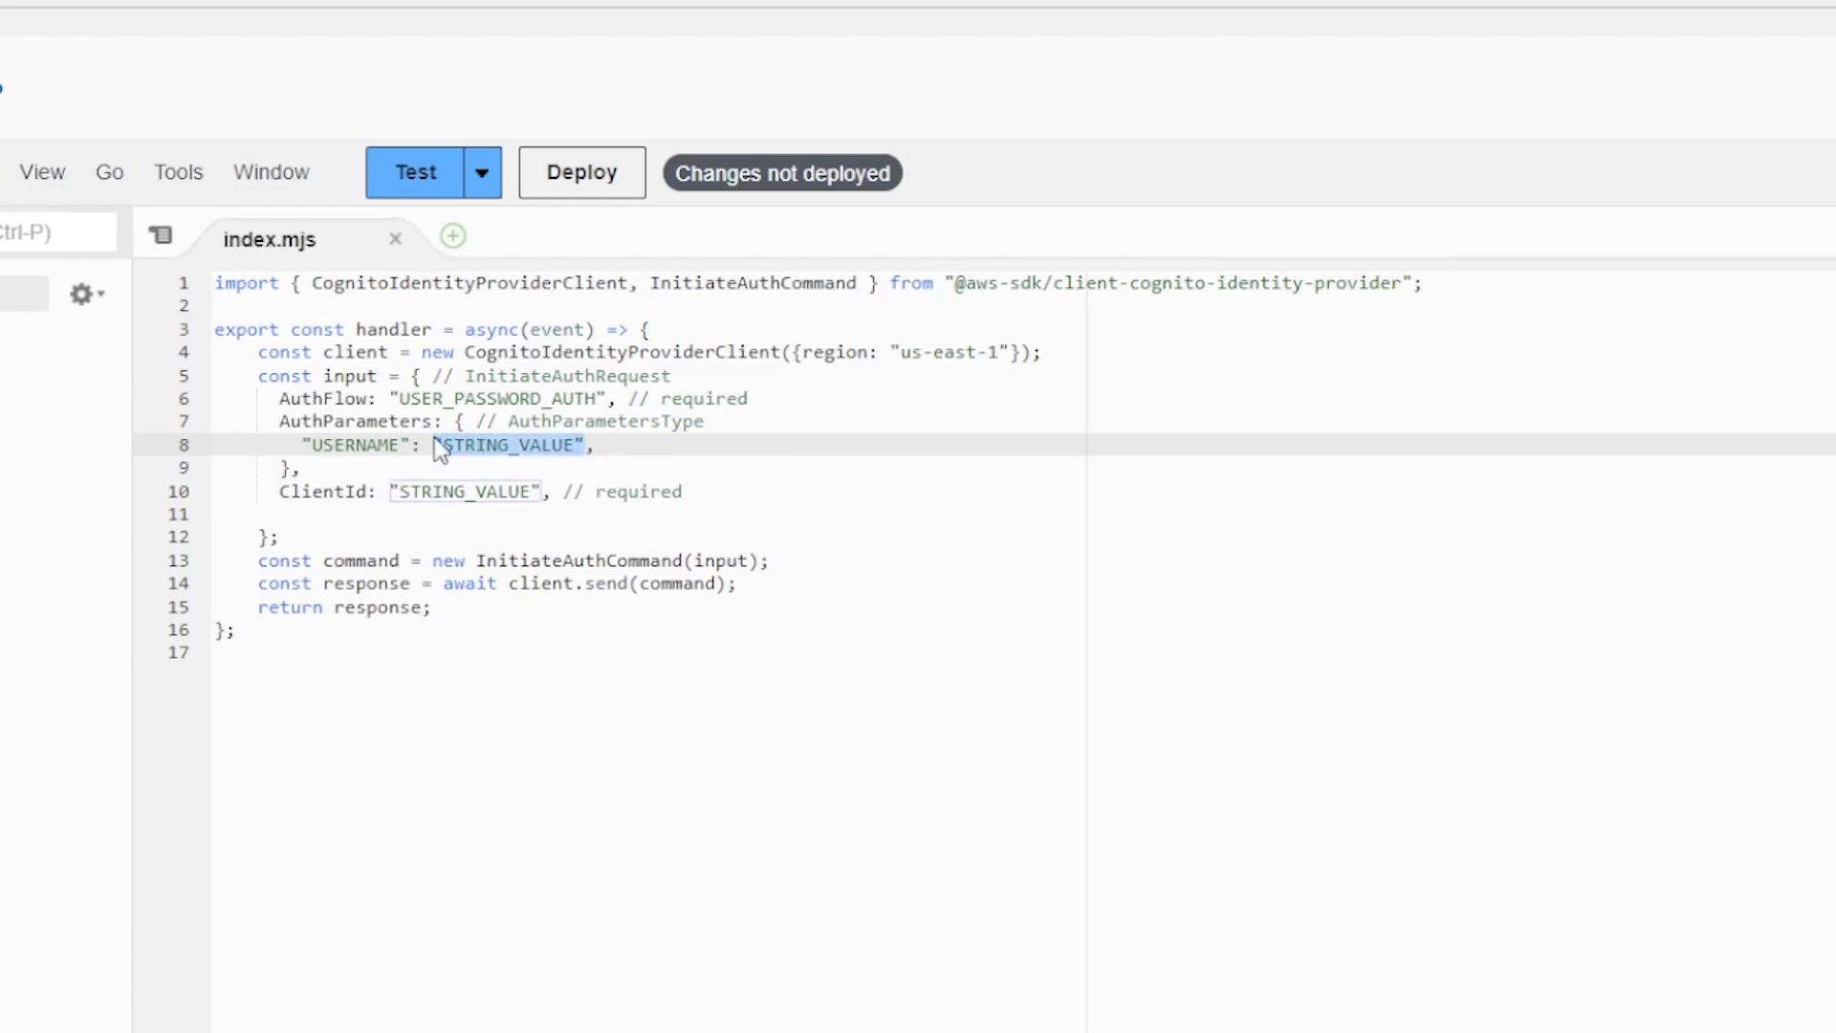
type("event,")
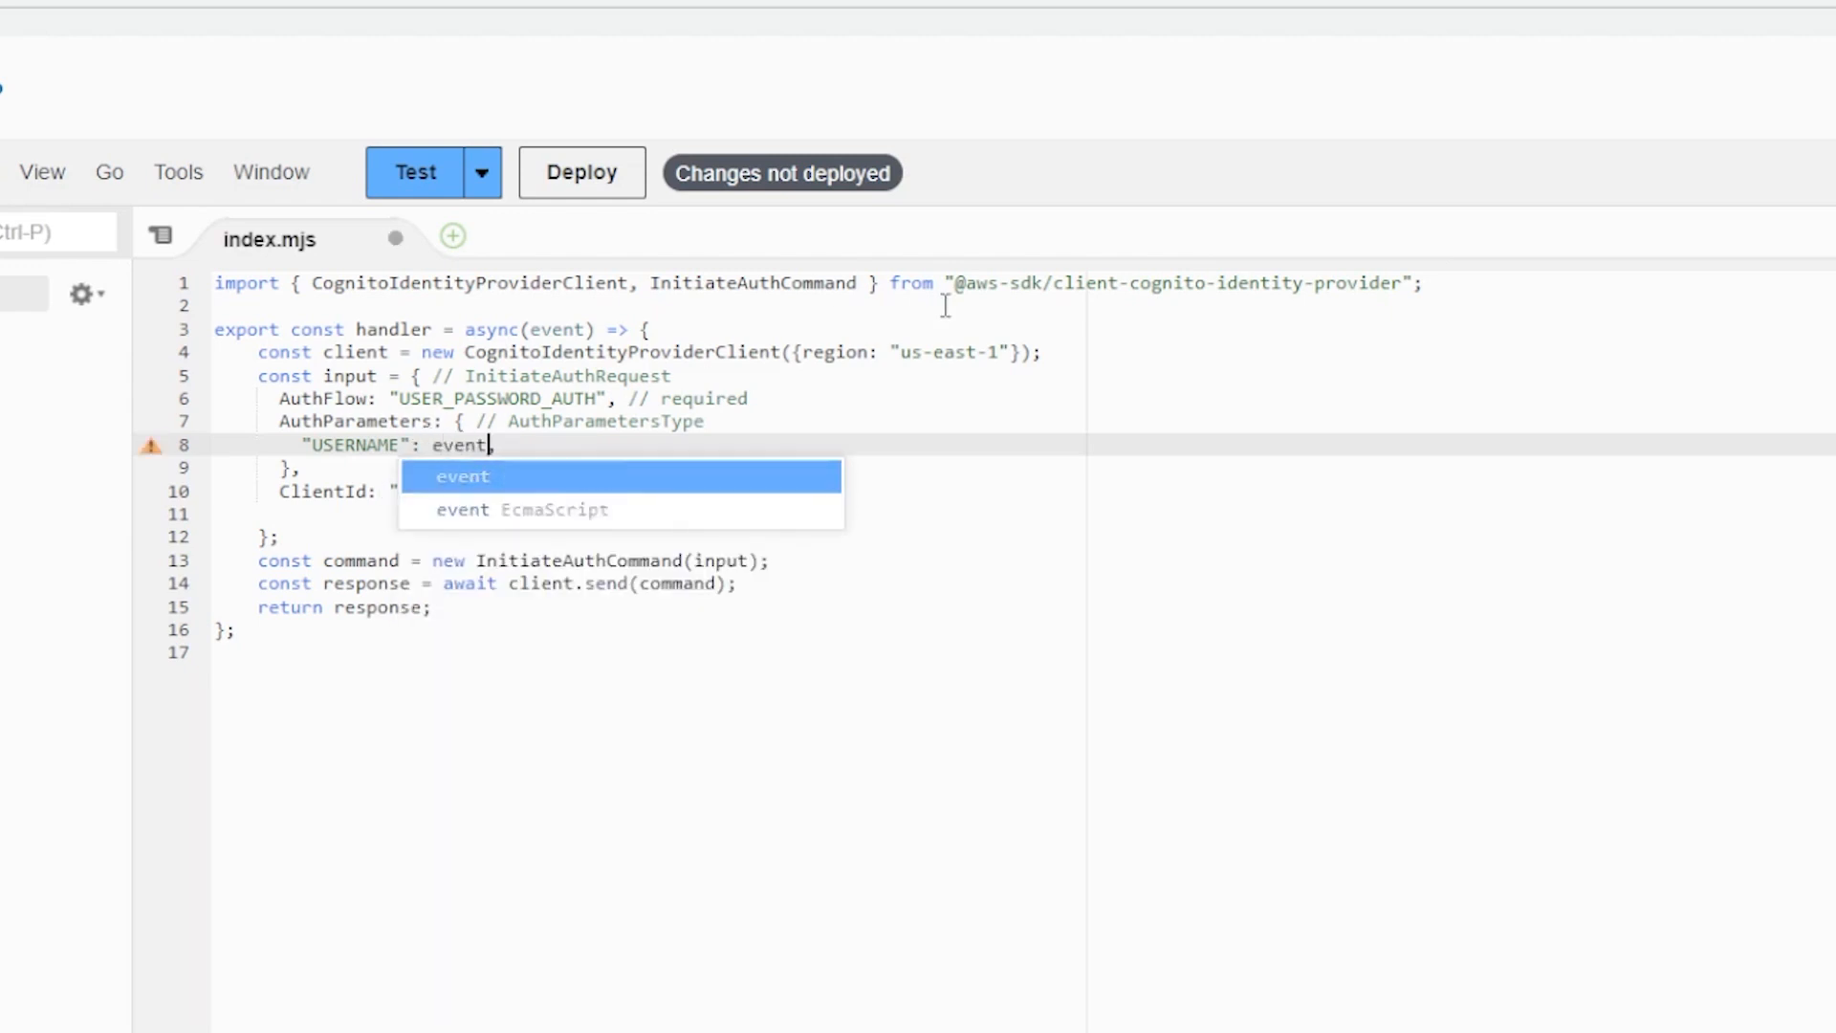
type("[\"userna")
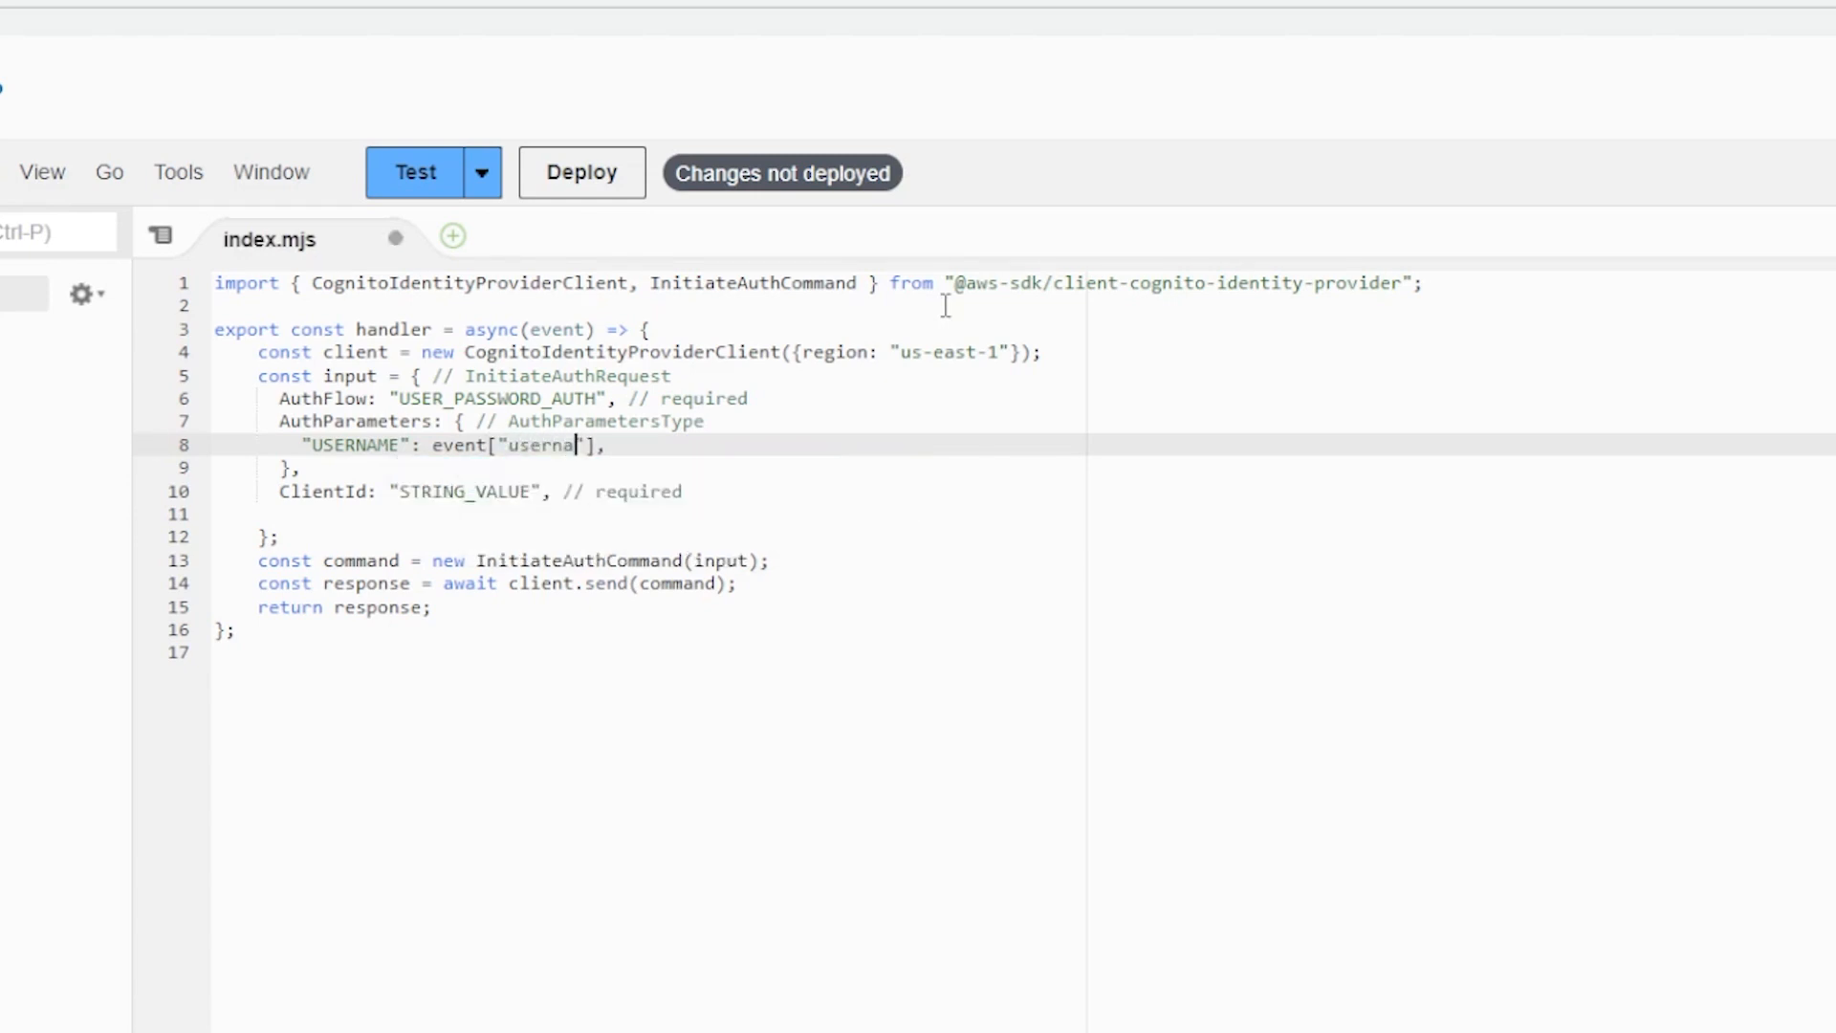
type("me")
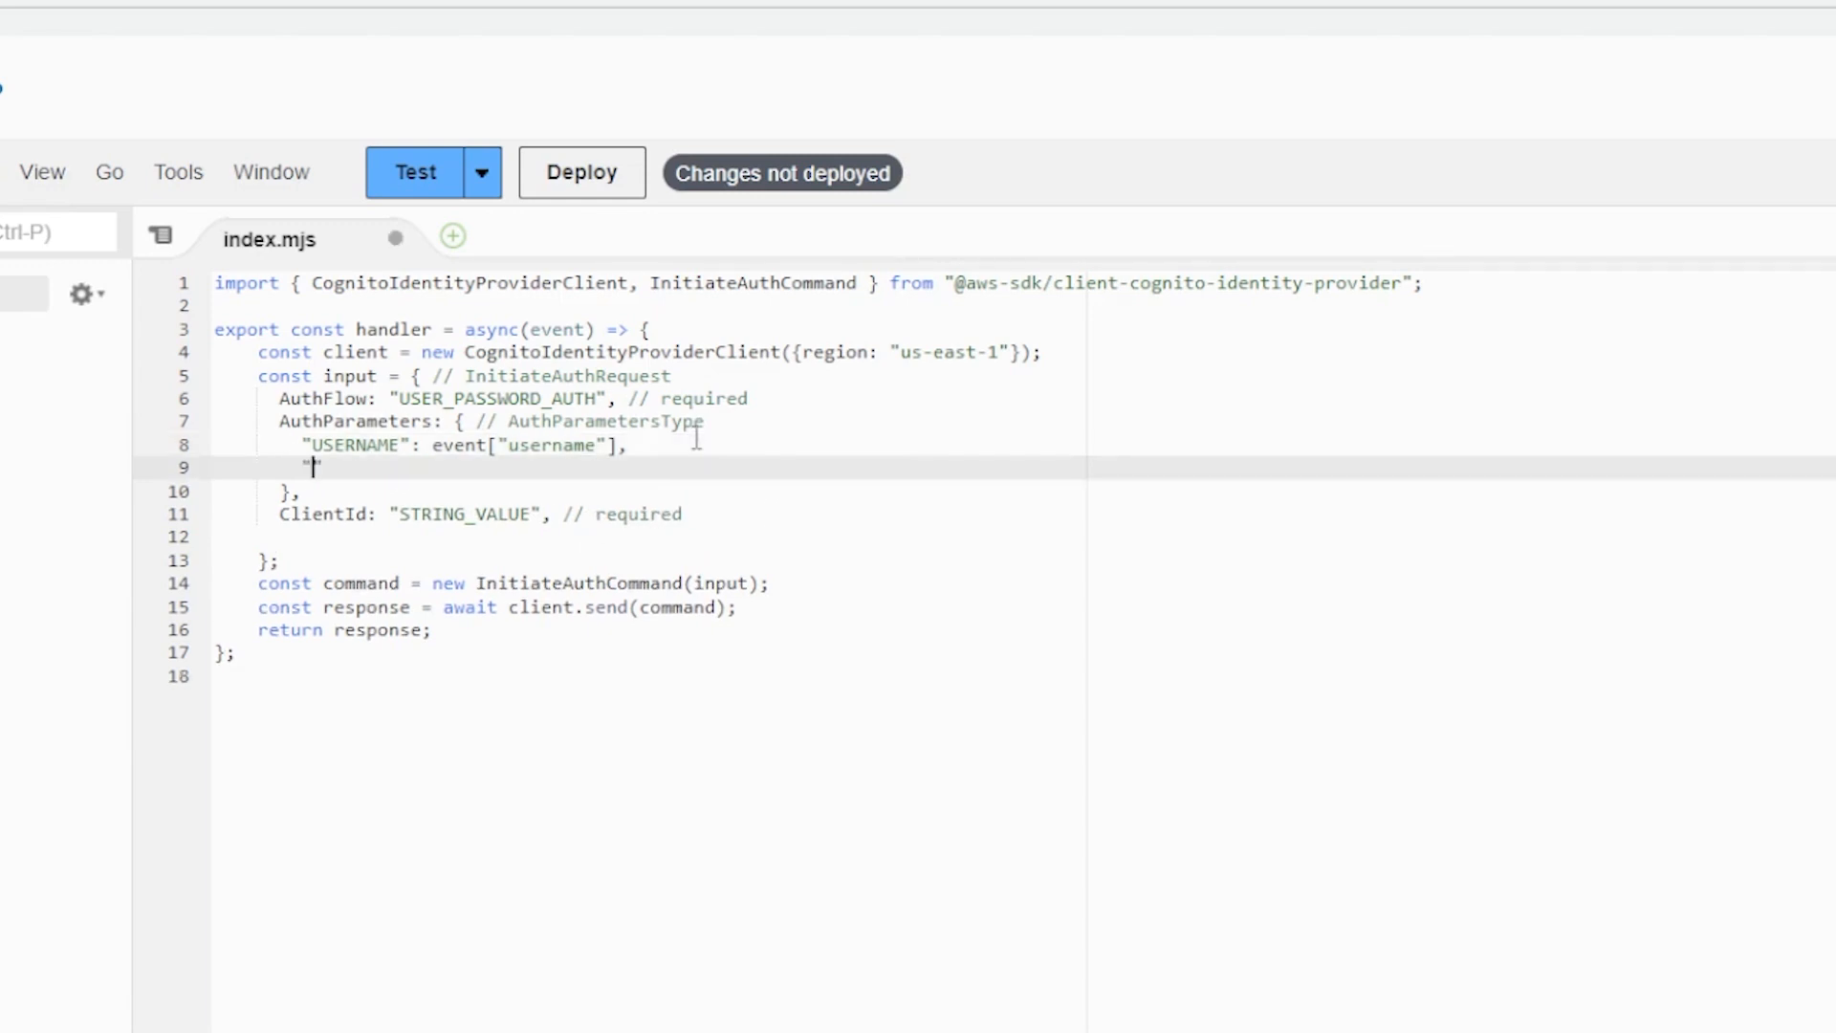
- Add "PASSWORD": event["password"] and select the ClientId placeholder for replacement
type("PASSWOR")
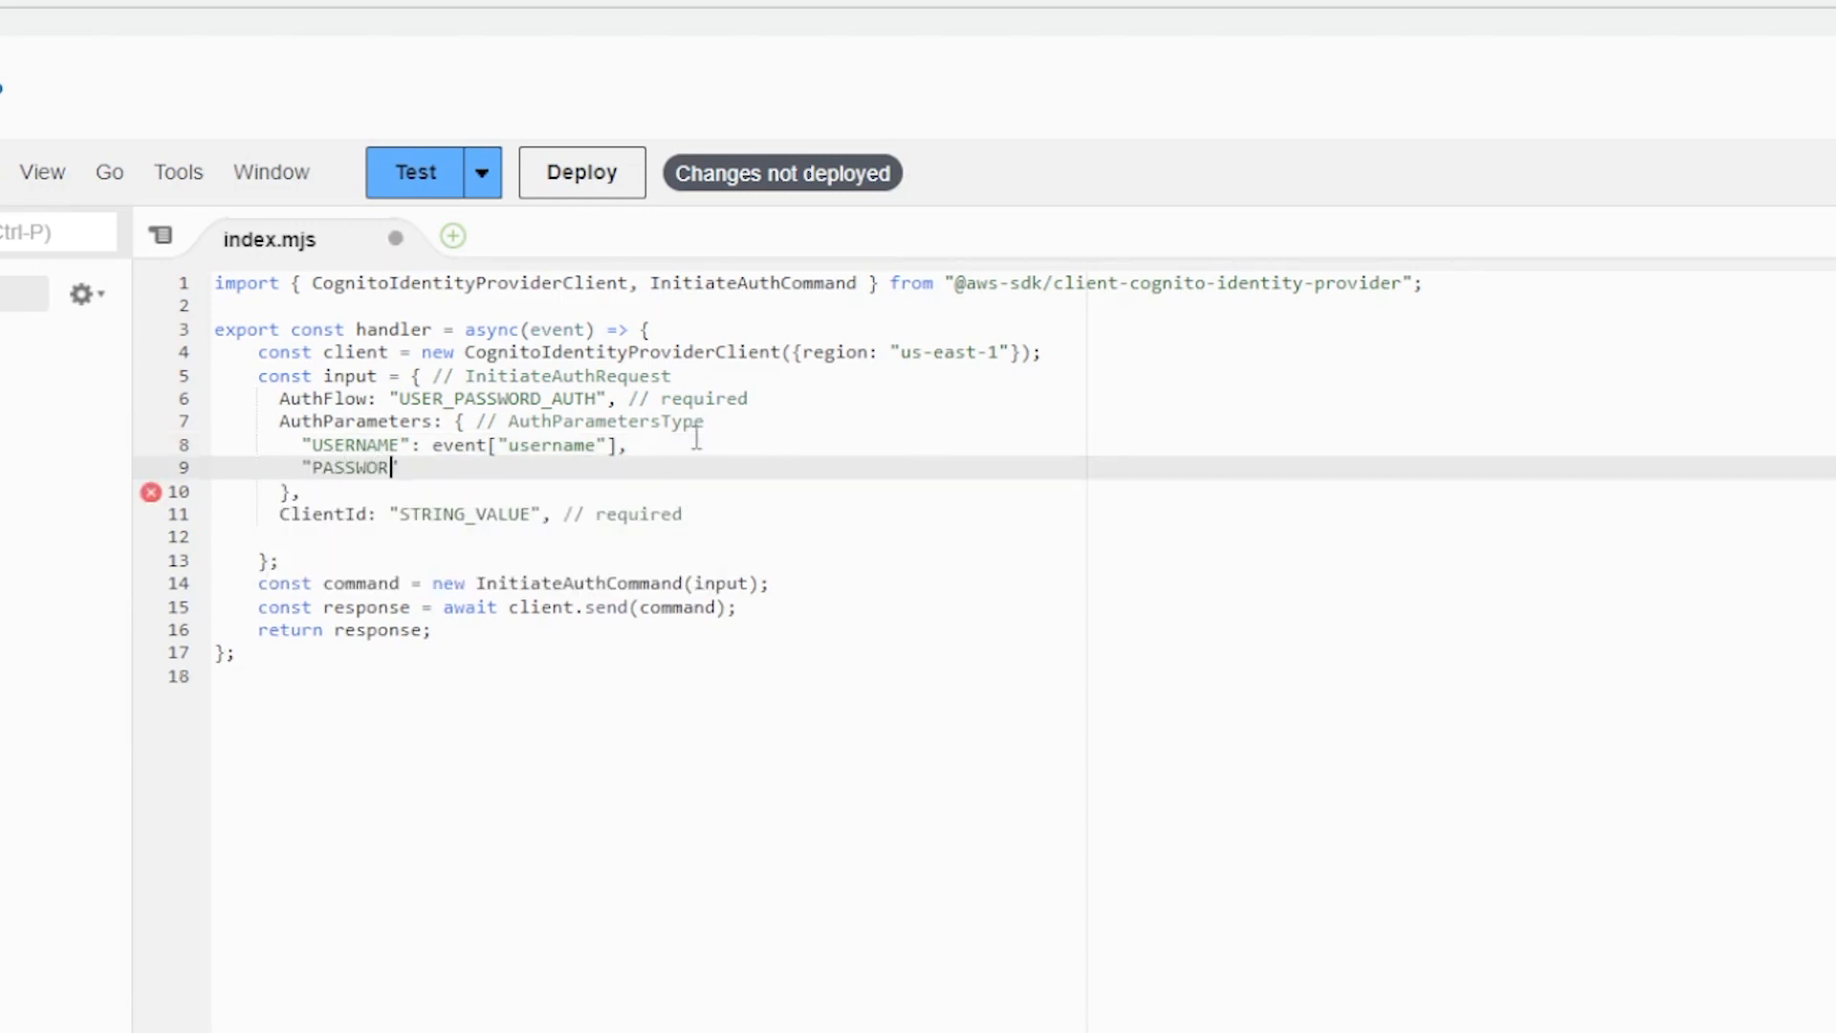
type("D\":")
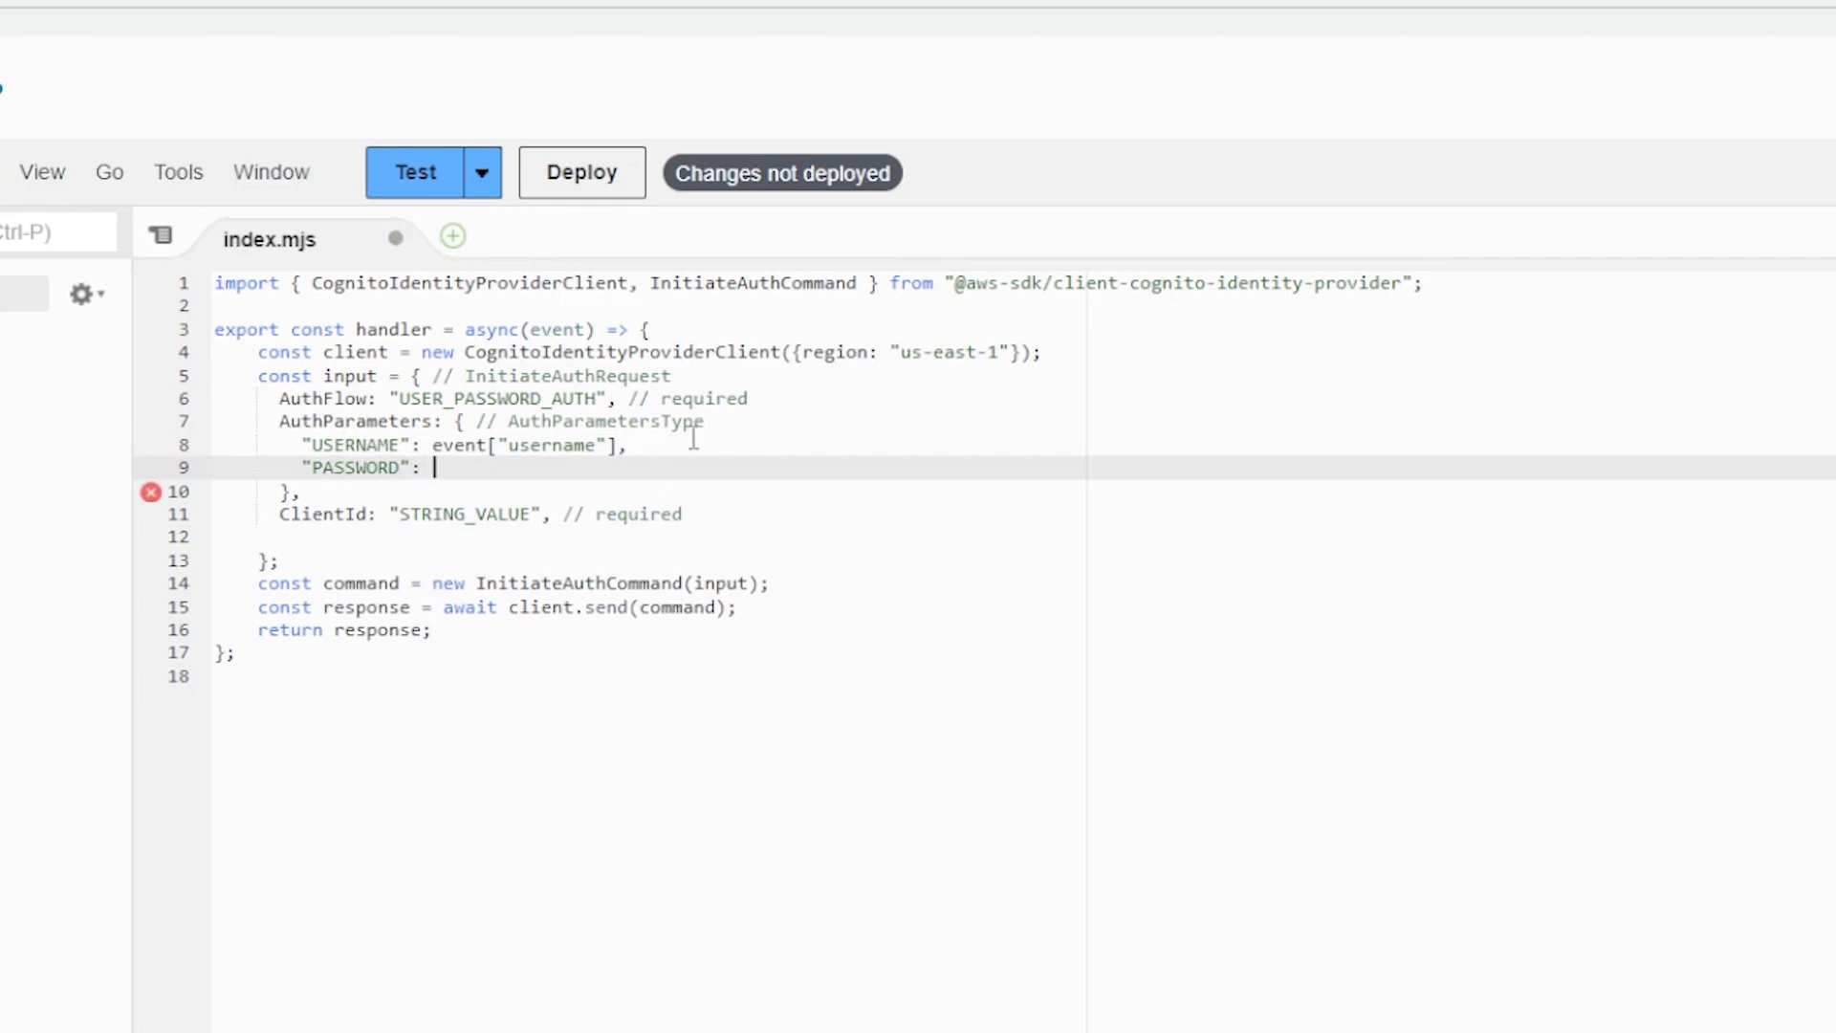
double_click(528, 446)
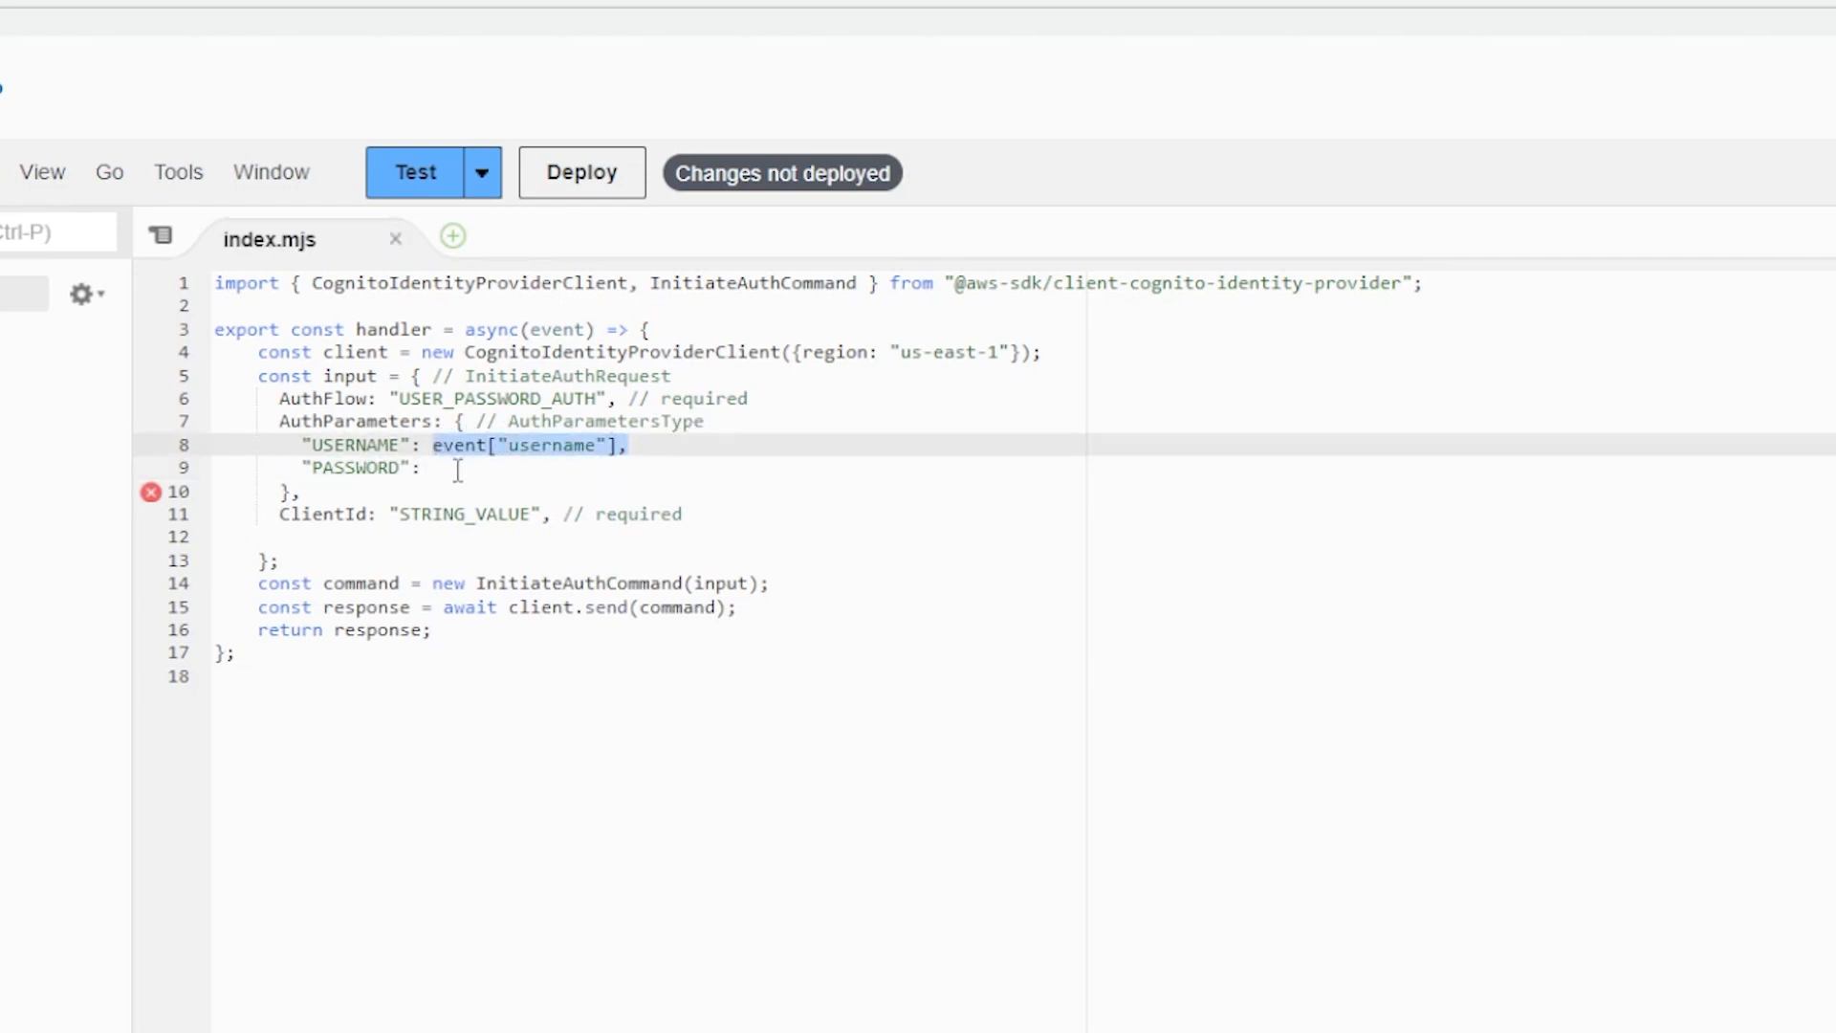
type("event[\"username\"]")
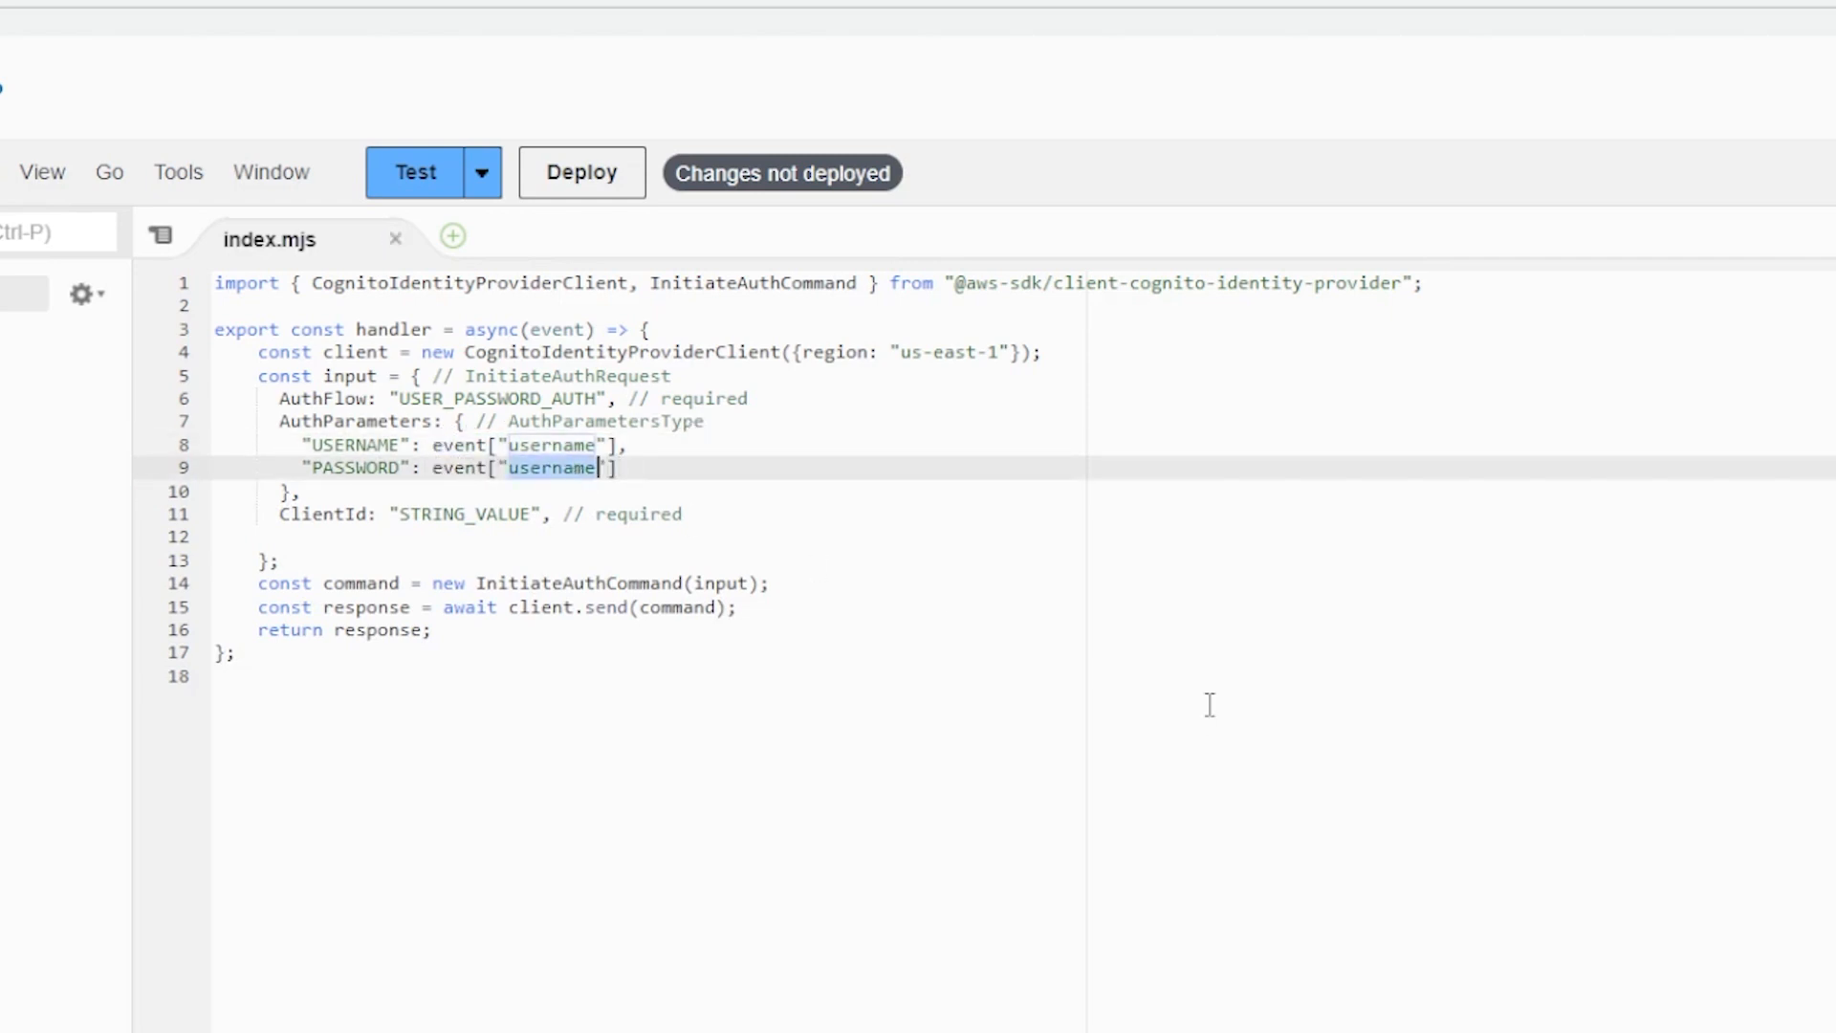
type("password")
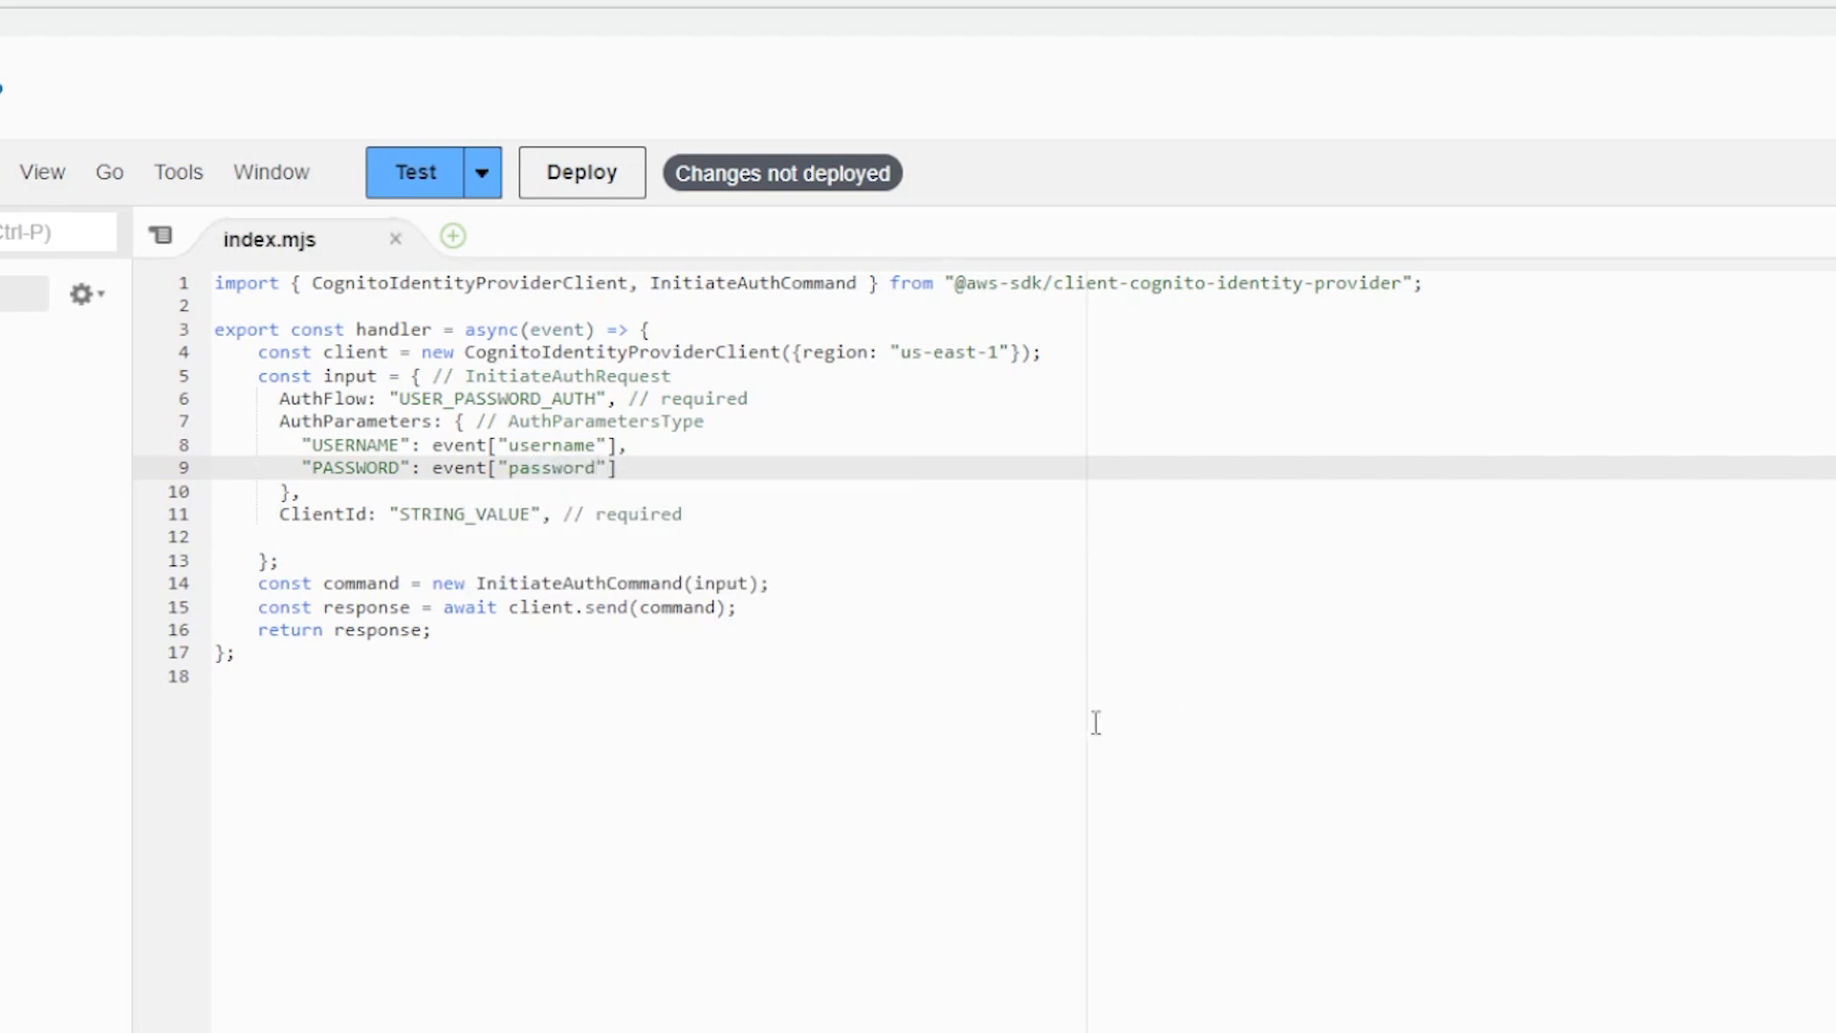
double_click(465, 514)
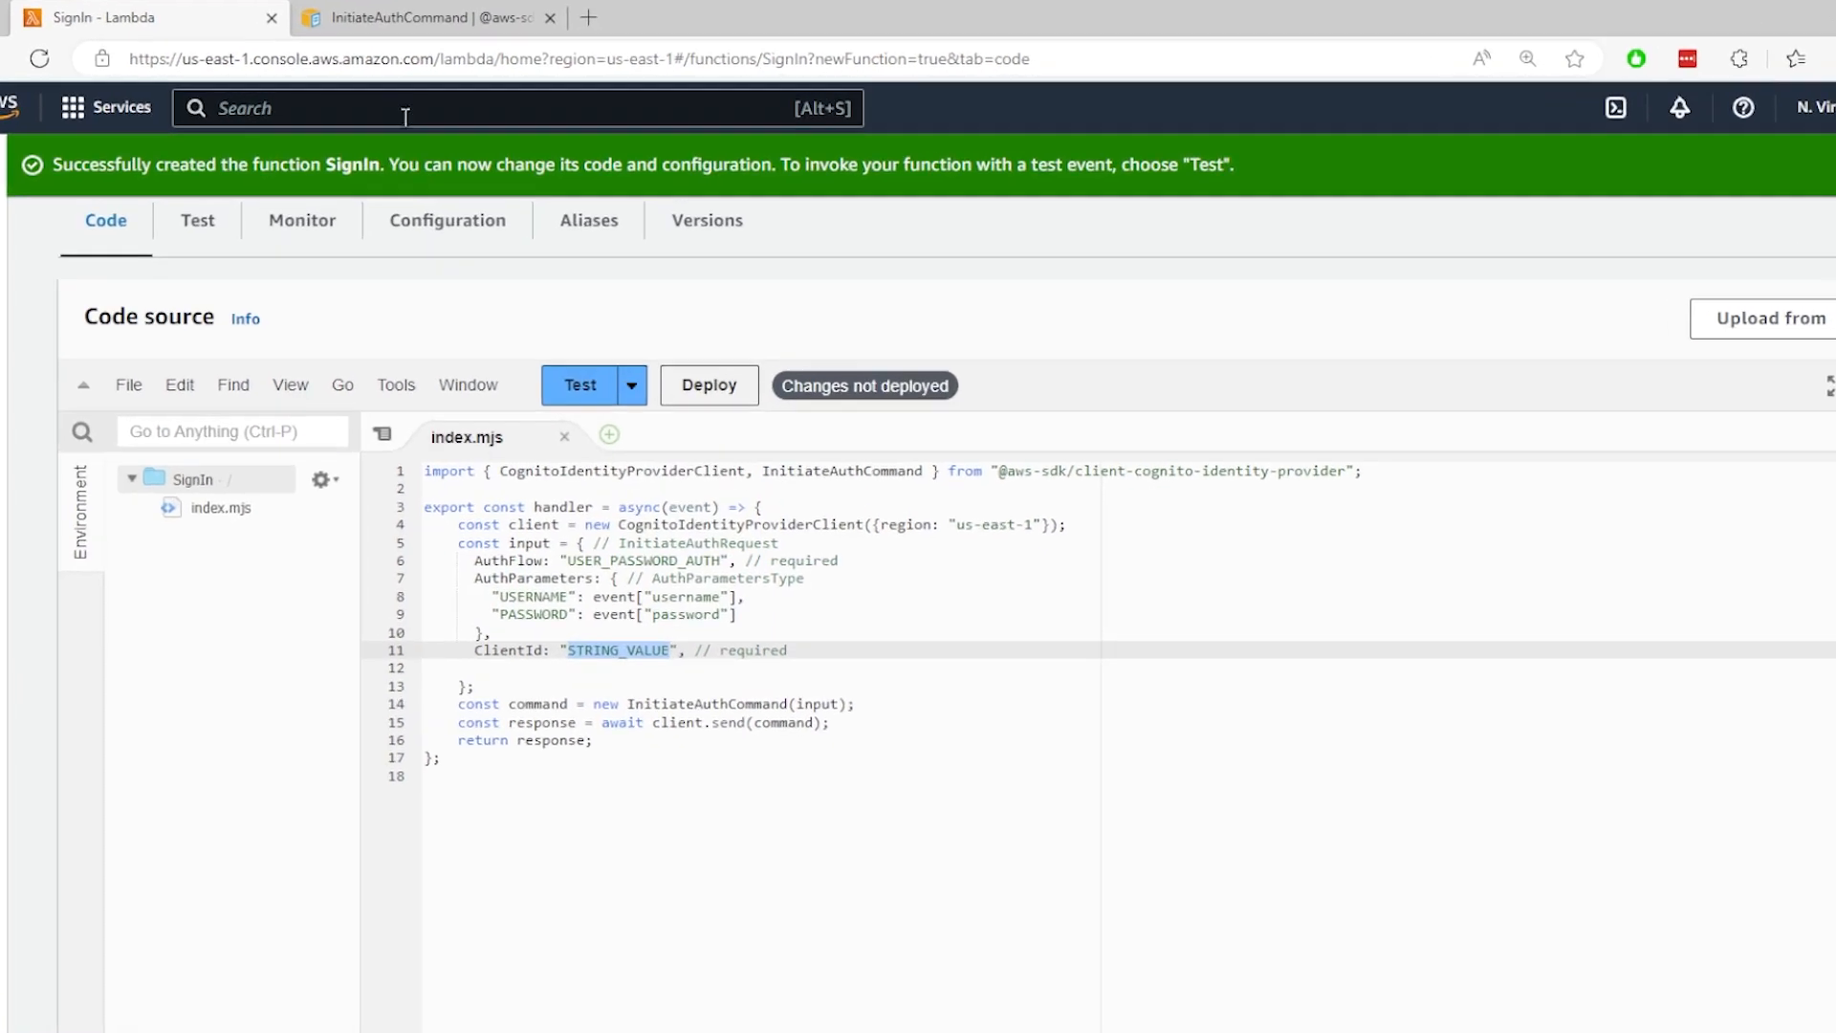
- Search 'cogni' and open the Cognito service in a new browser tab
type("cognito")
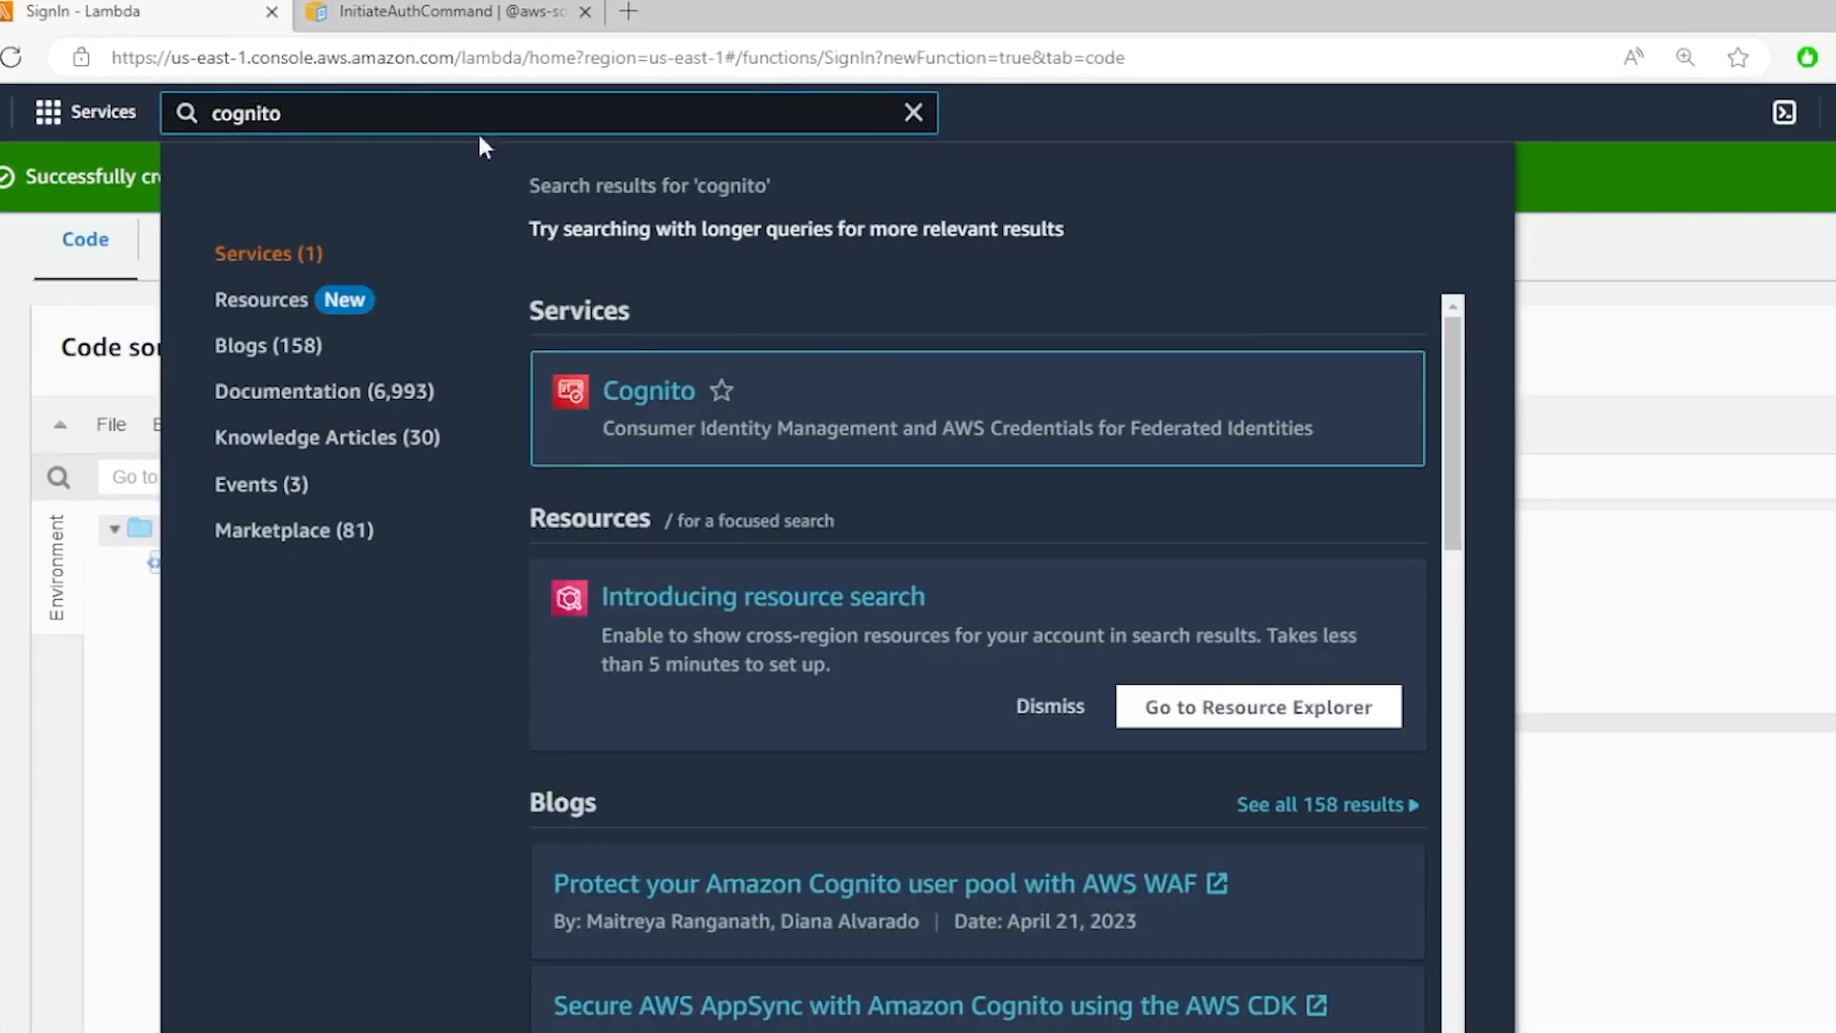
right_click(648, 391)
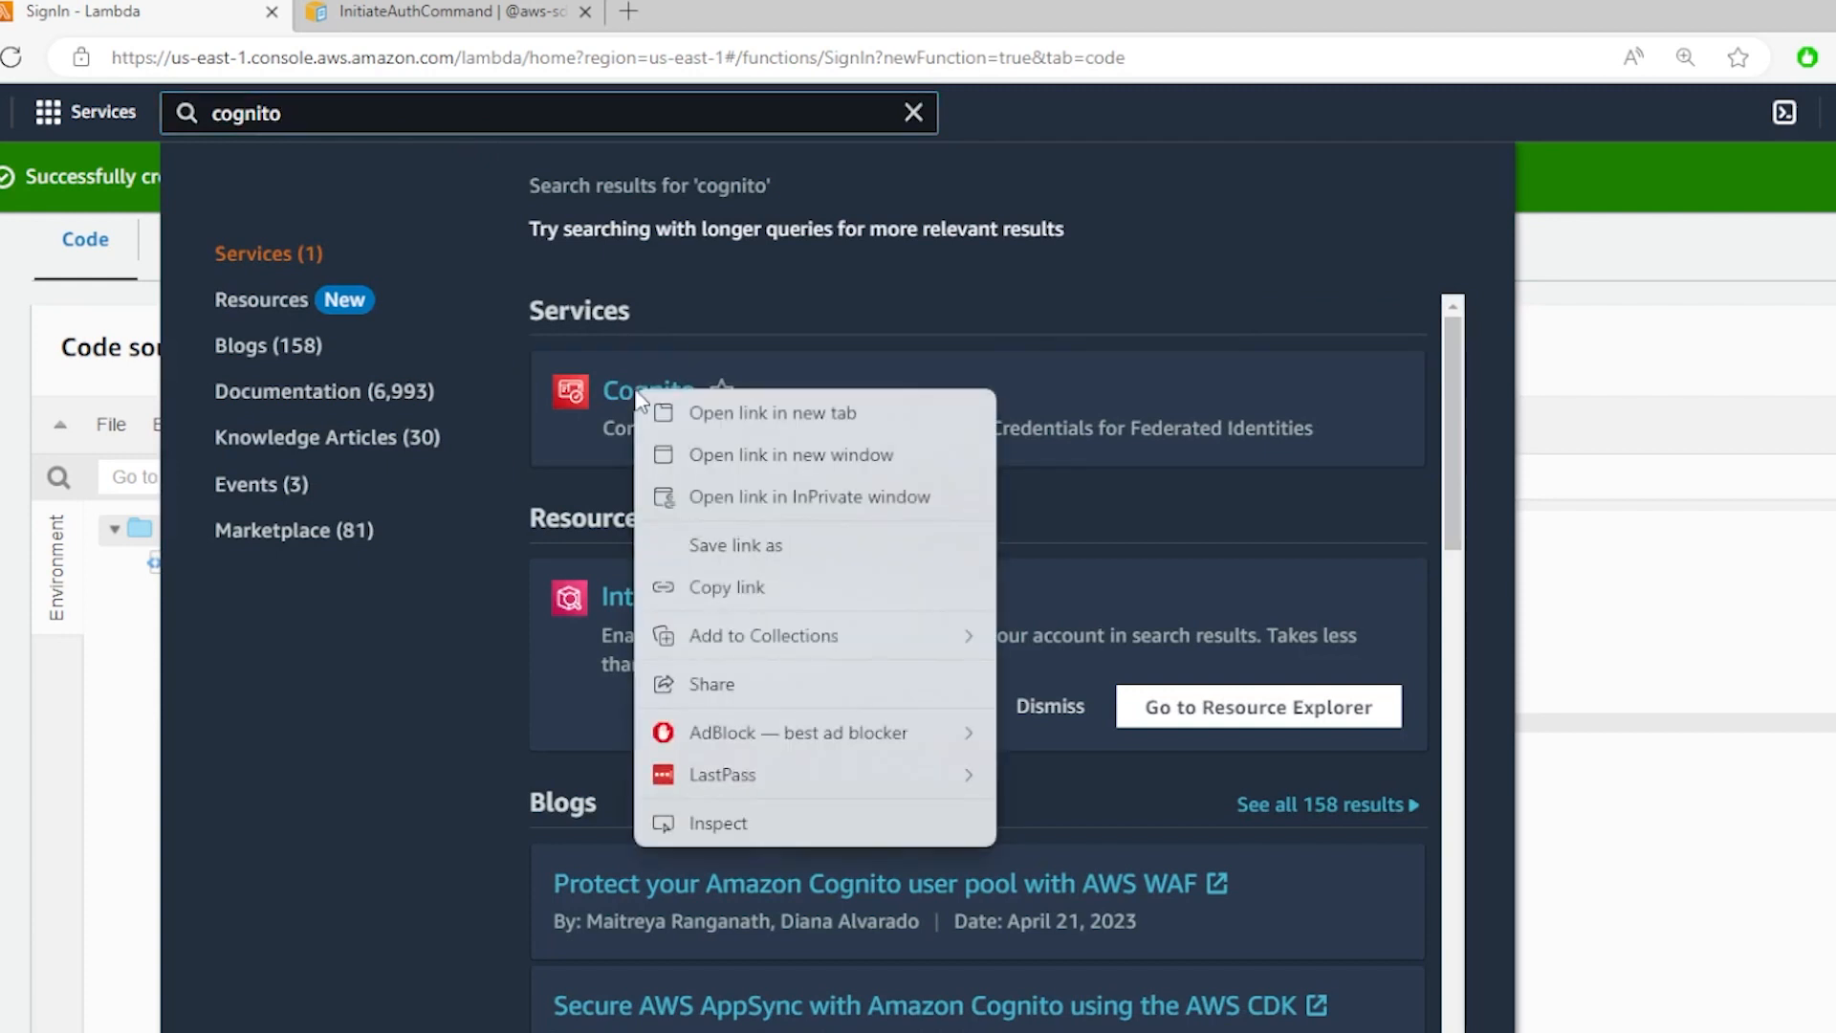
left_click(773, 413)
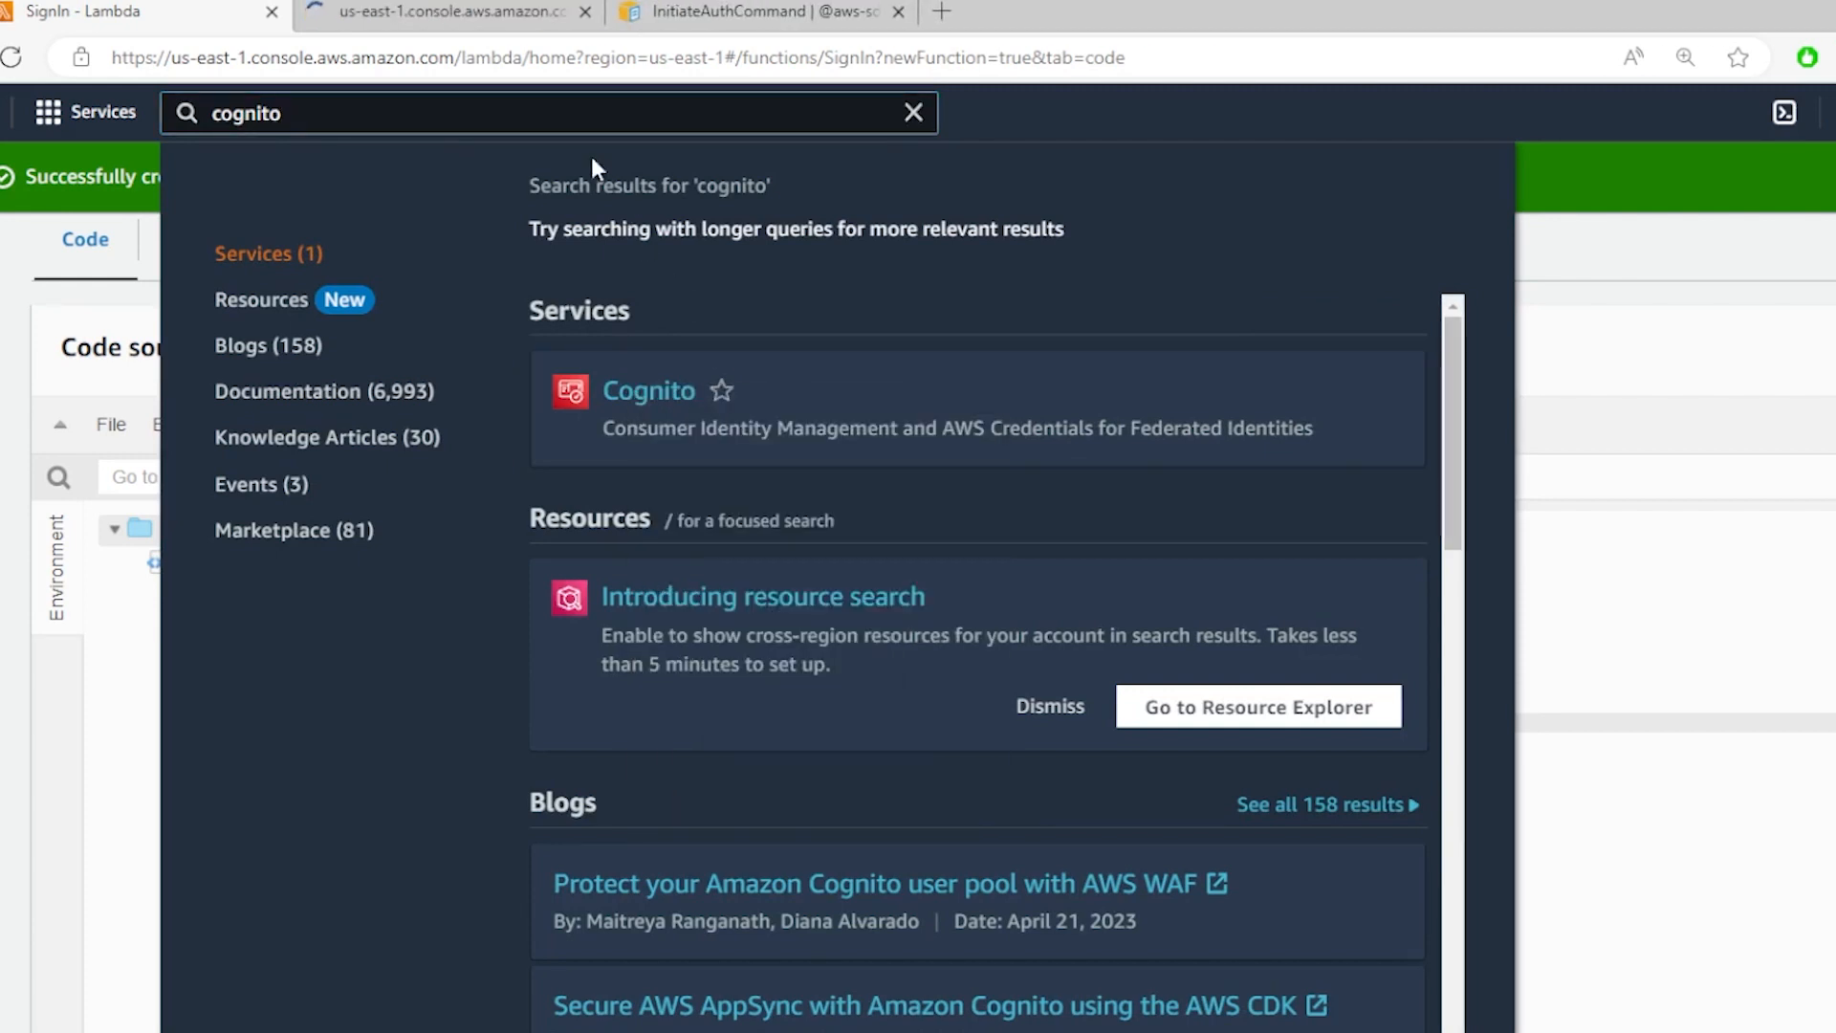
left_click(648, 390)
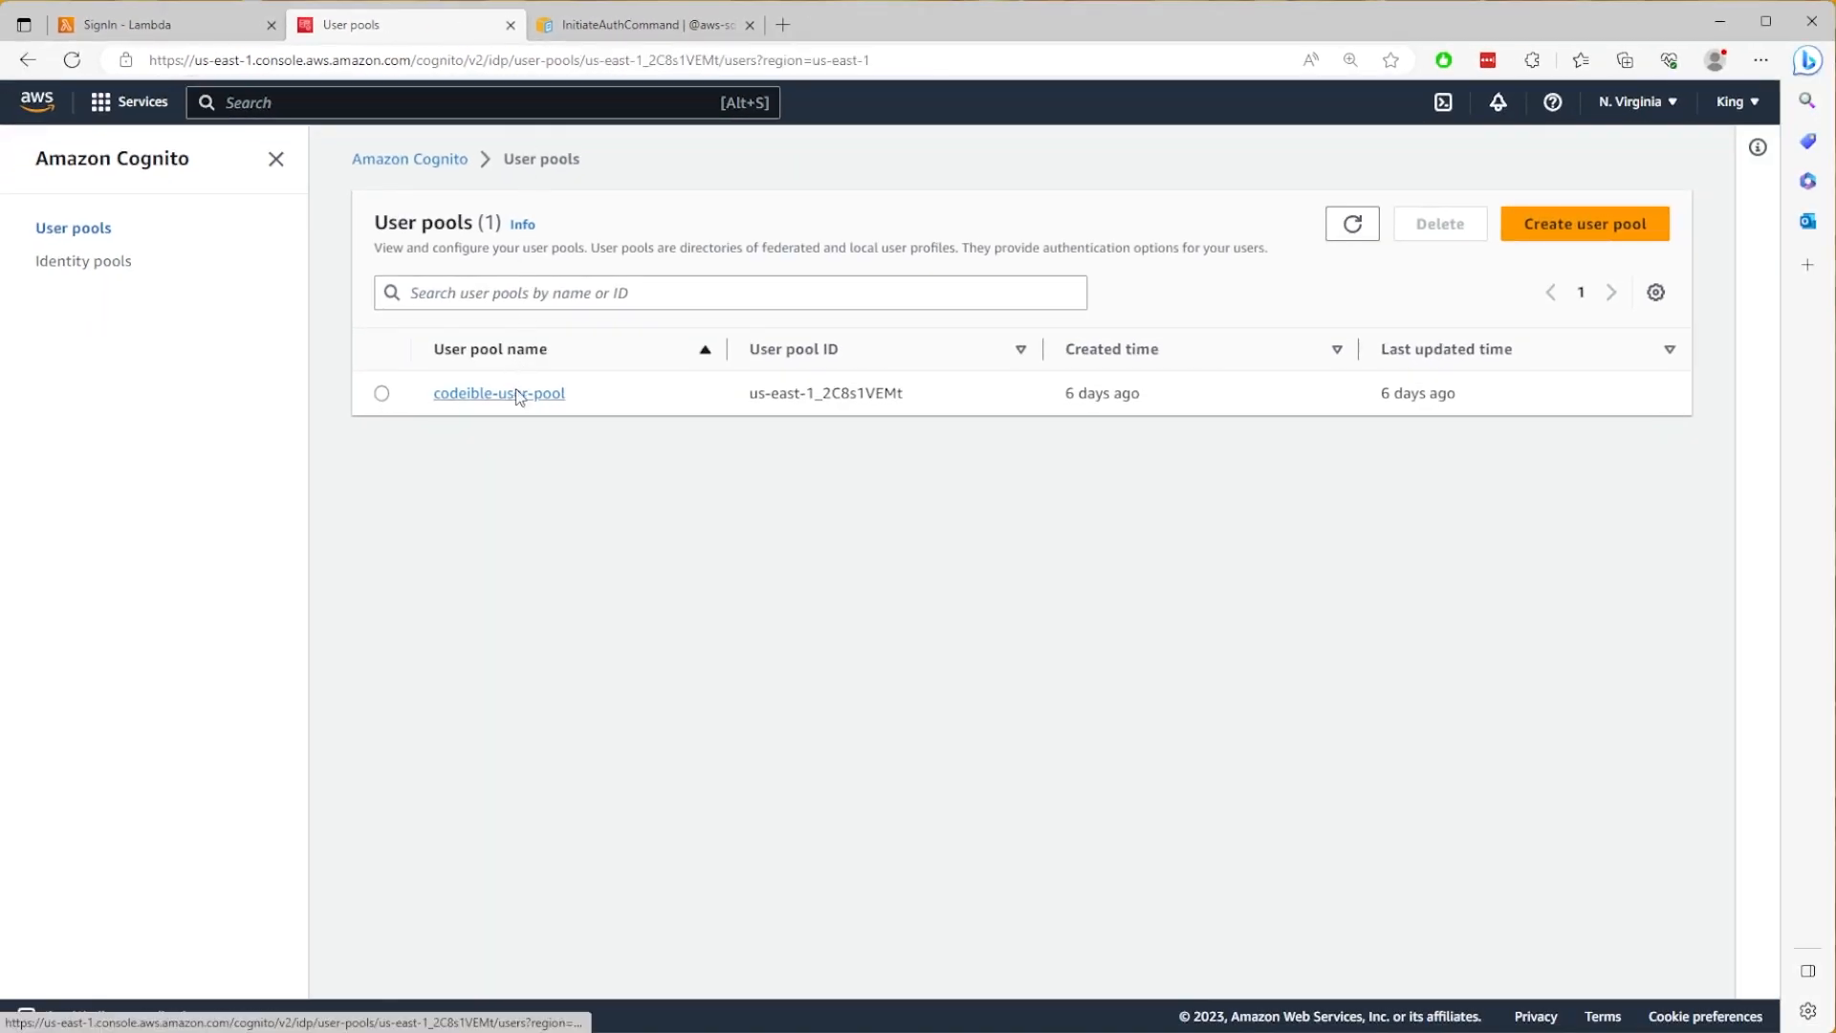
- Copy codeible-app-client's Client ID from codeible-user-pool's App integration and return to SignIn
left_click(499, 392)
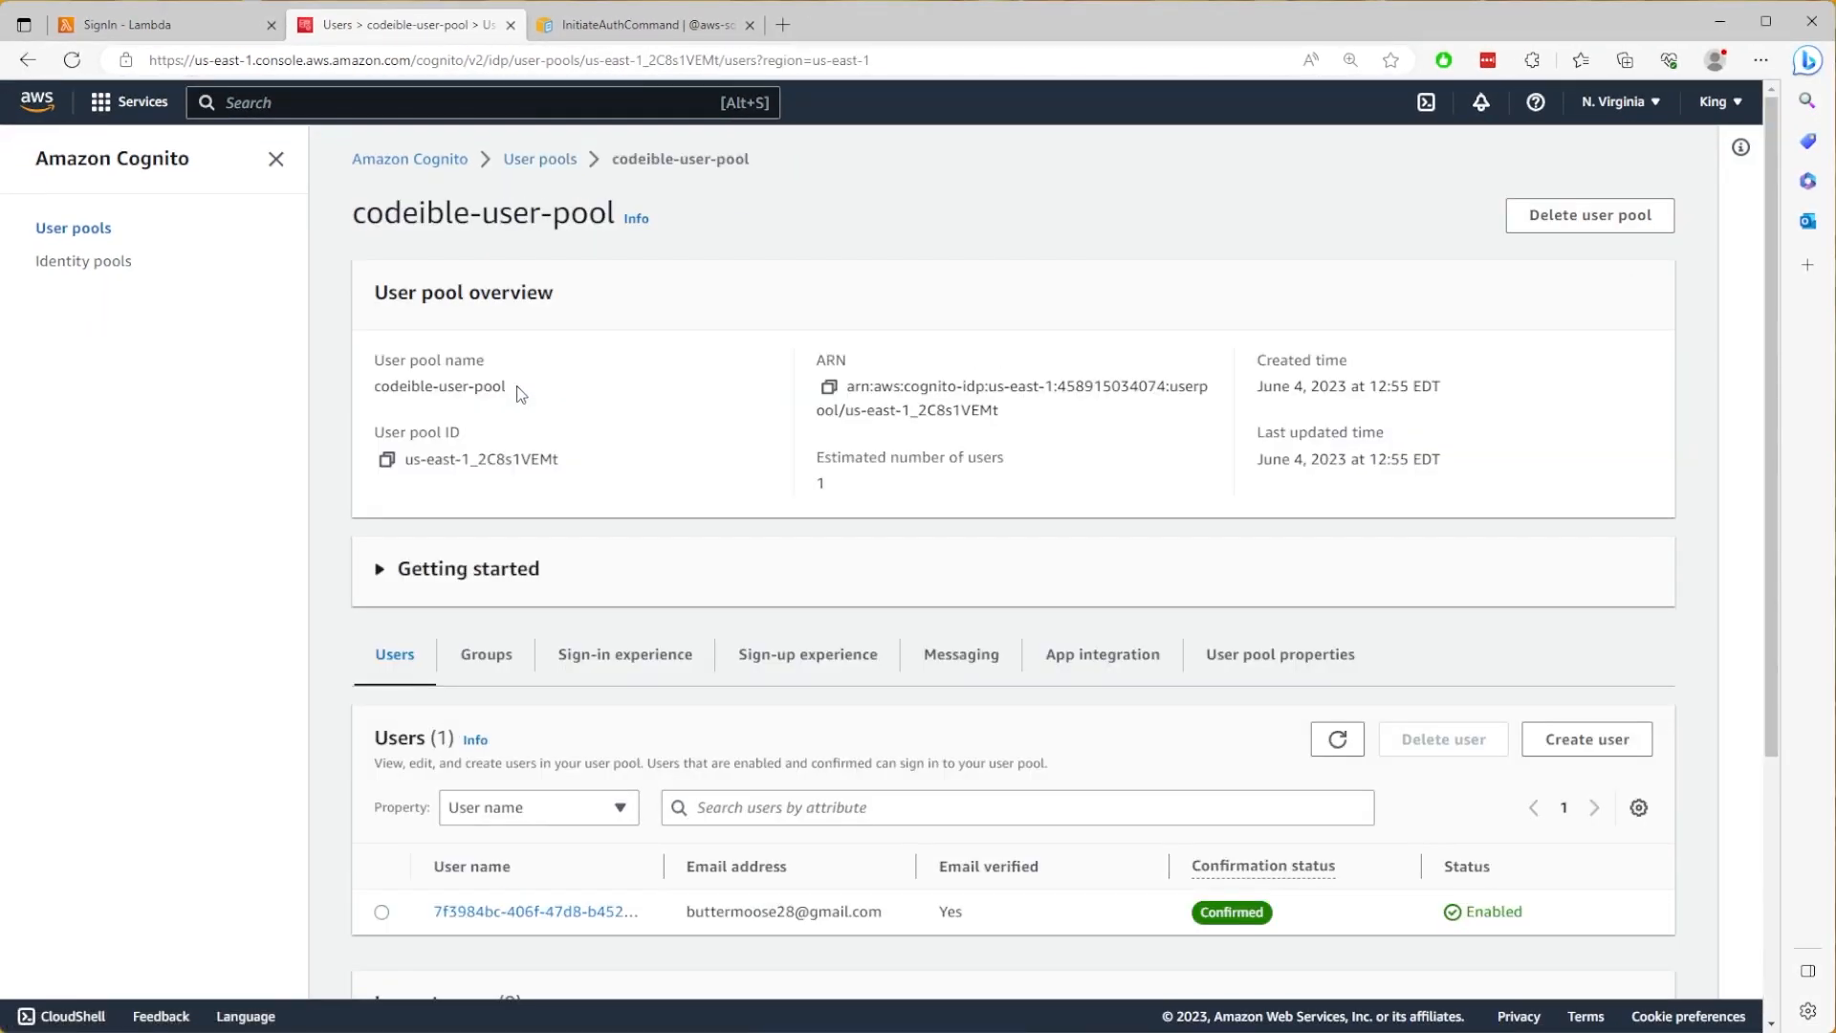
left_click(1102, 655)
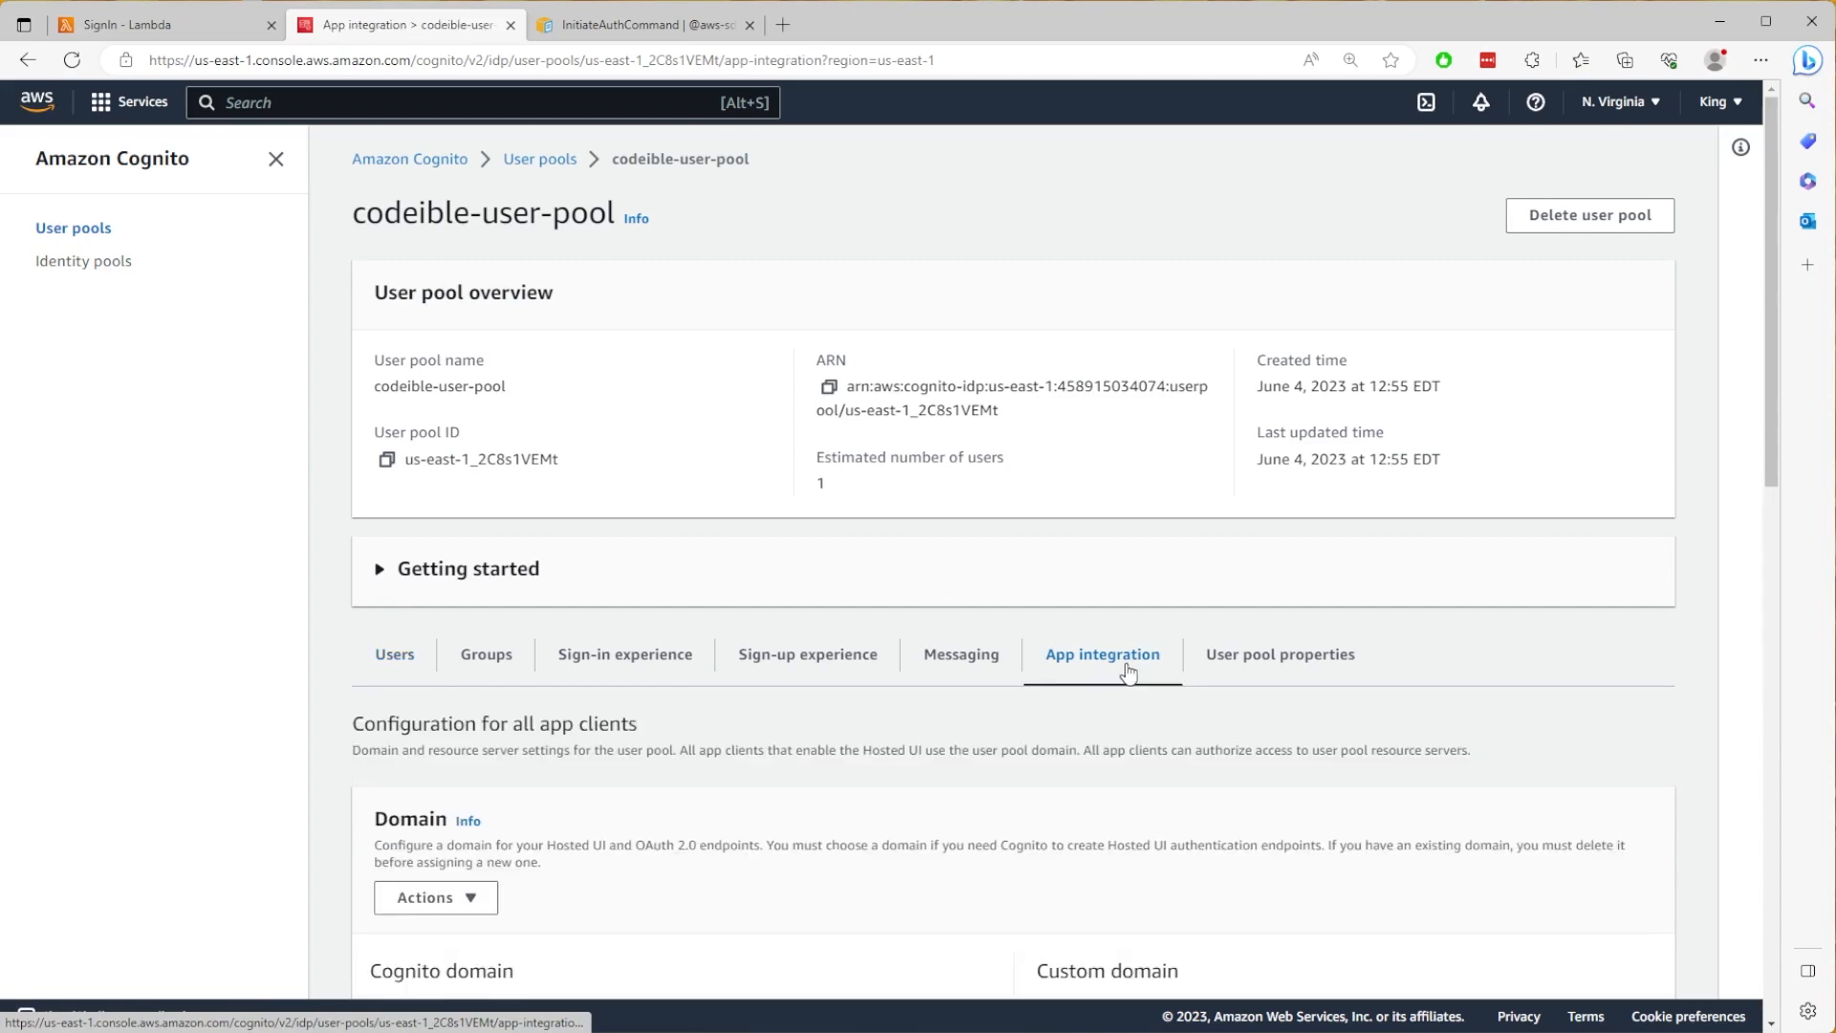
scroll("down", 3)
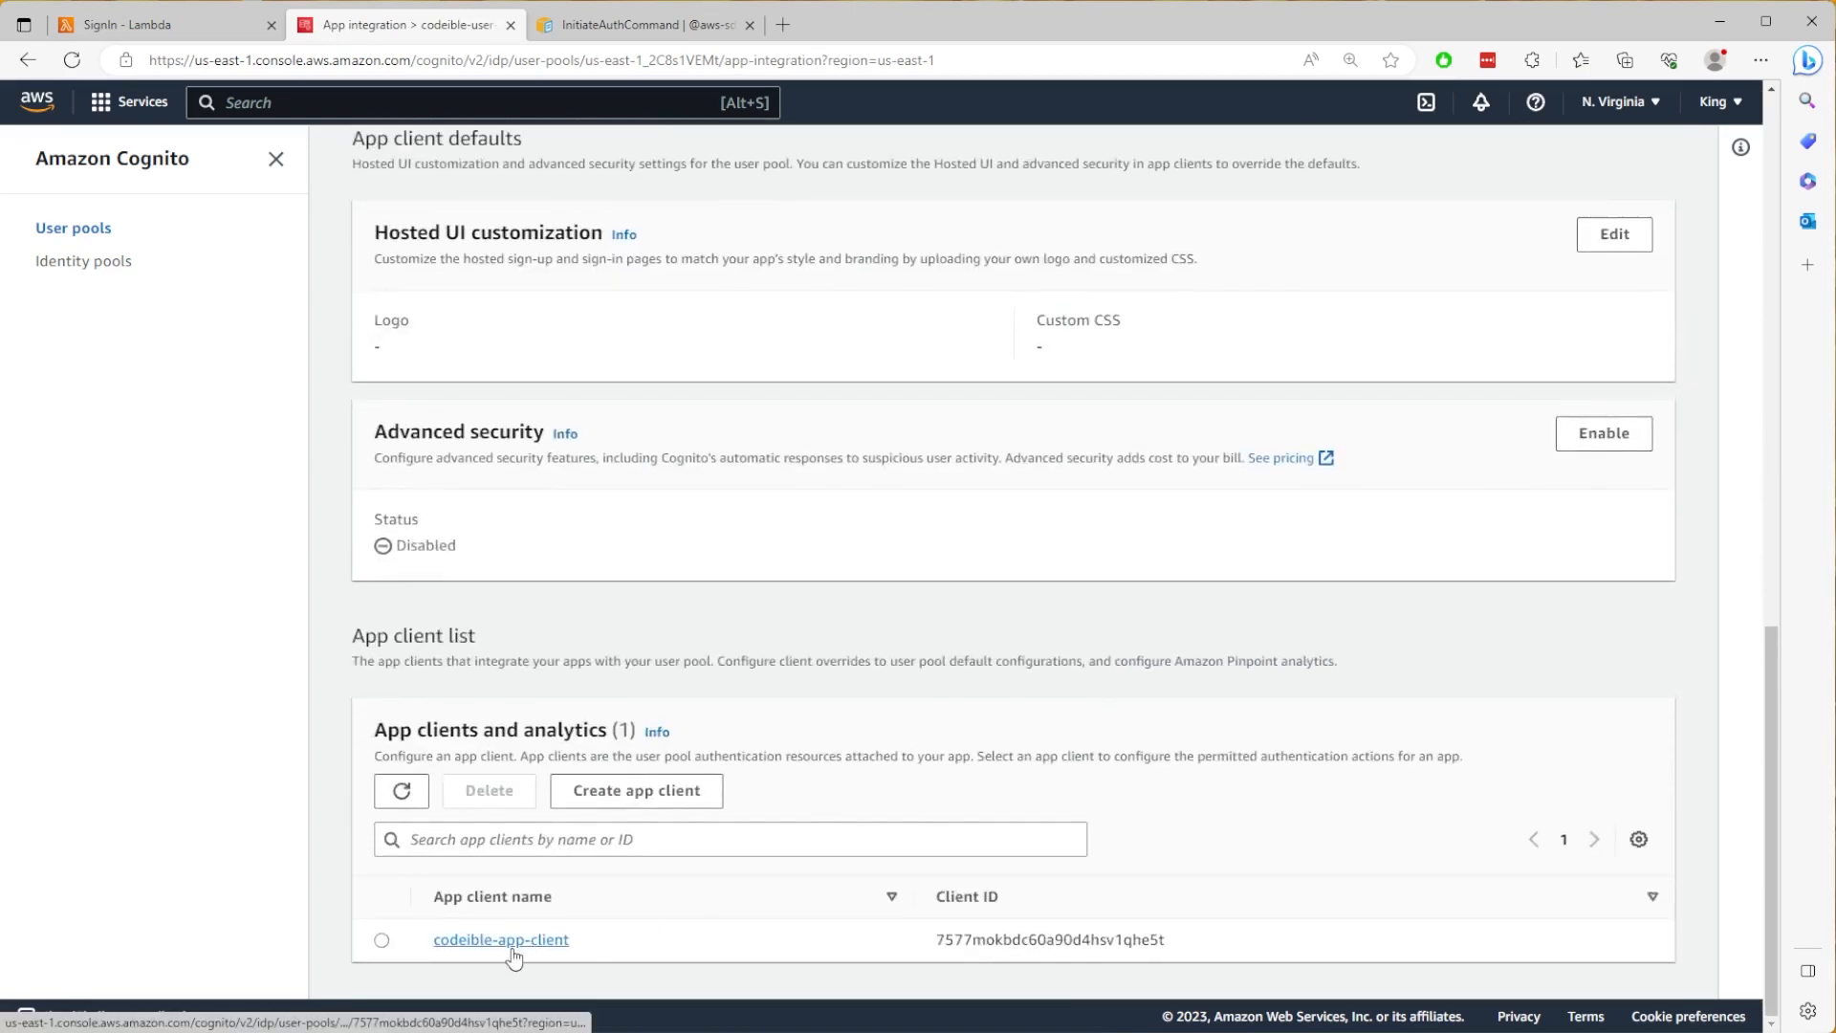
left_click(499, 937)
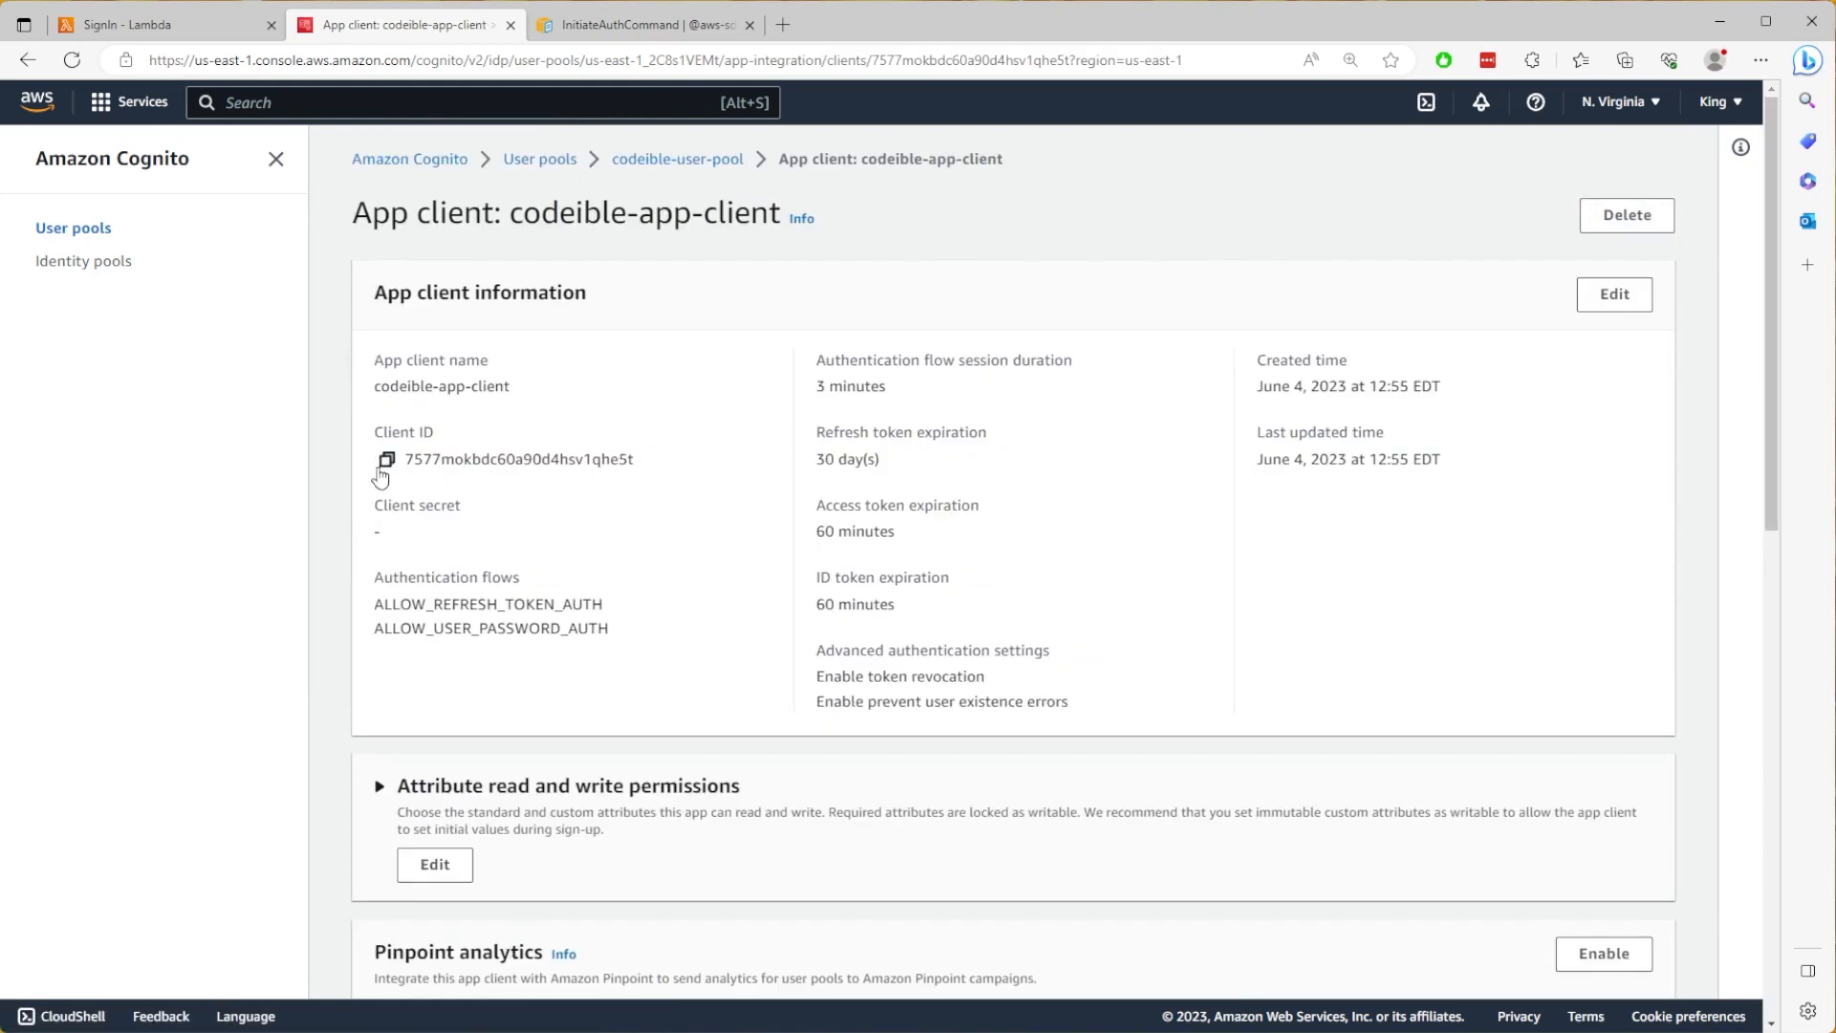
left_click(384, 457)
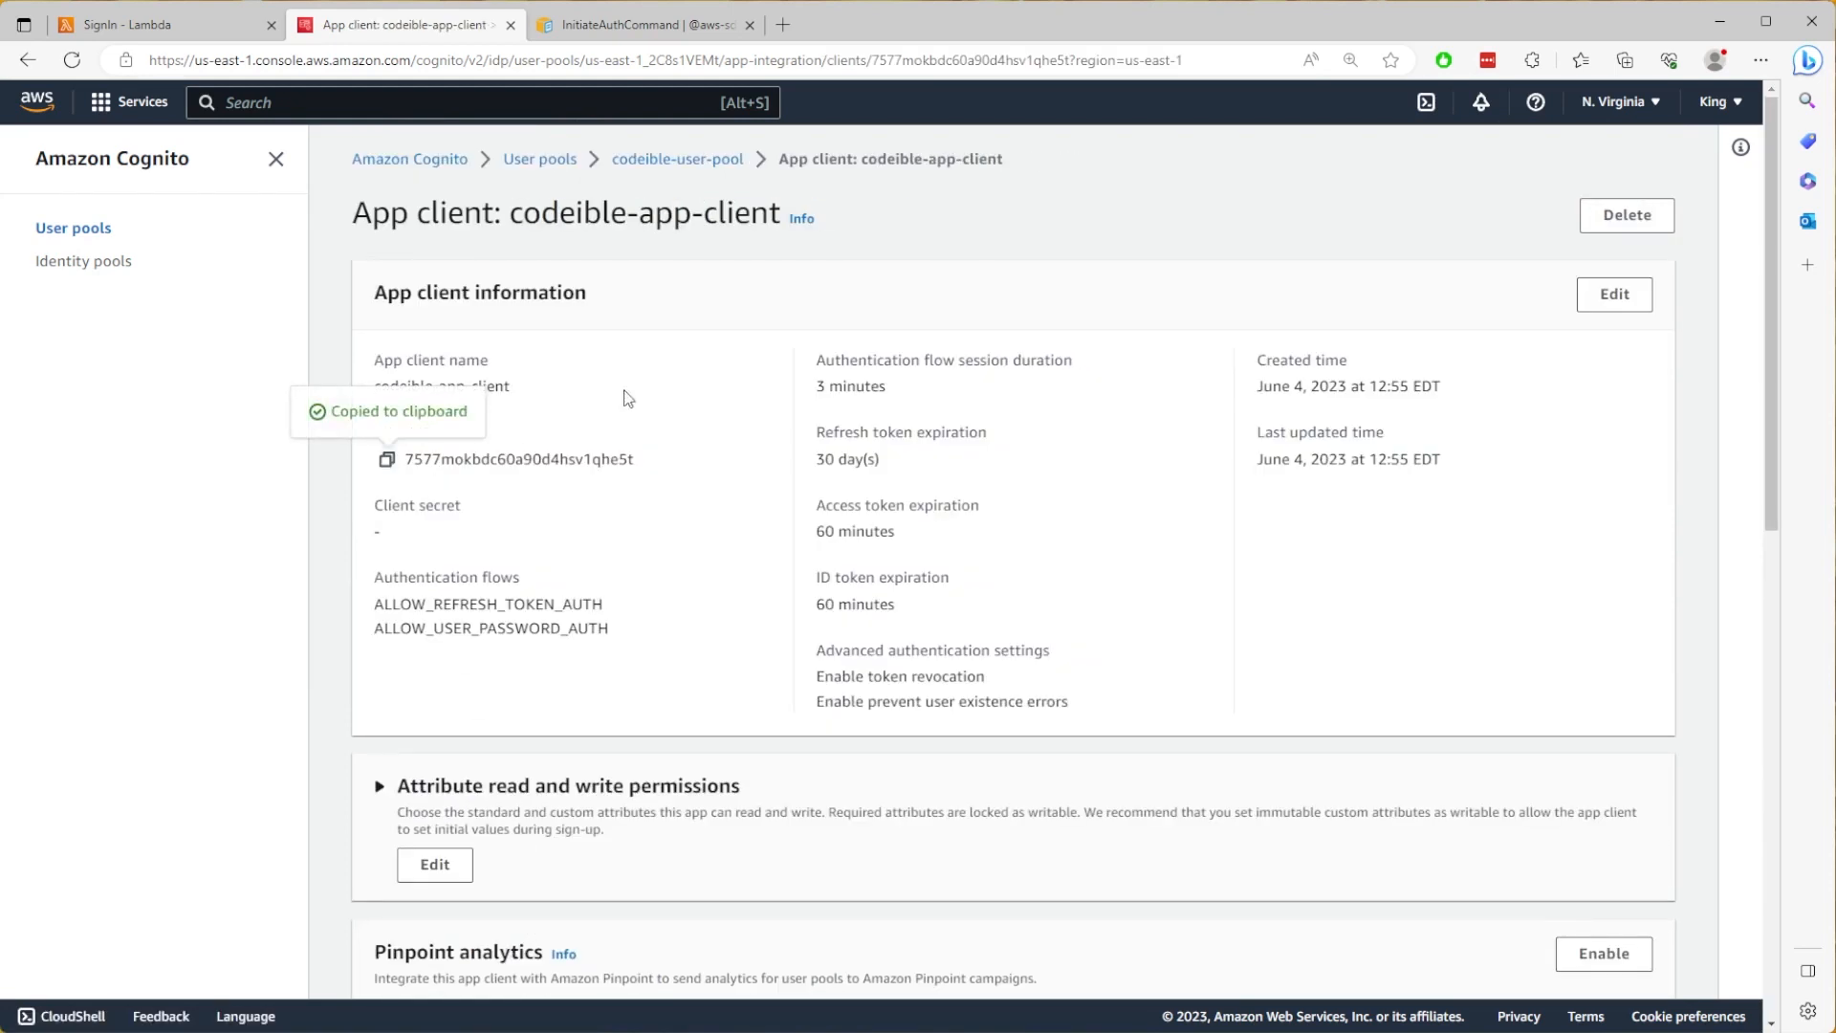
left_click(165, 25)
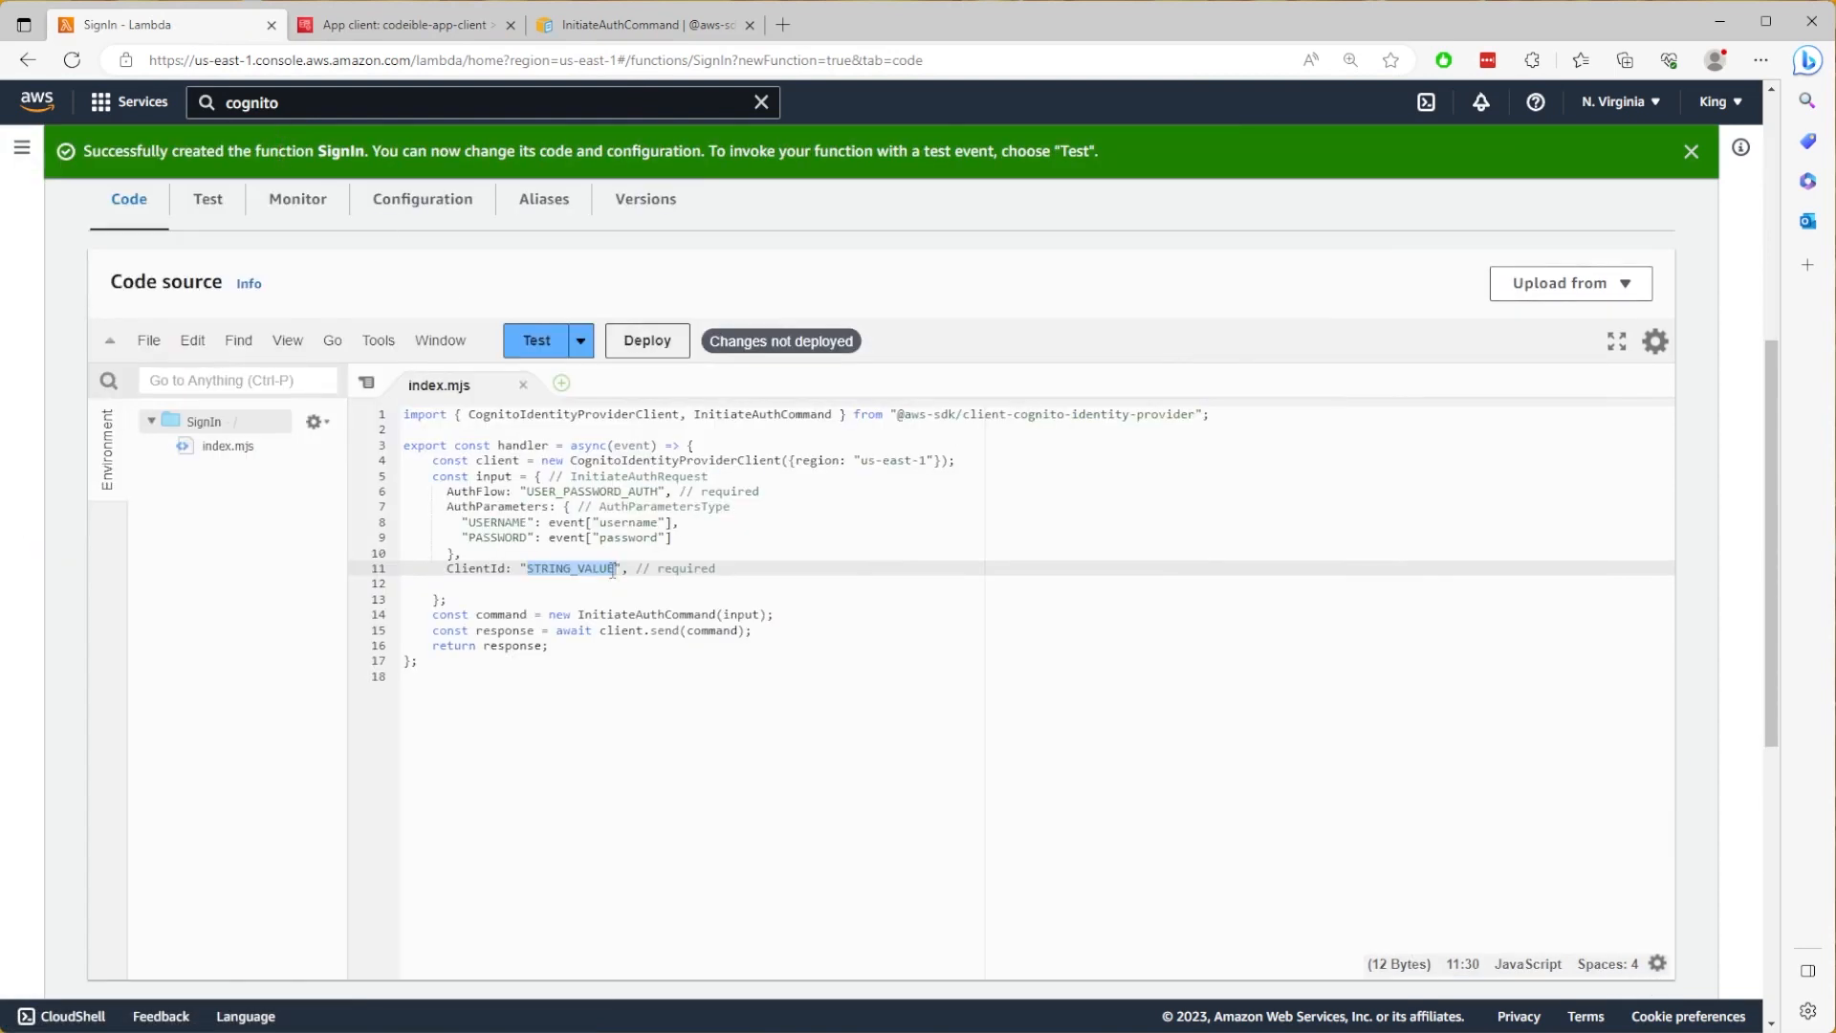
- Paste client ID 7577mokbdc60a90d4hsv1qhe5t into ClientId, deploy, and begin configuring a test event
type("7577mokbdc60a90d4hsv1qhe5t")
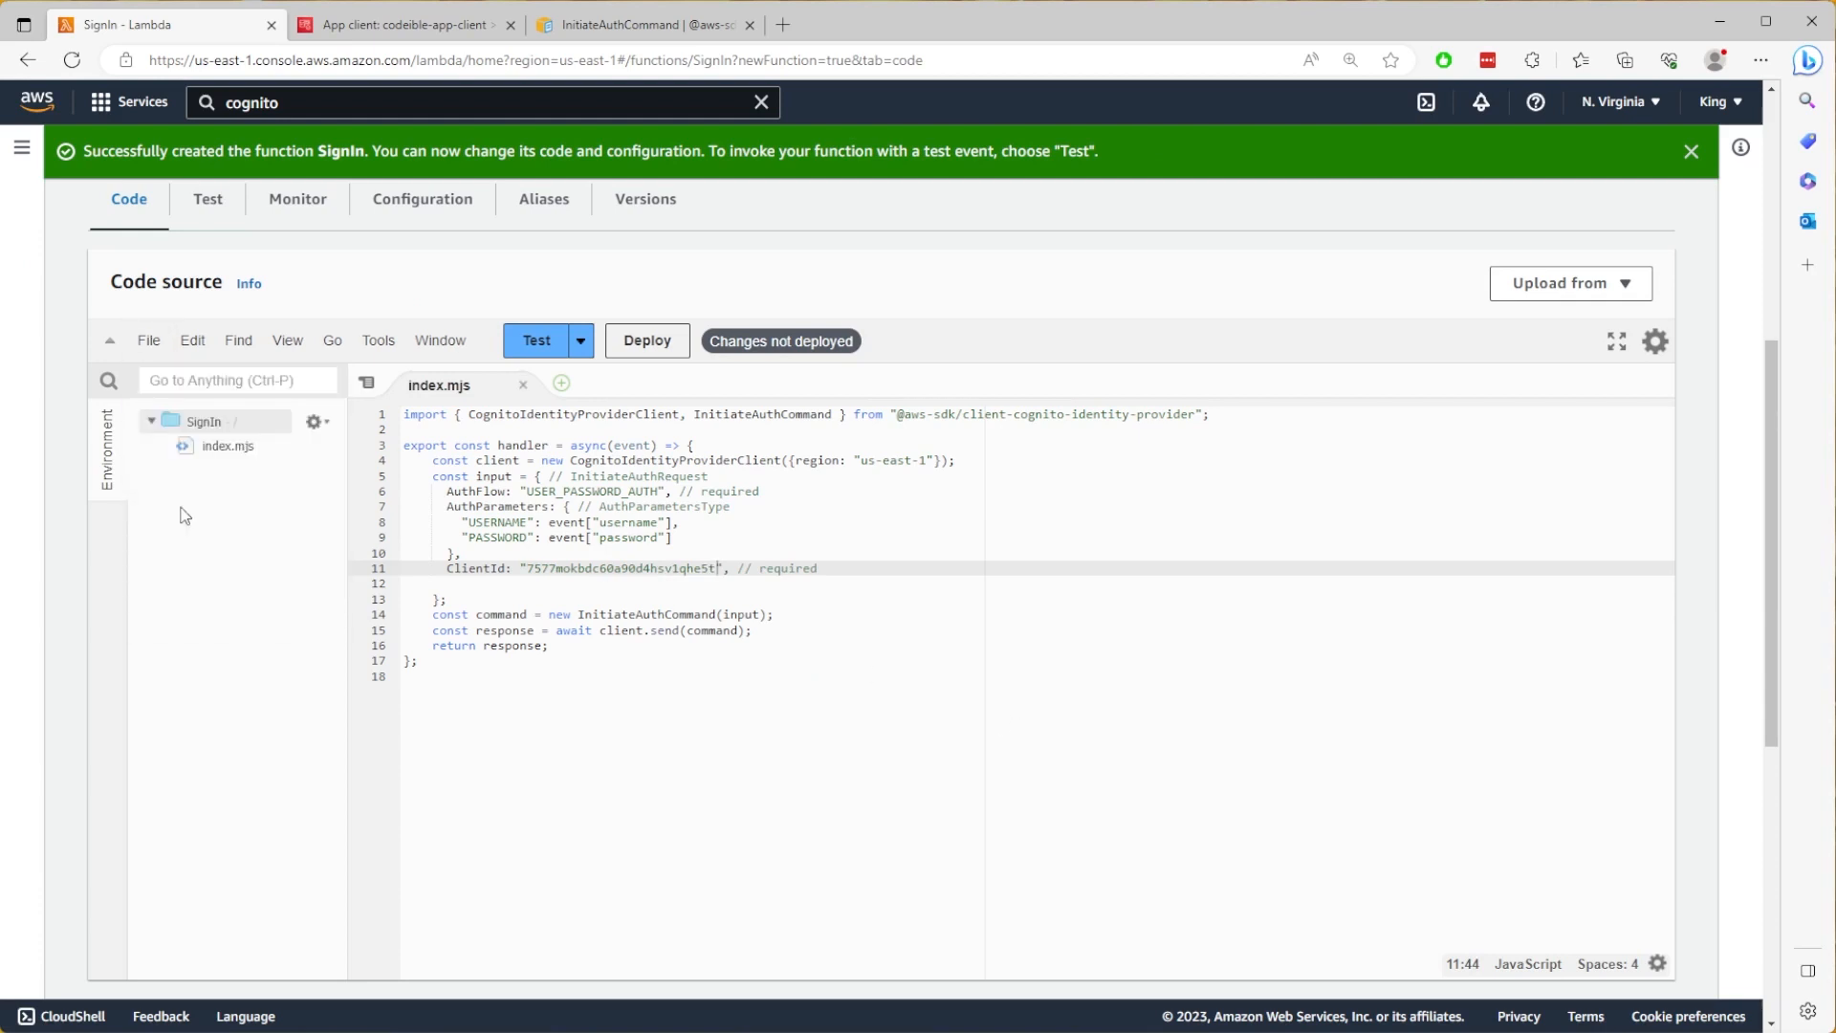
left_click(645, 340)
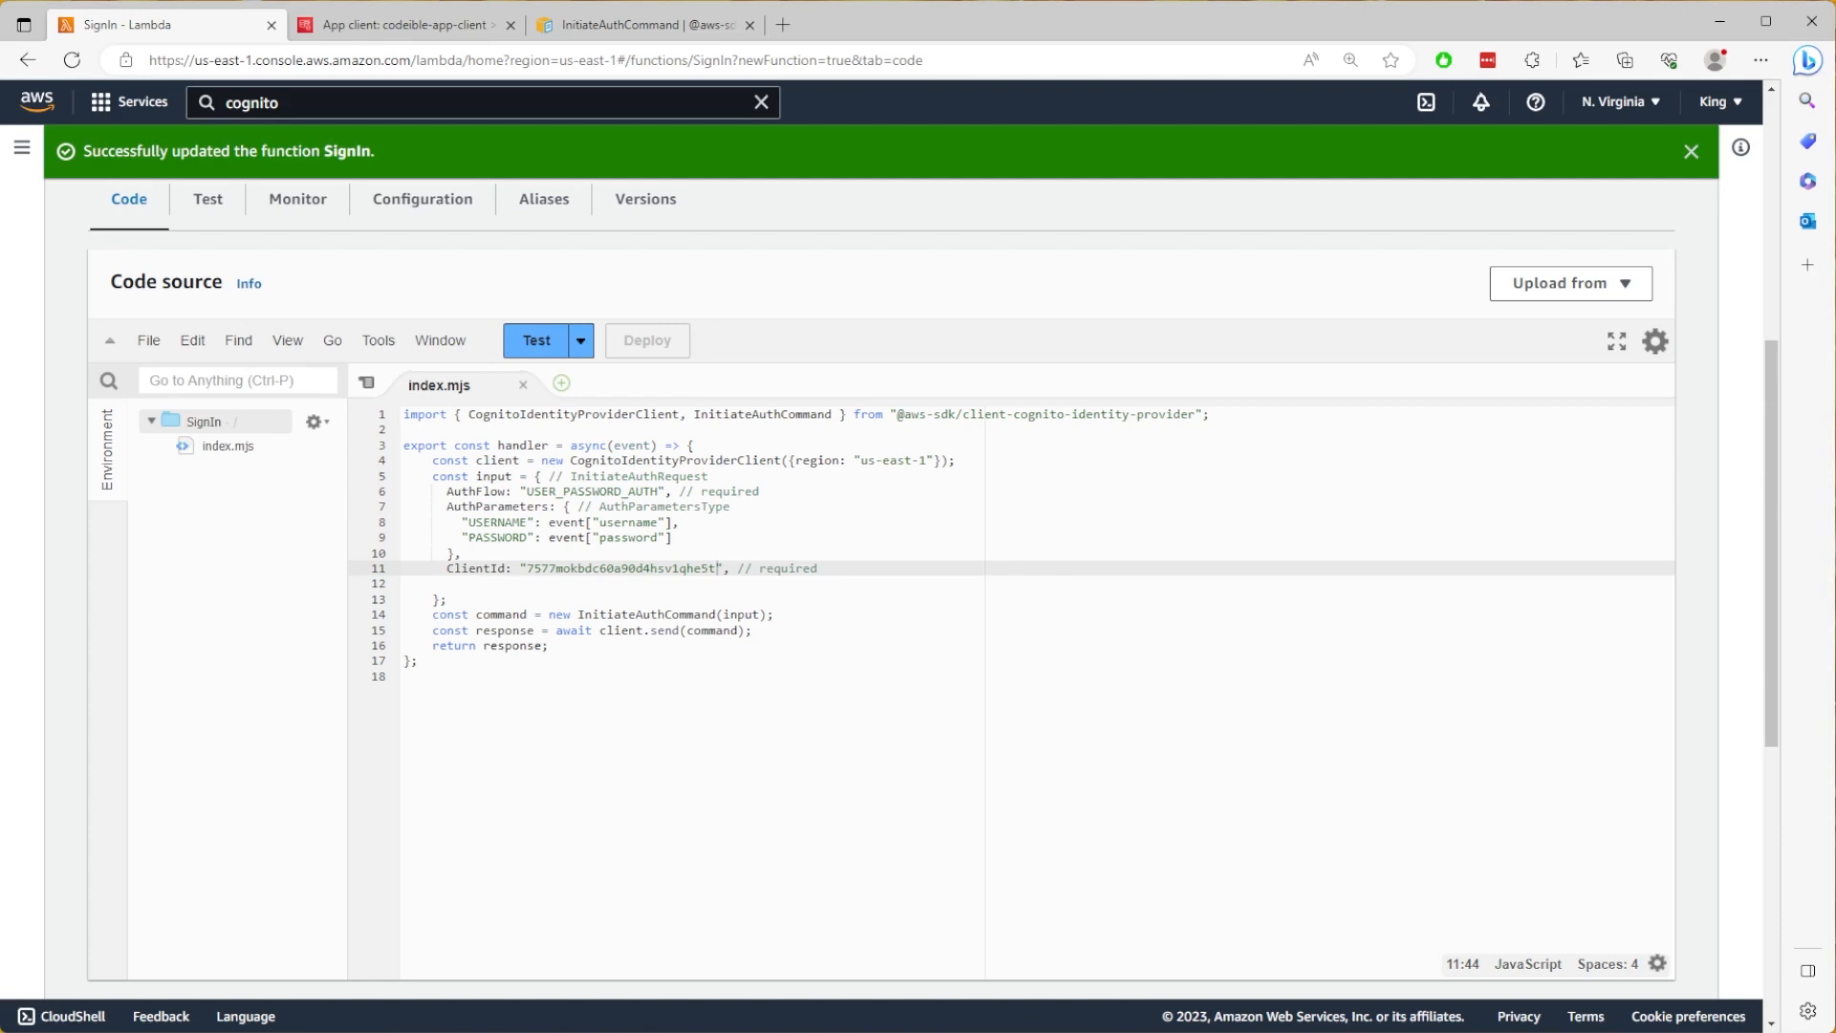
mouse_move(960, 568)
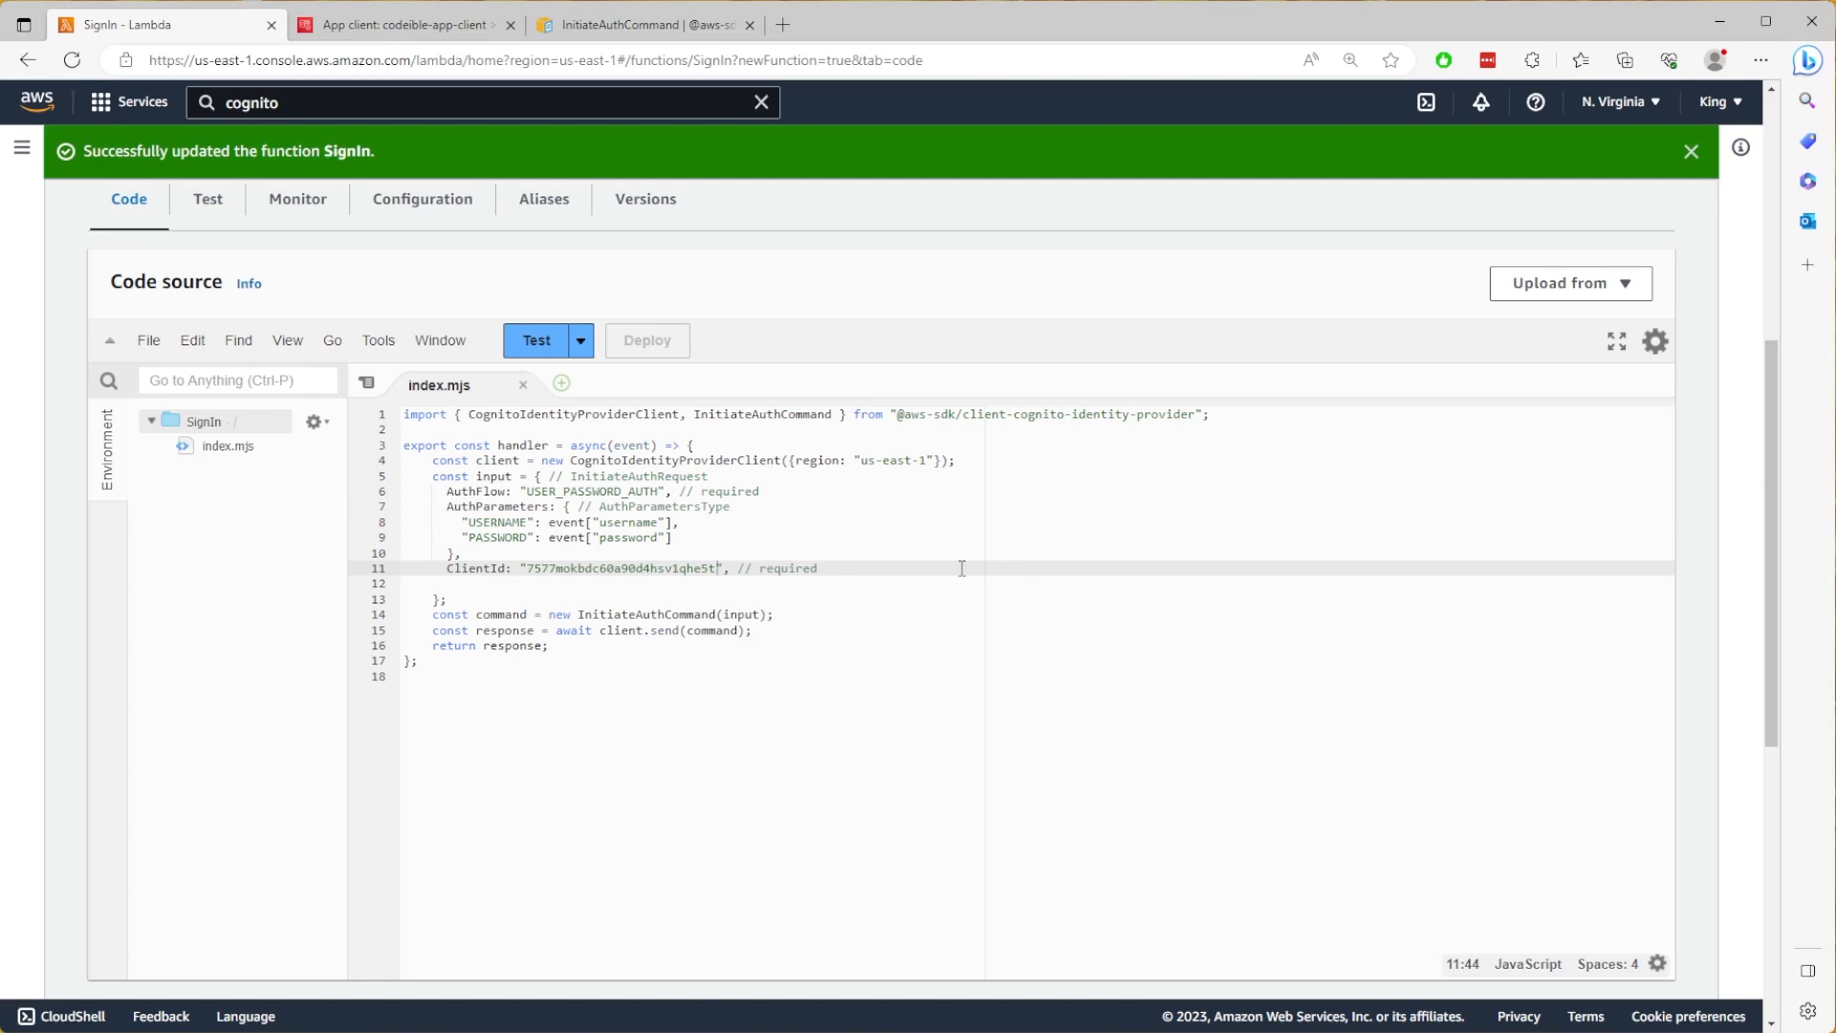
left_click(577, 340)
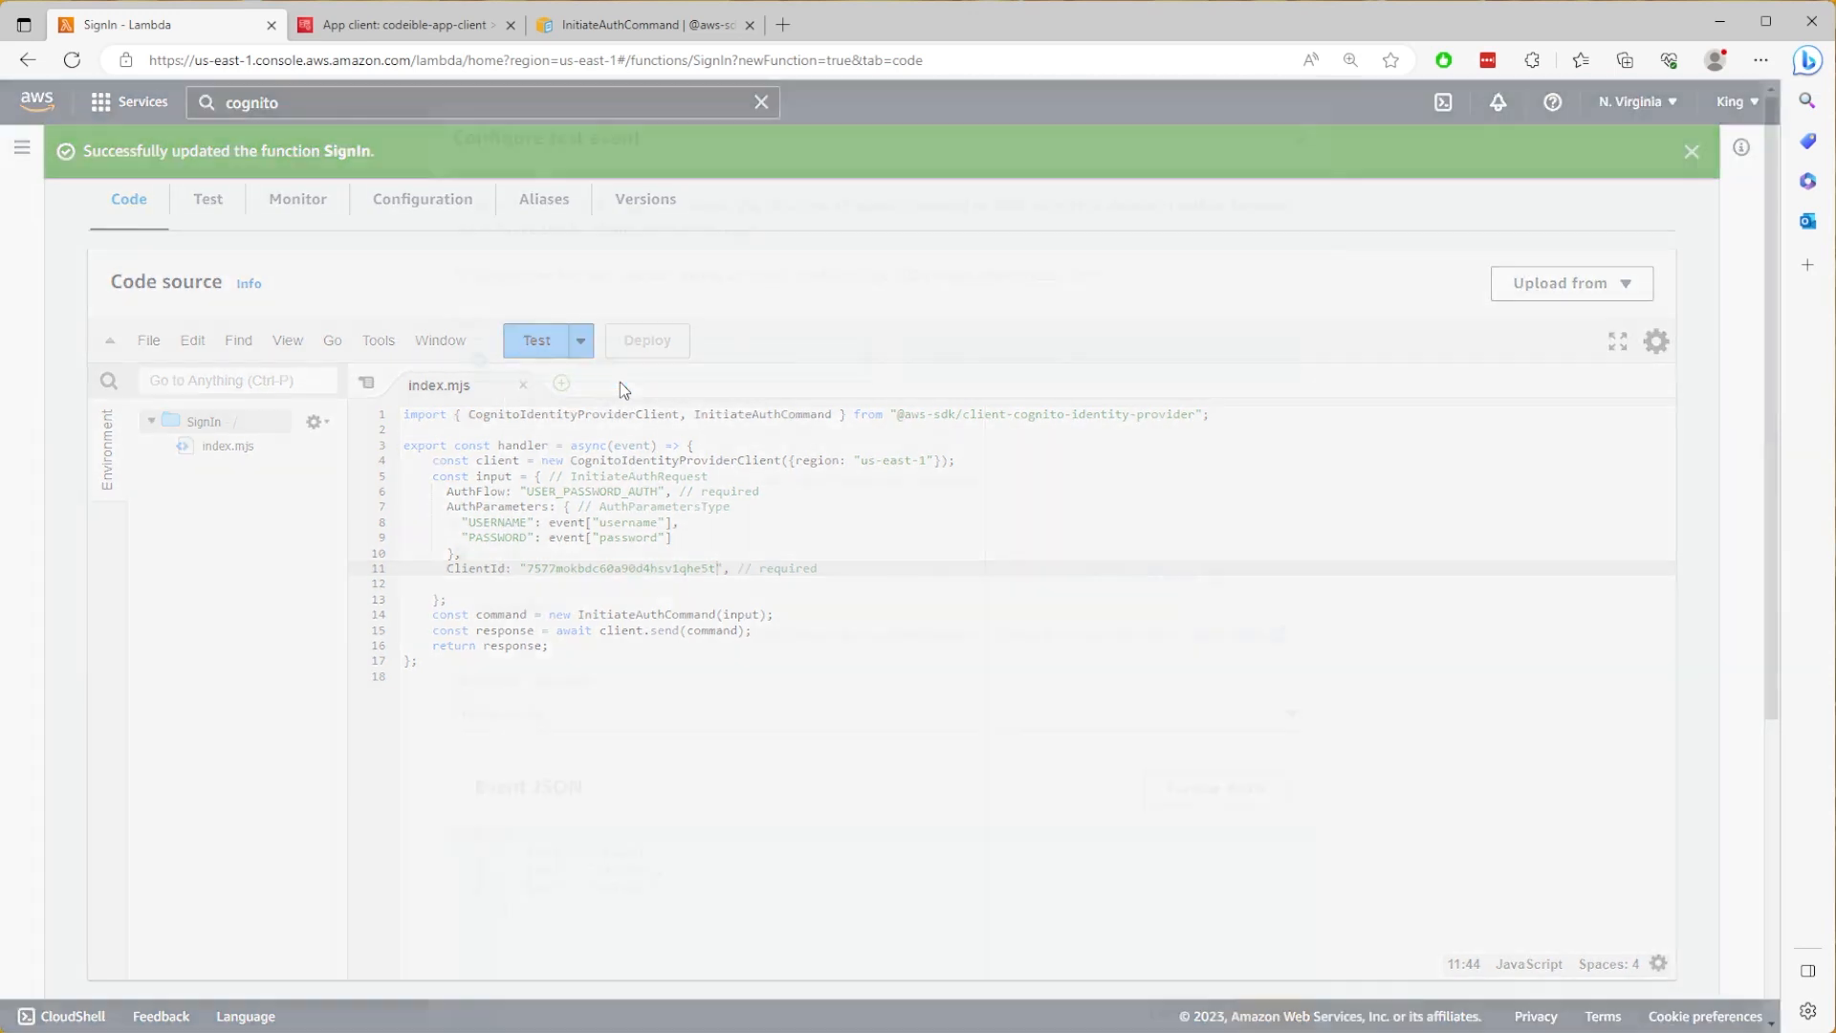
- Name the new test event 'LoginTest'
left_click(578, 341)
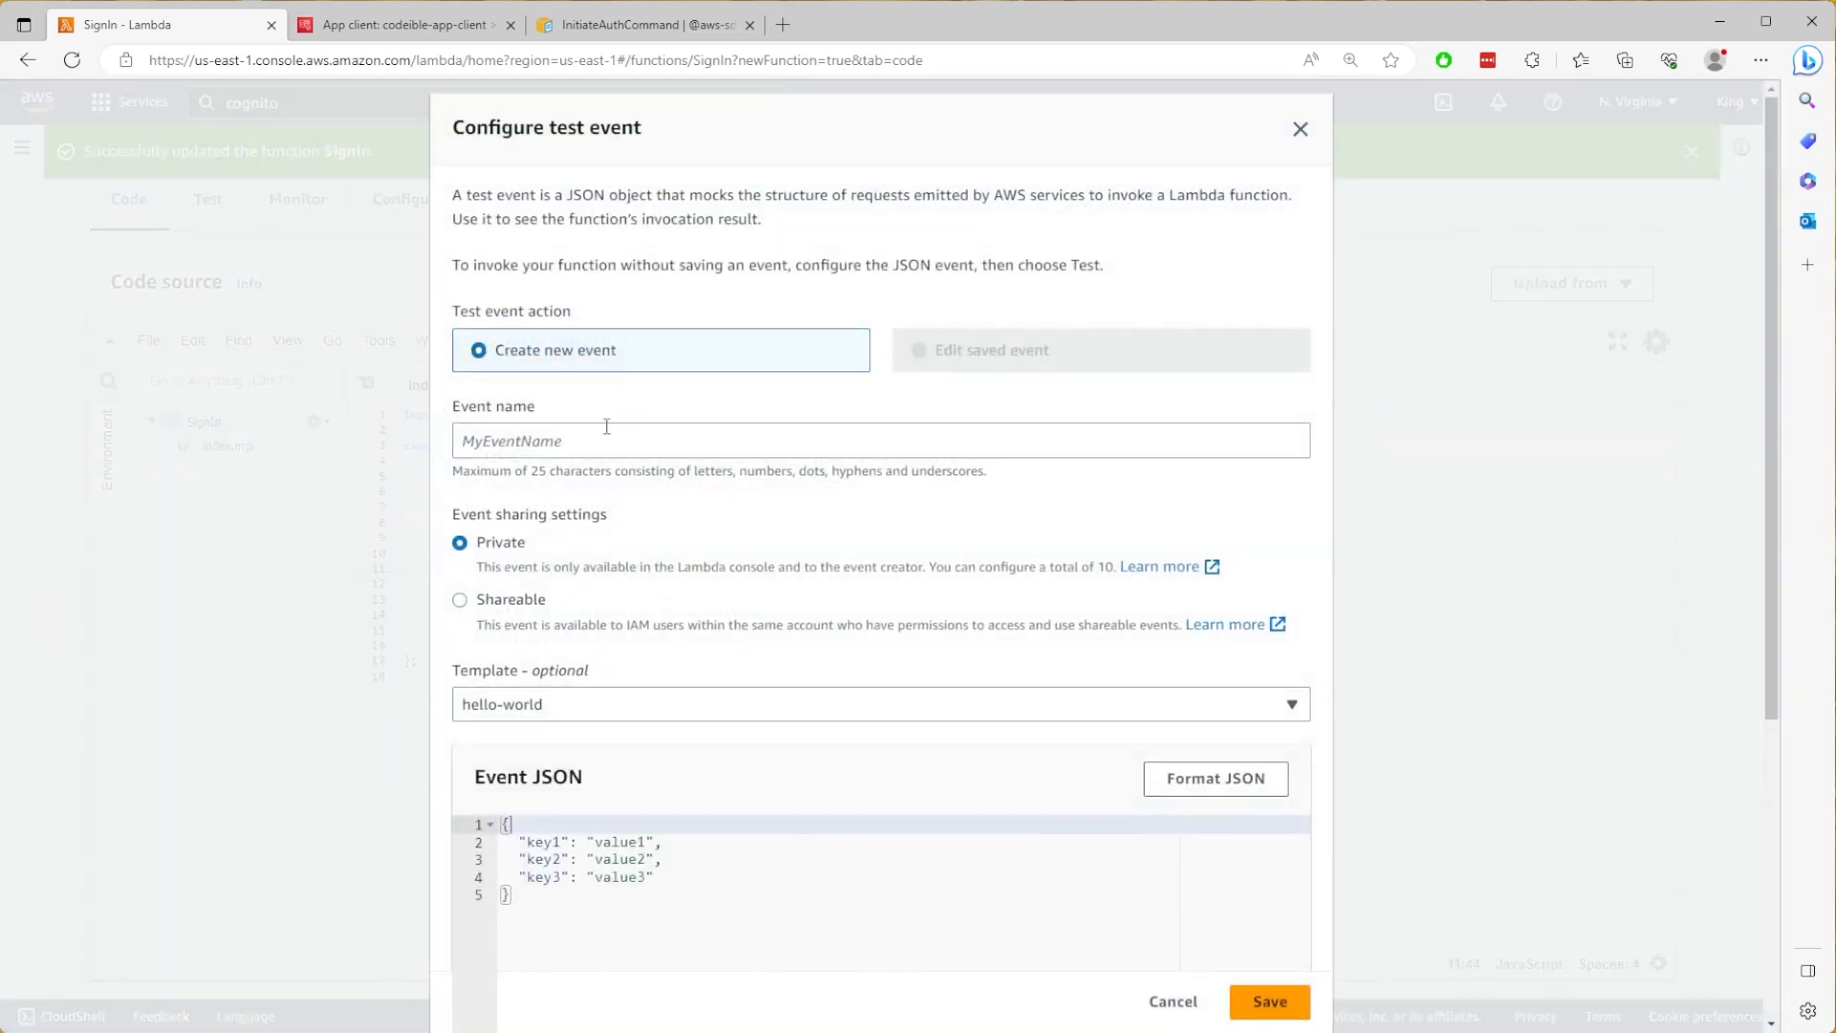
type("Login")
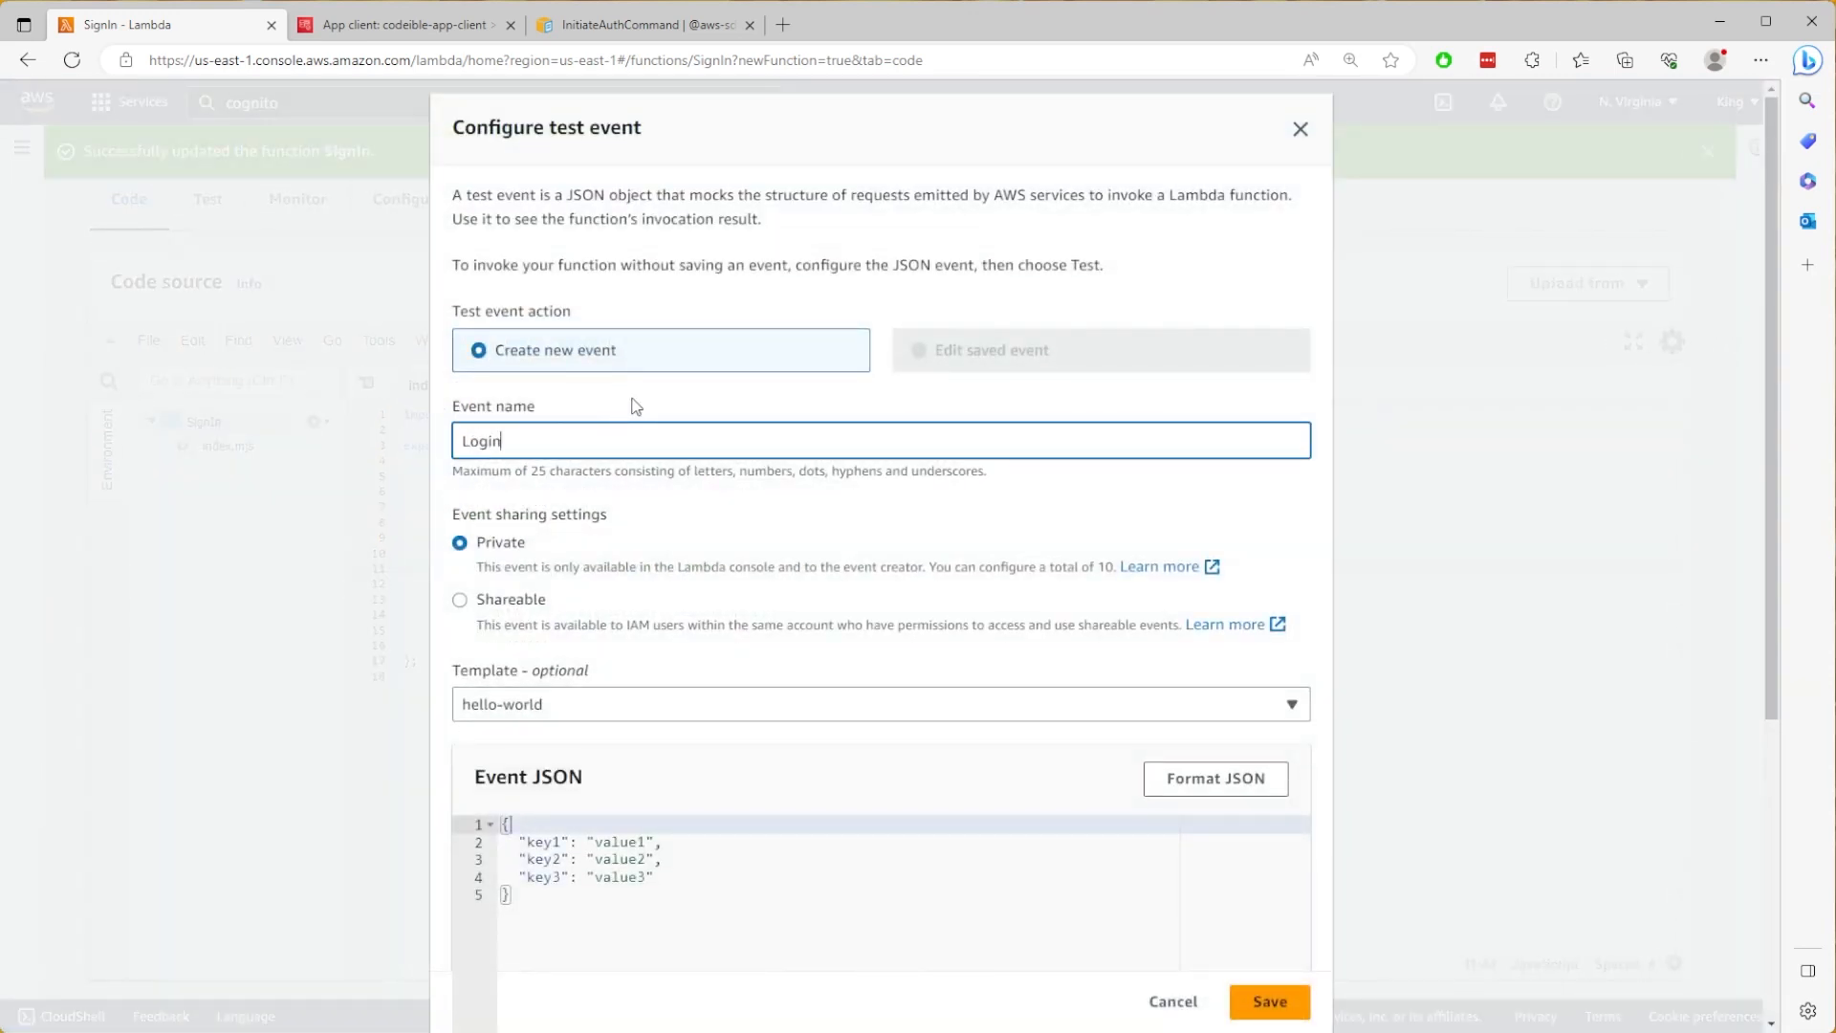
type("Test")
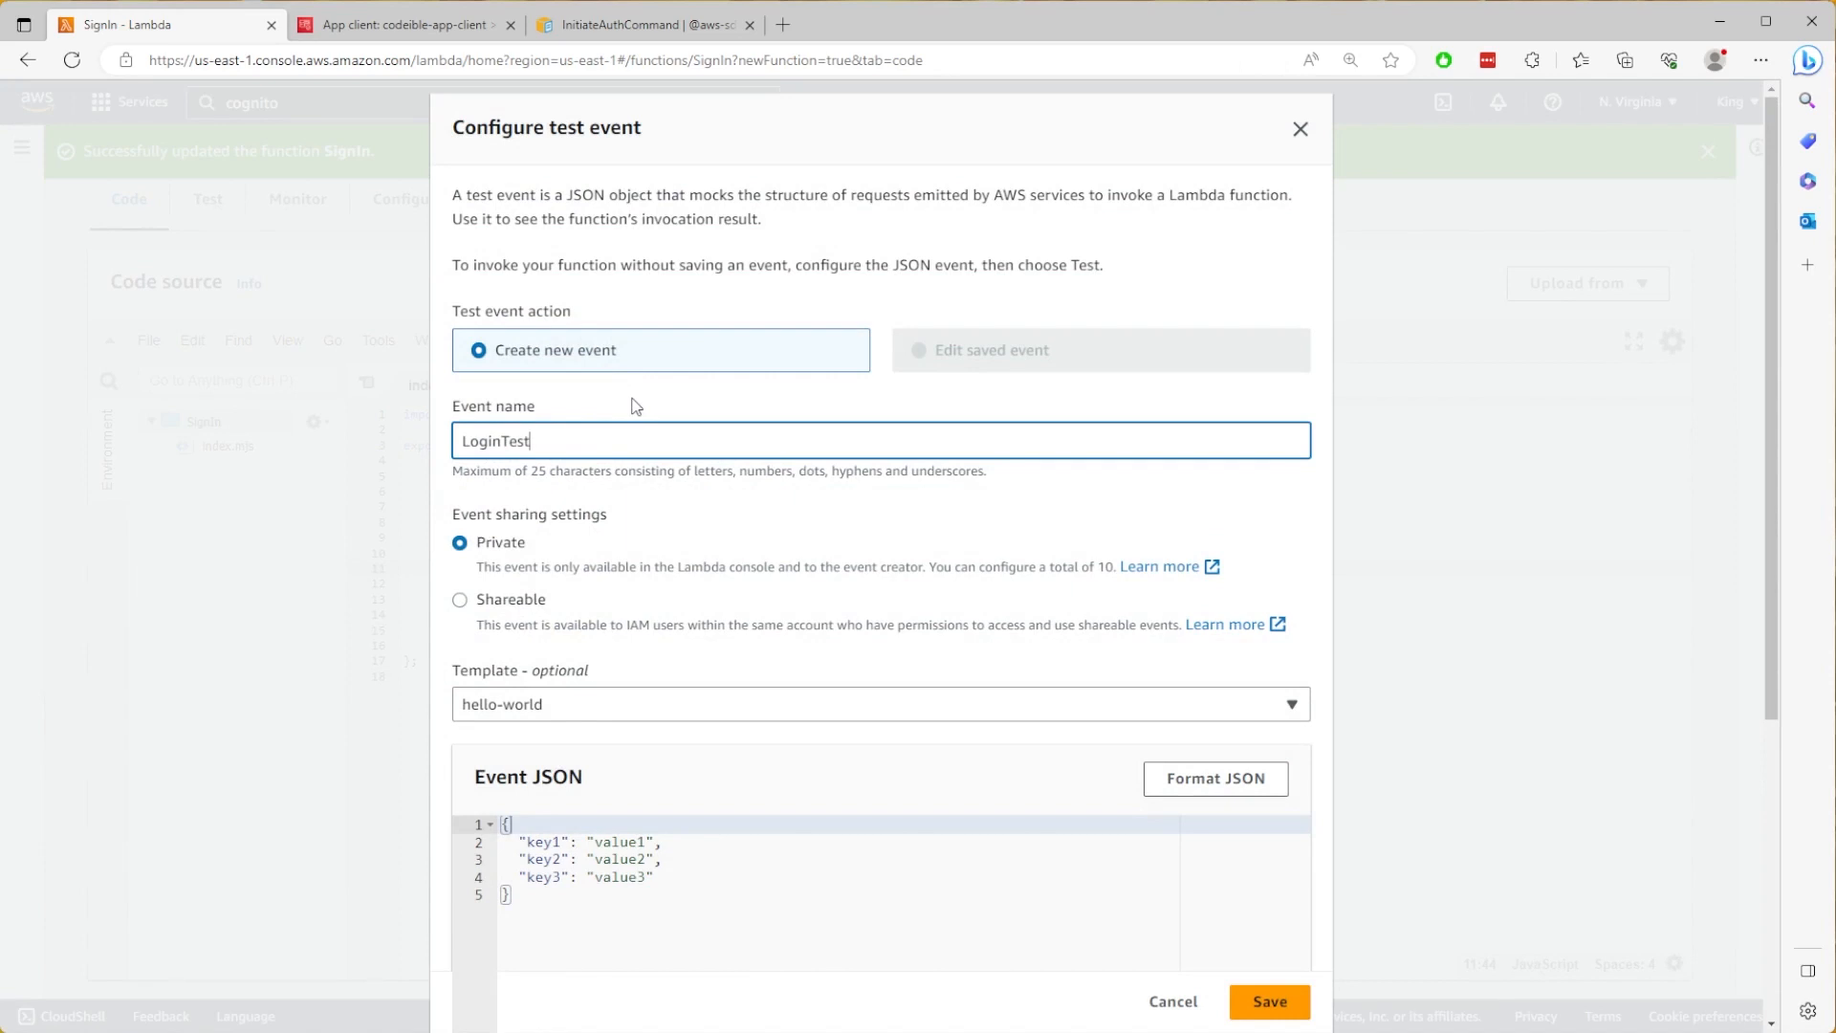
scroll("down", 3)
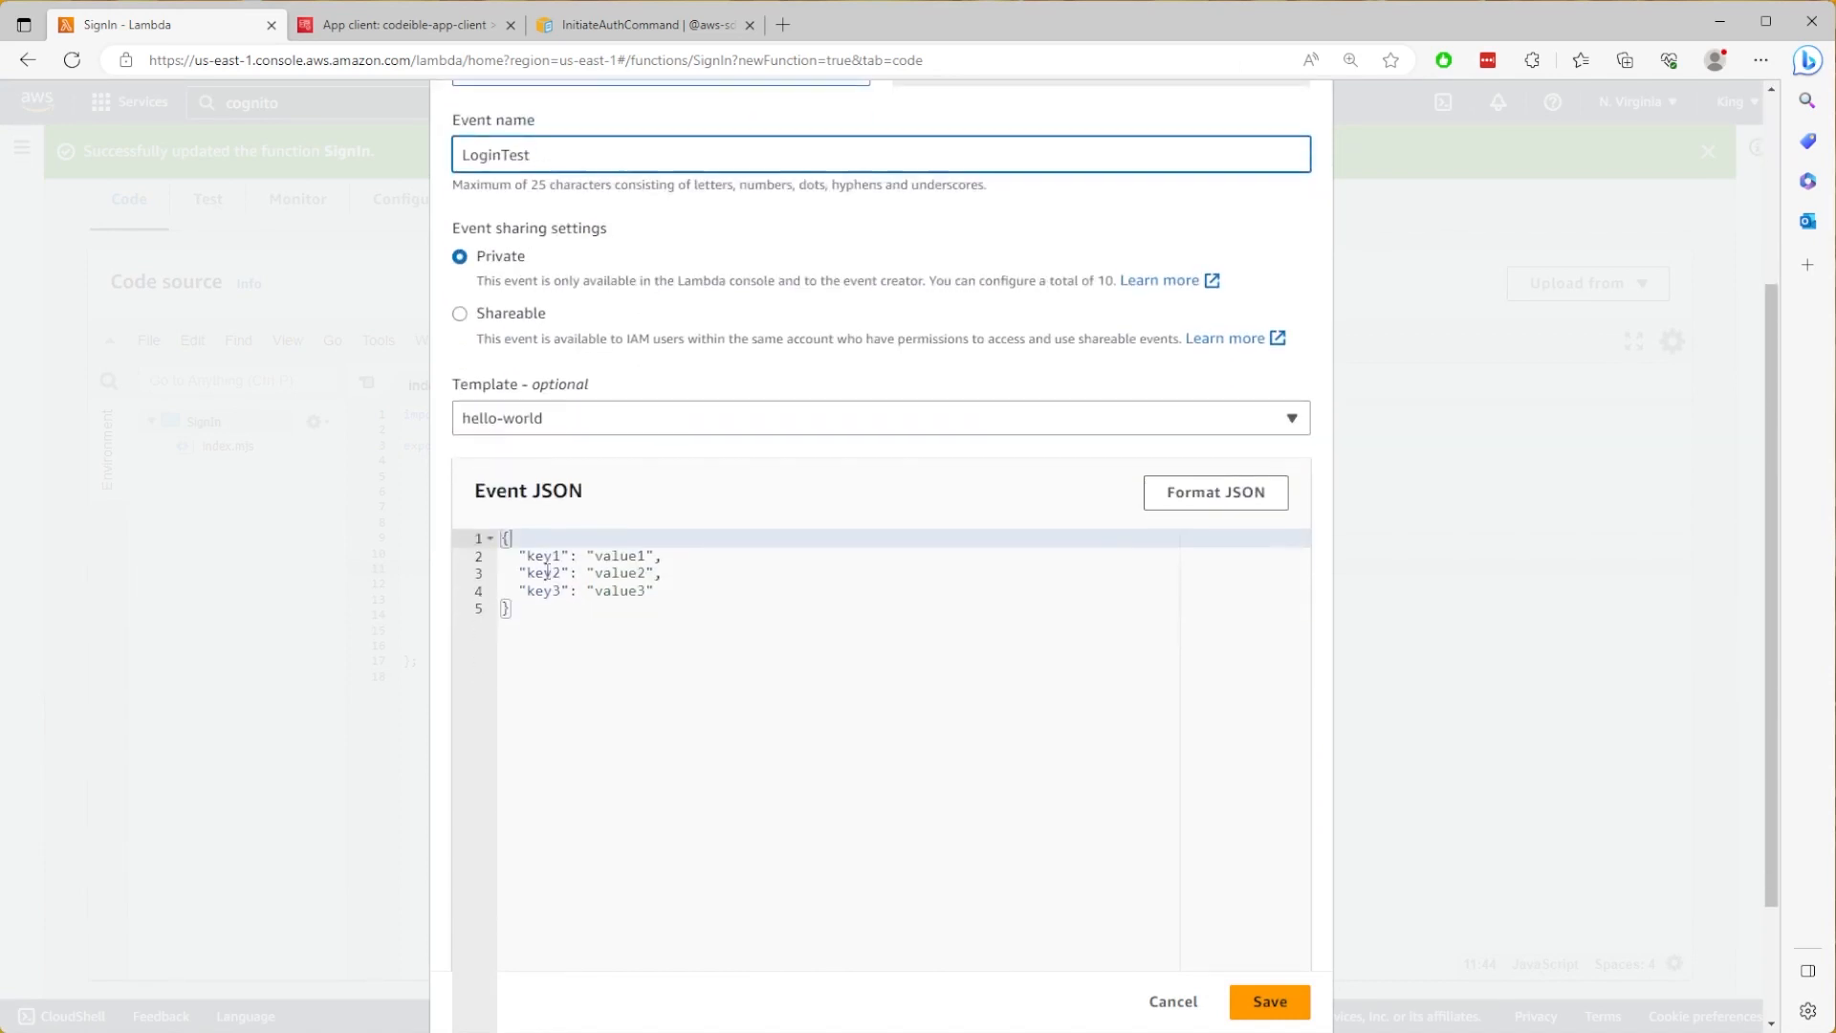
type("user")
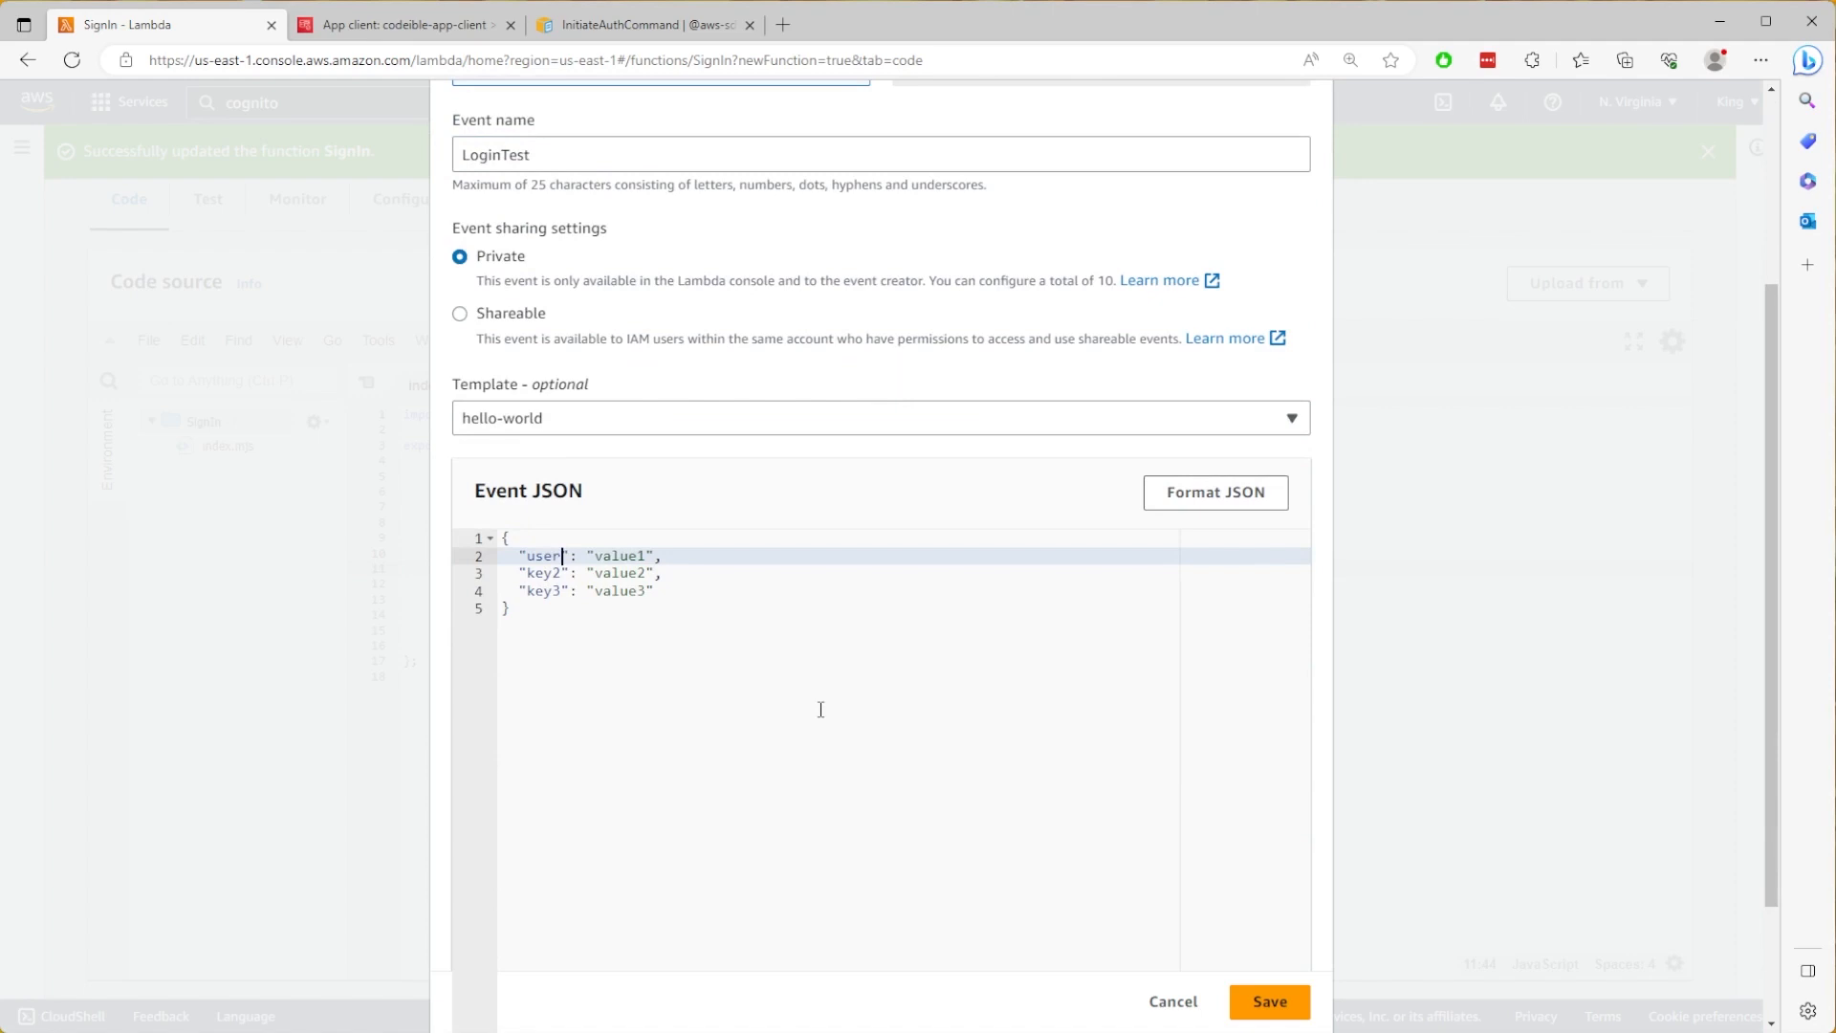
type("name")
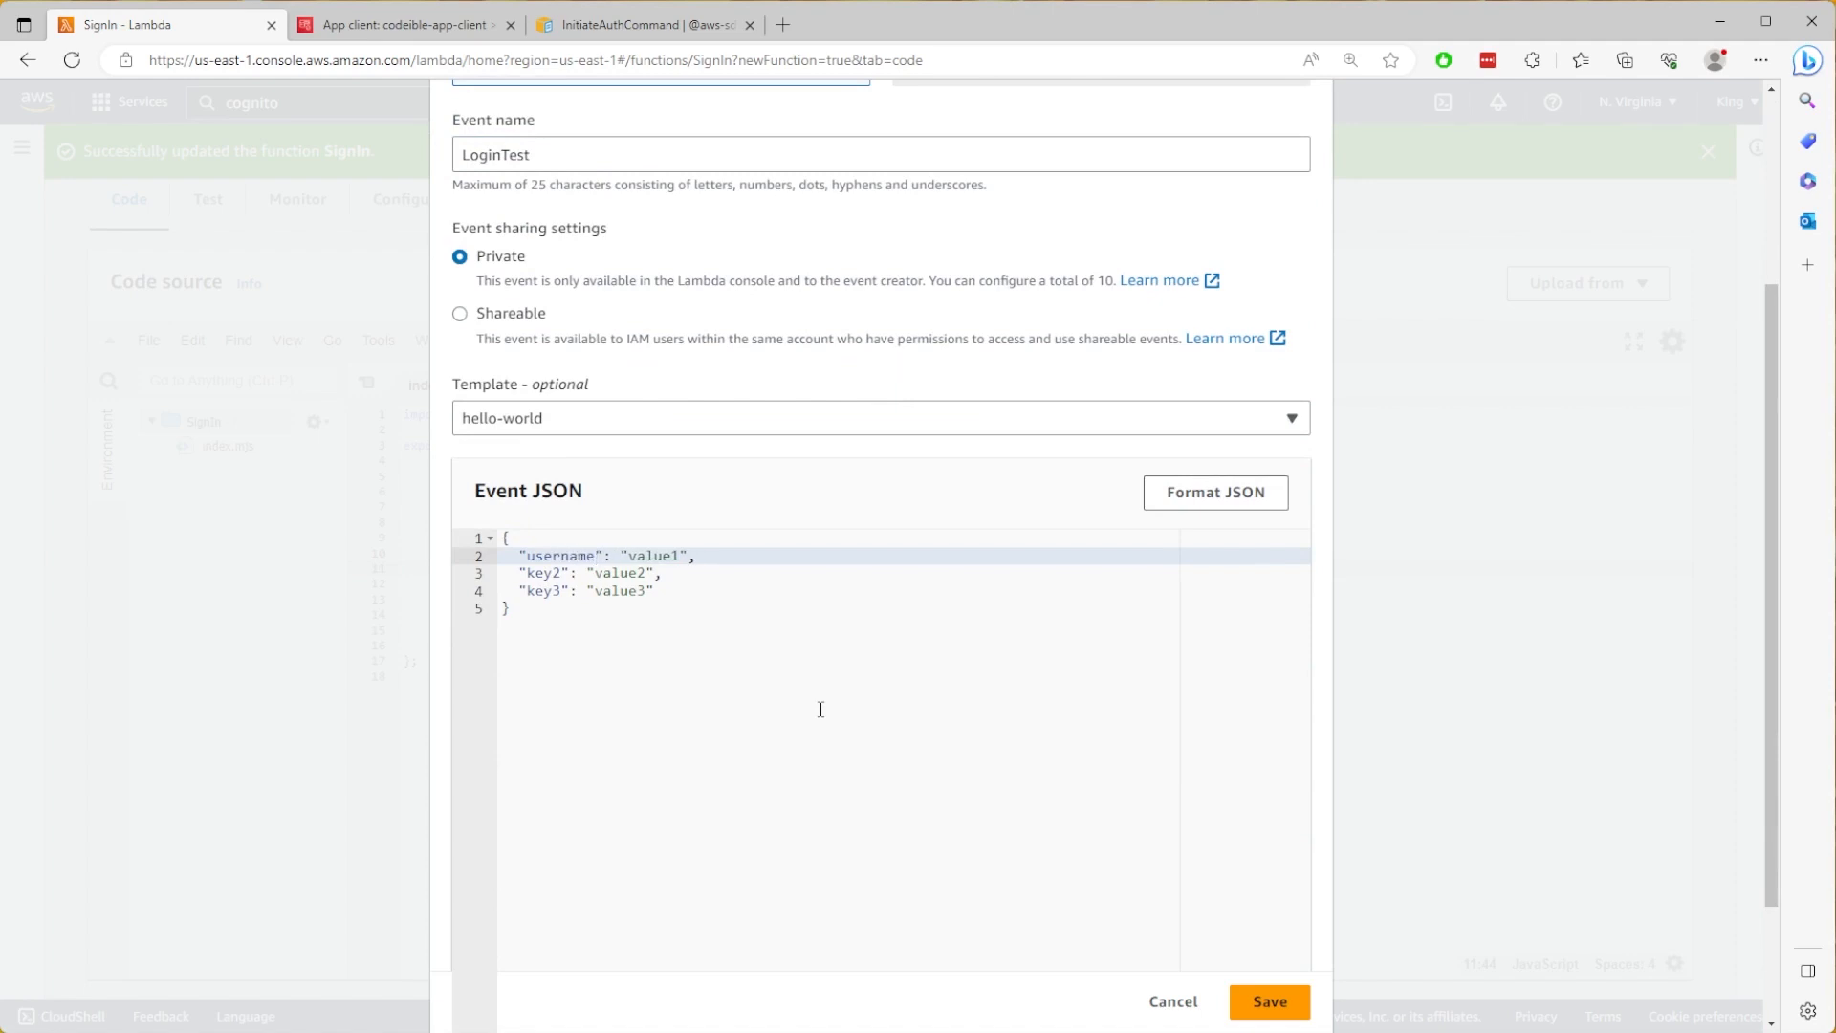
double_click(656, 555)
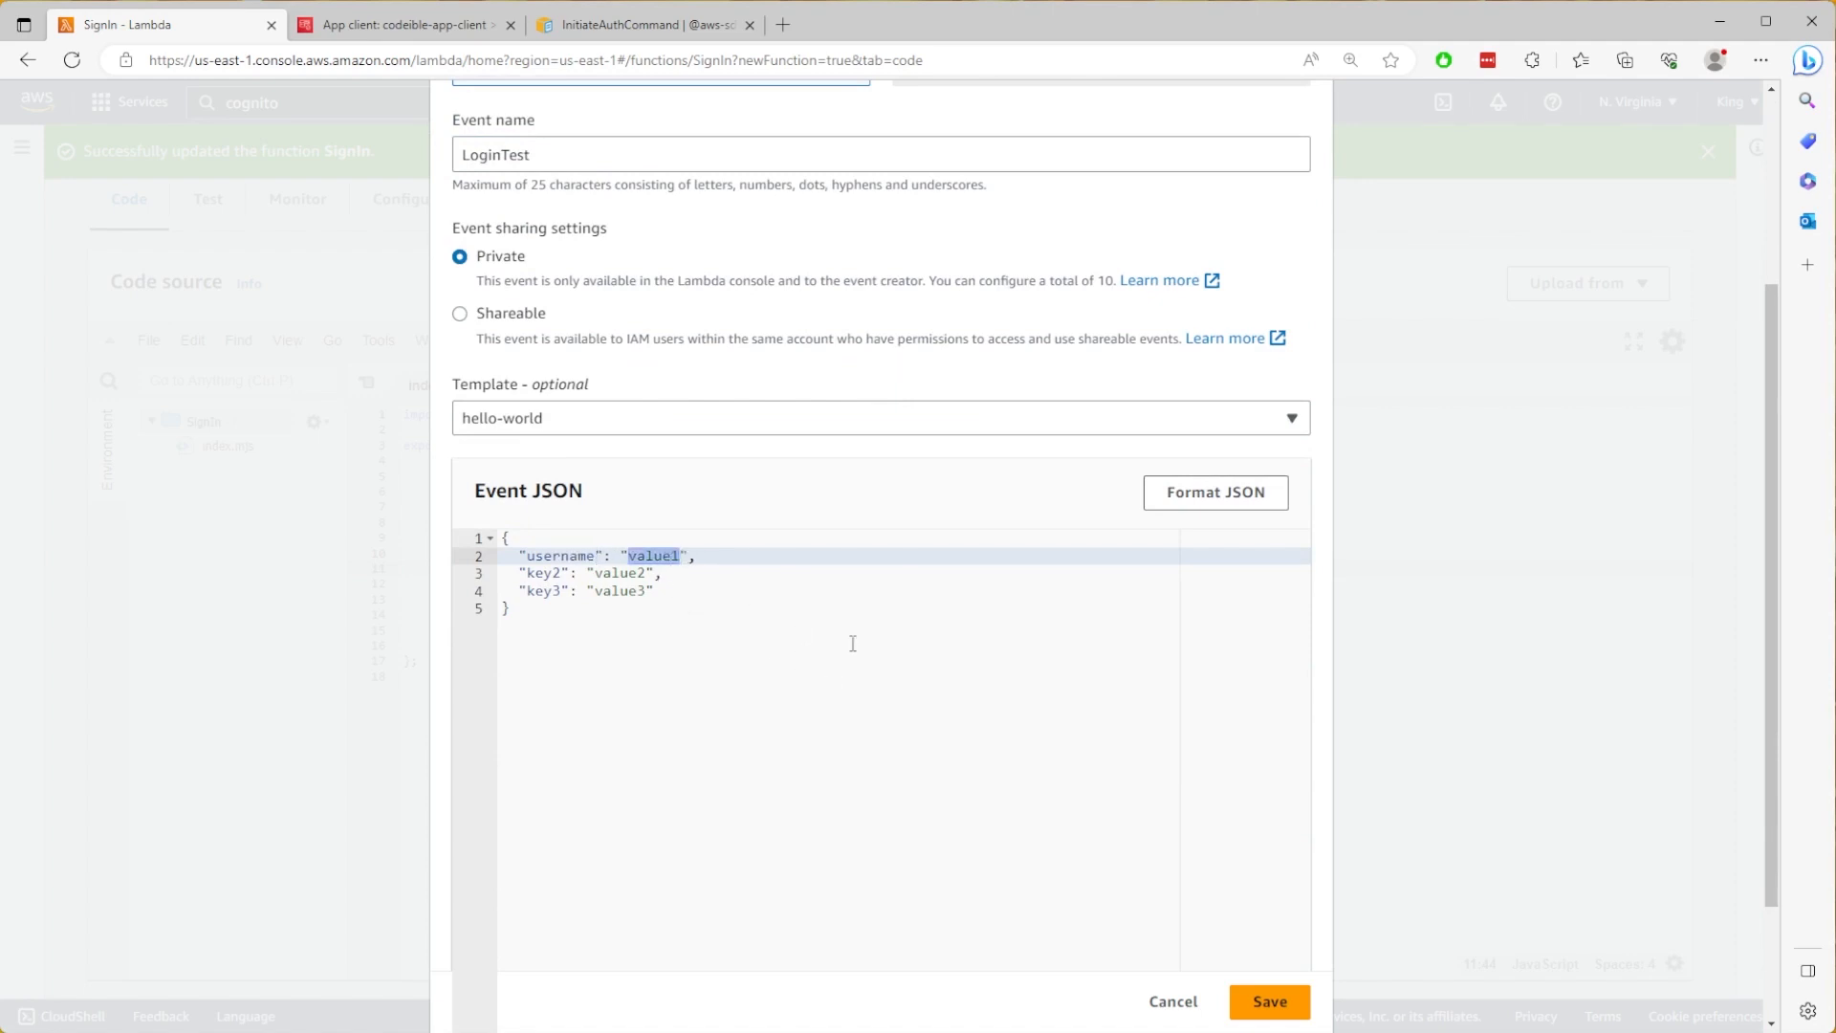
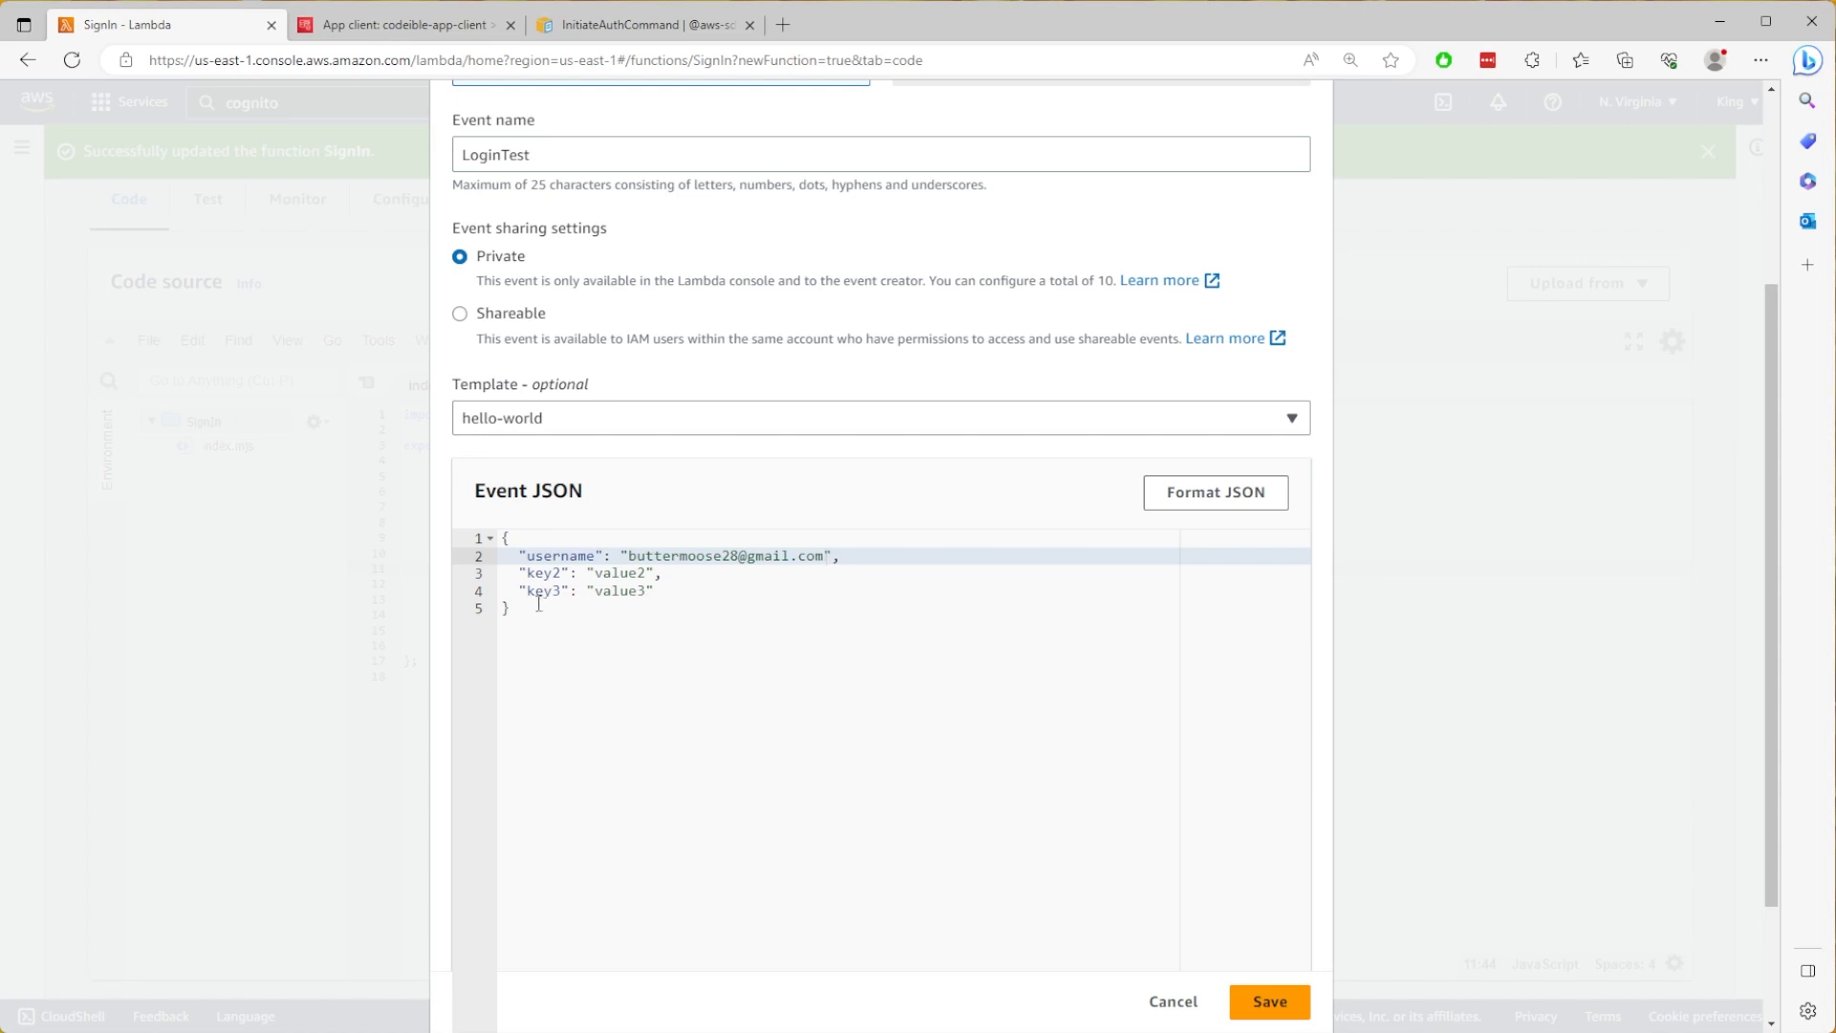
type("passw")
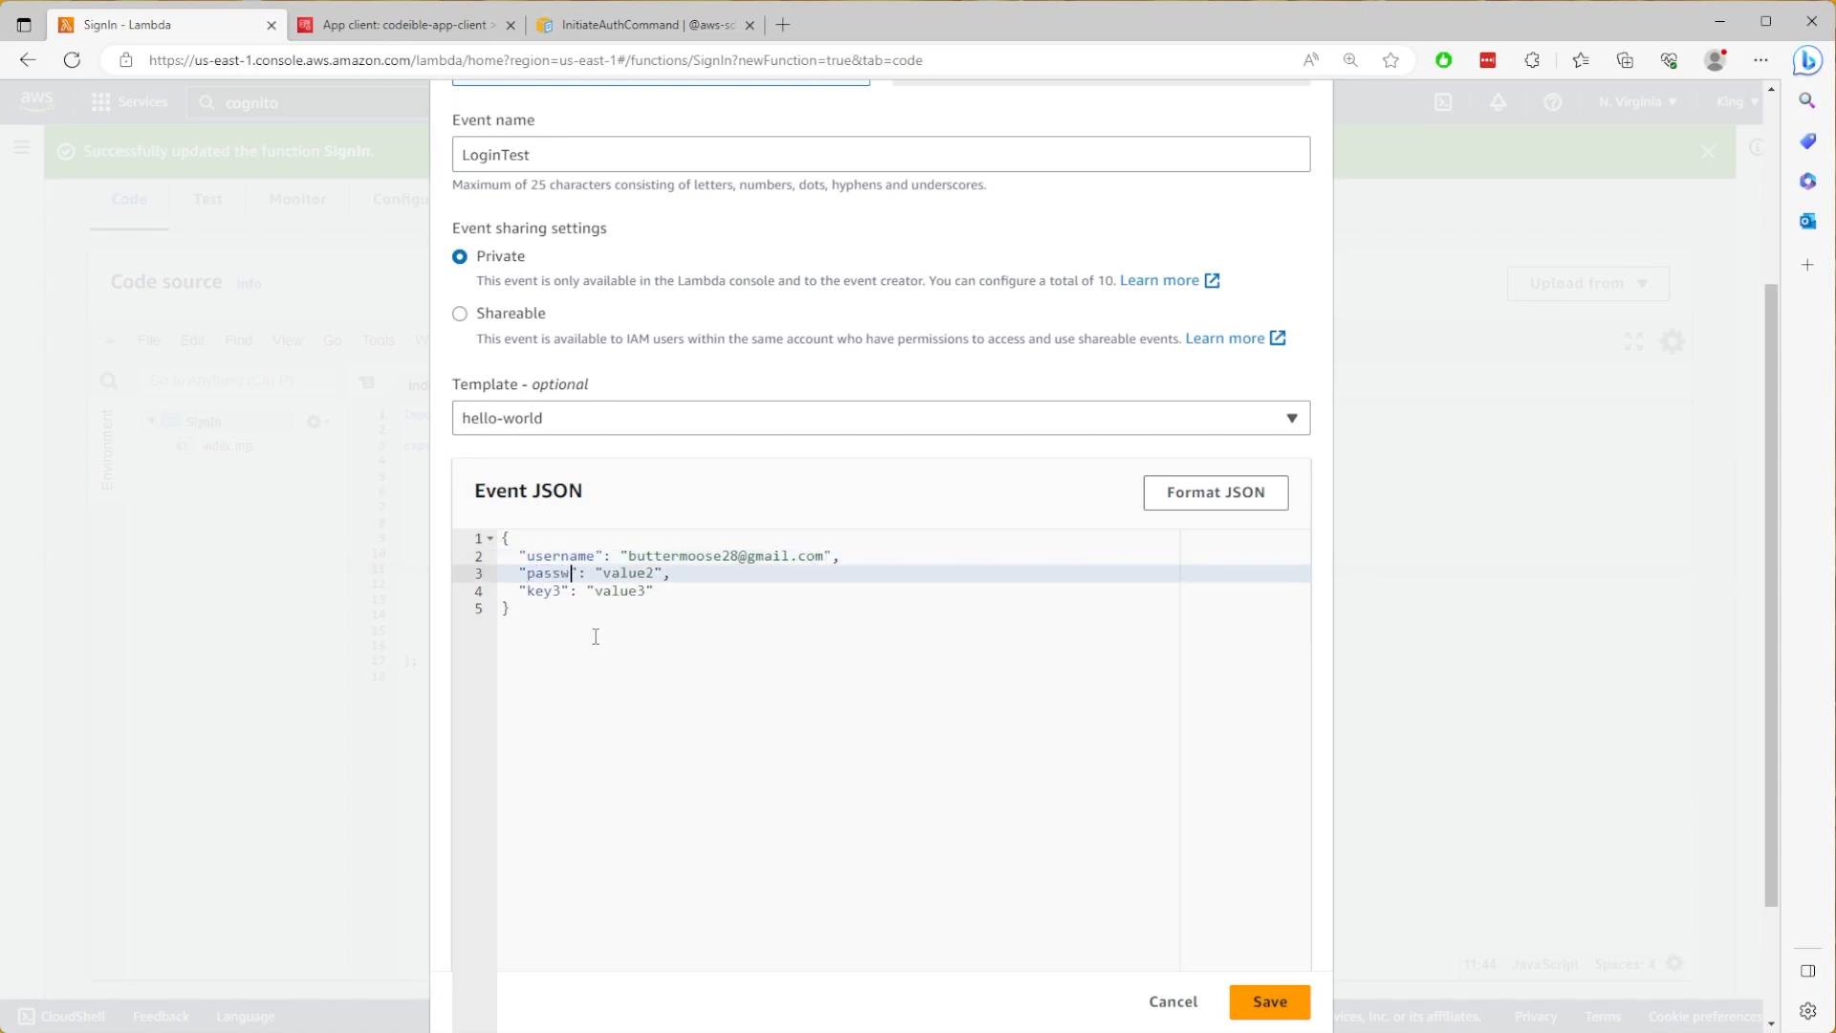
type("ord")
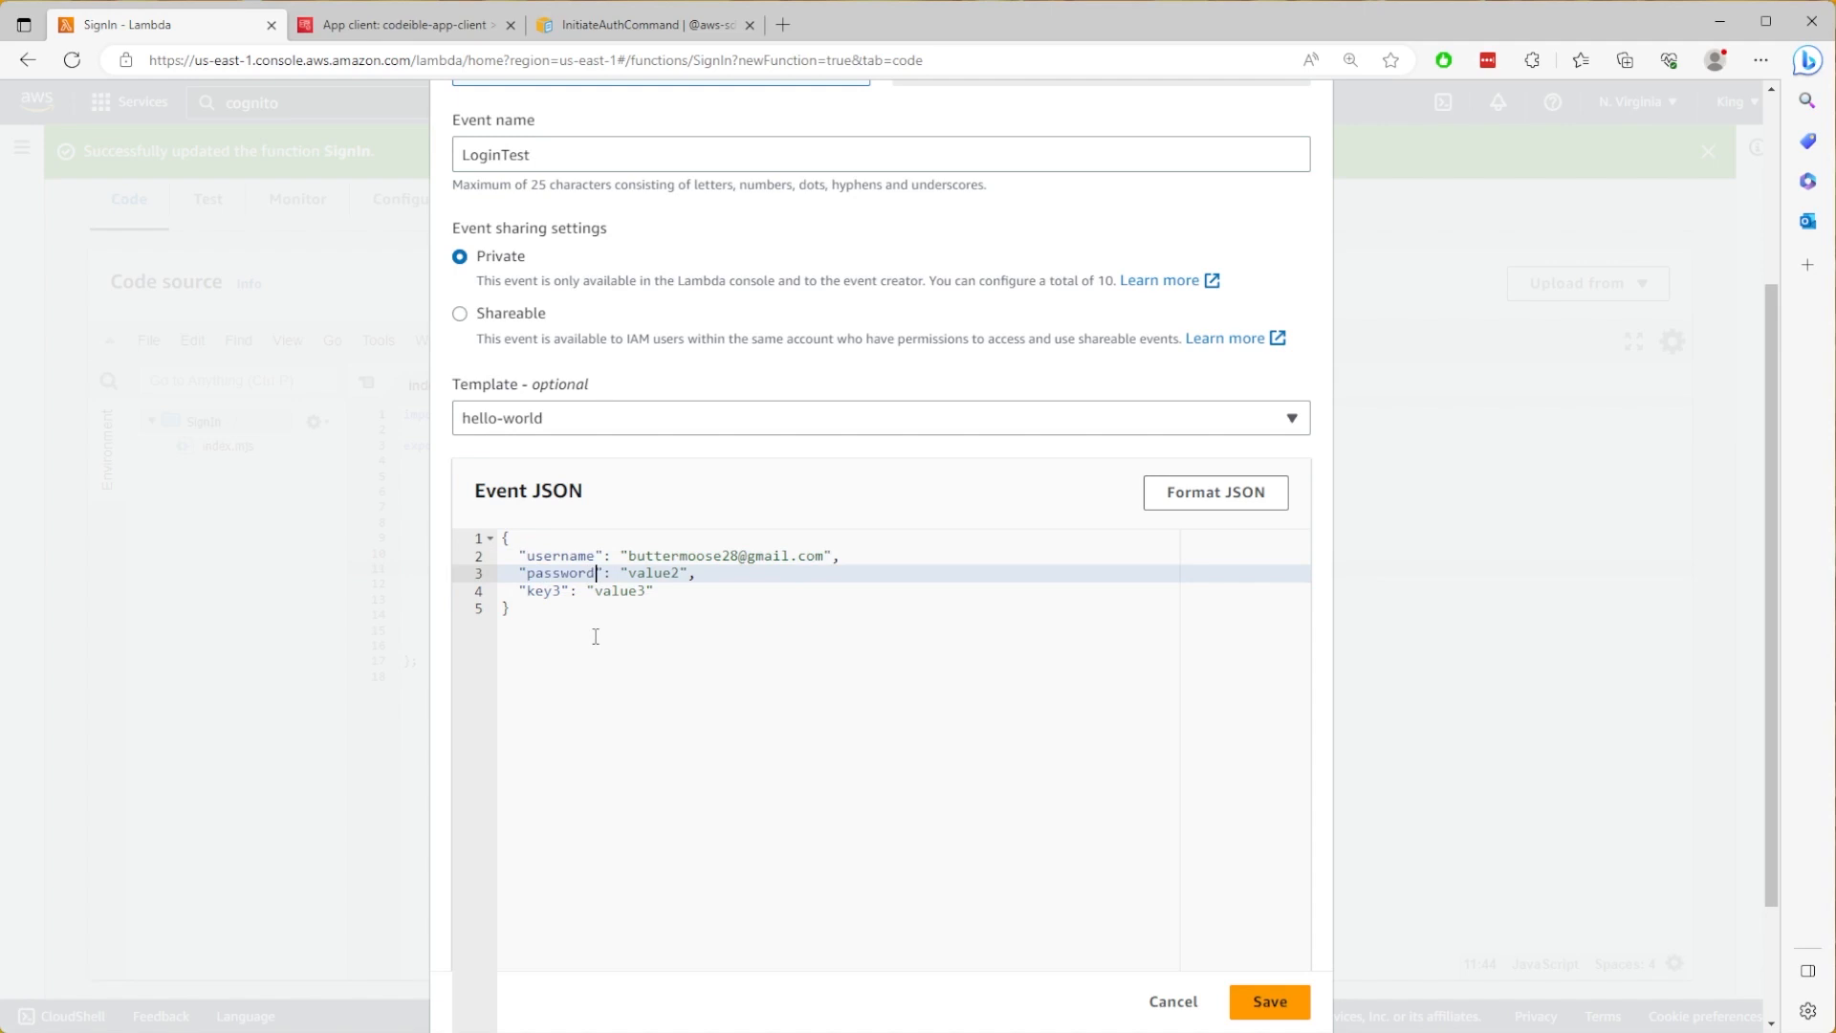
double_click(654, 571)
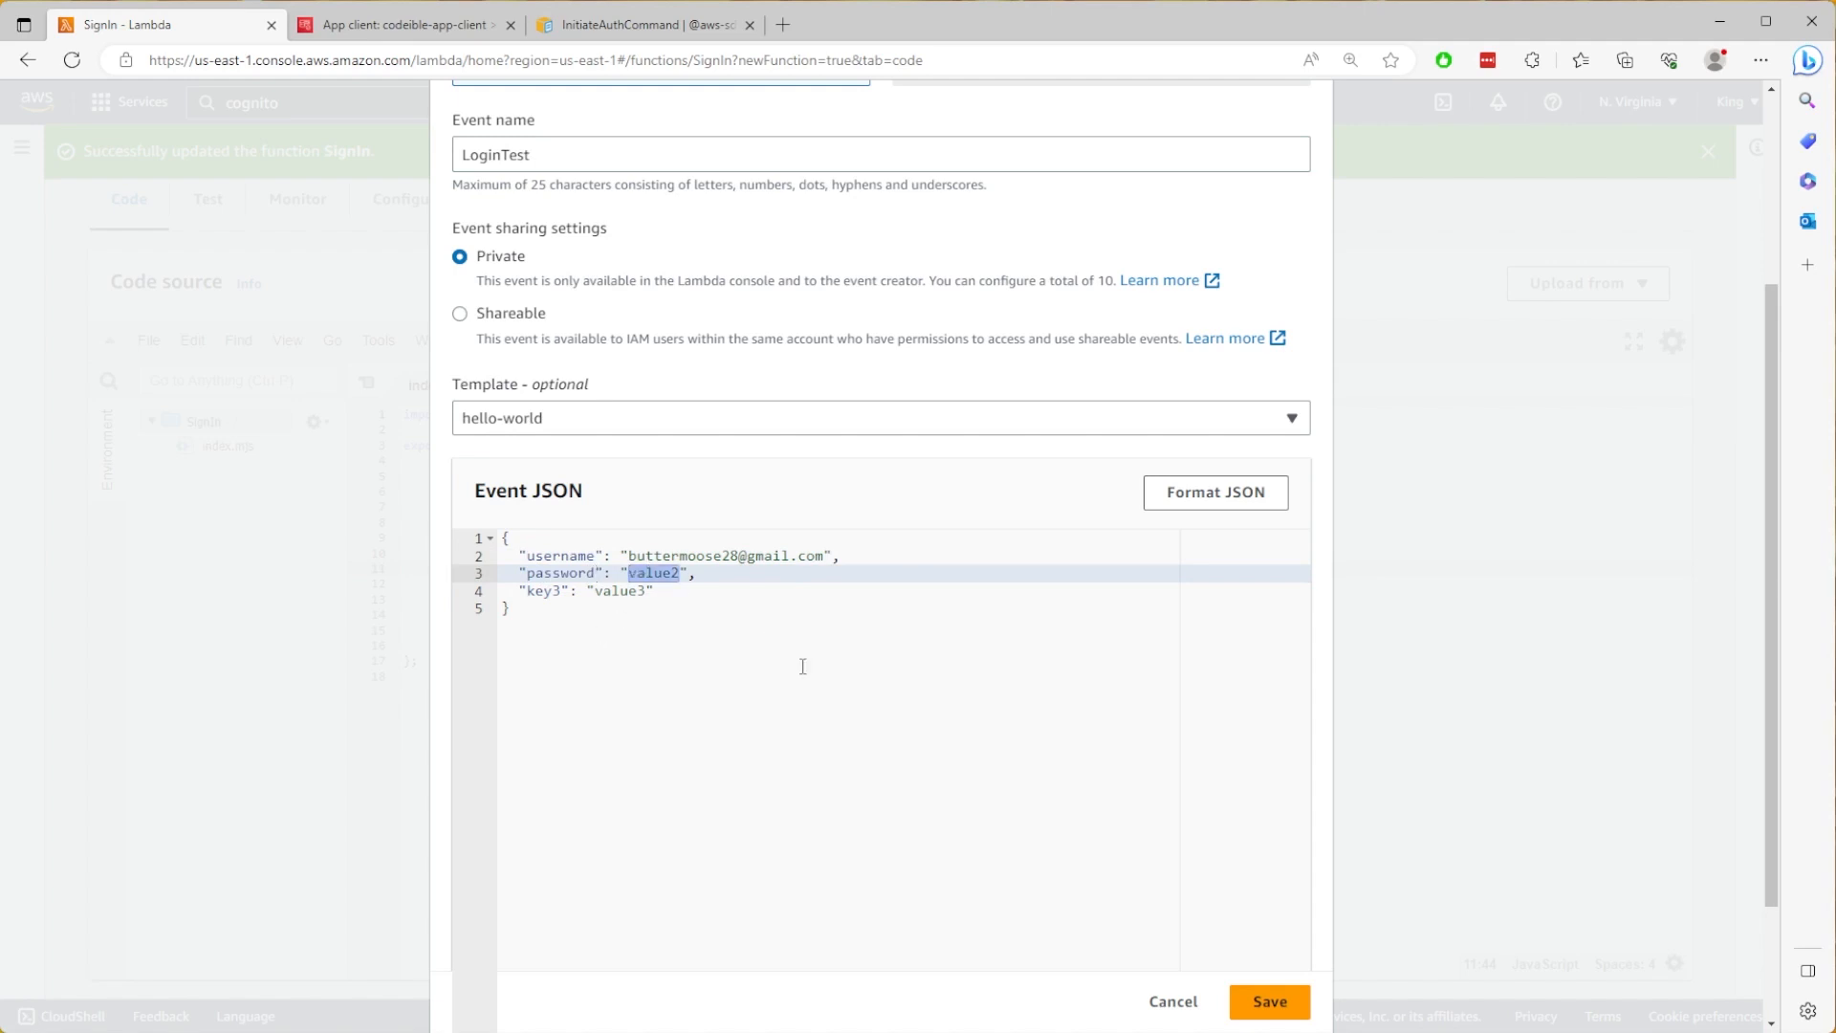
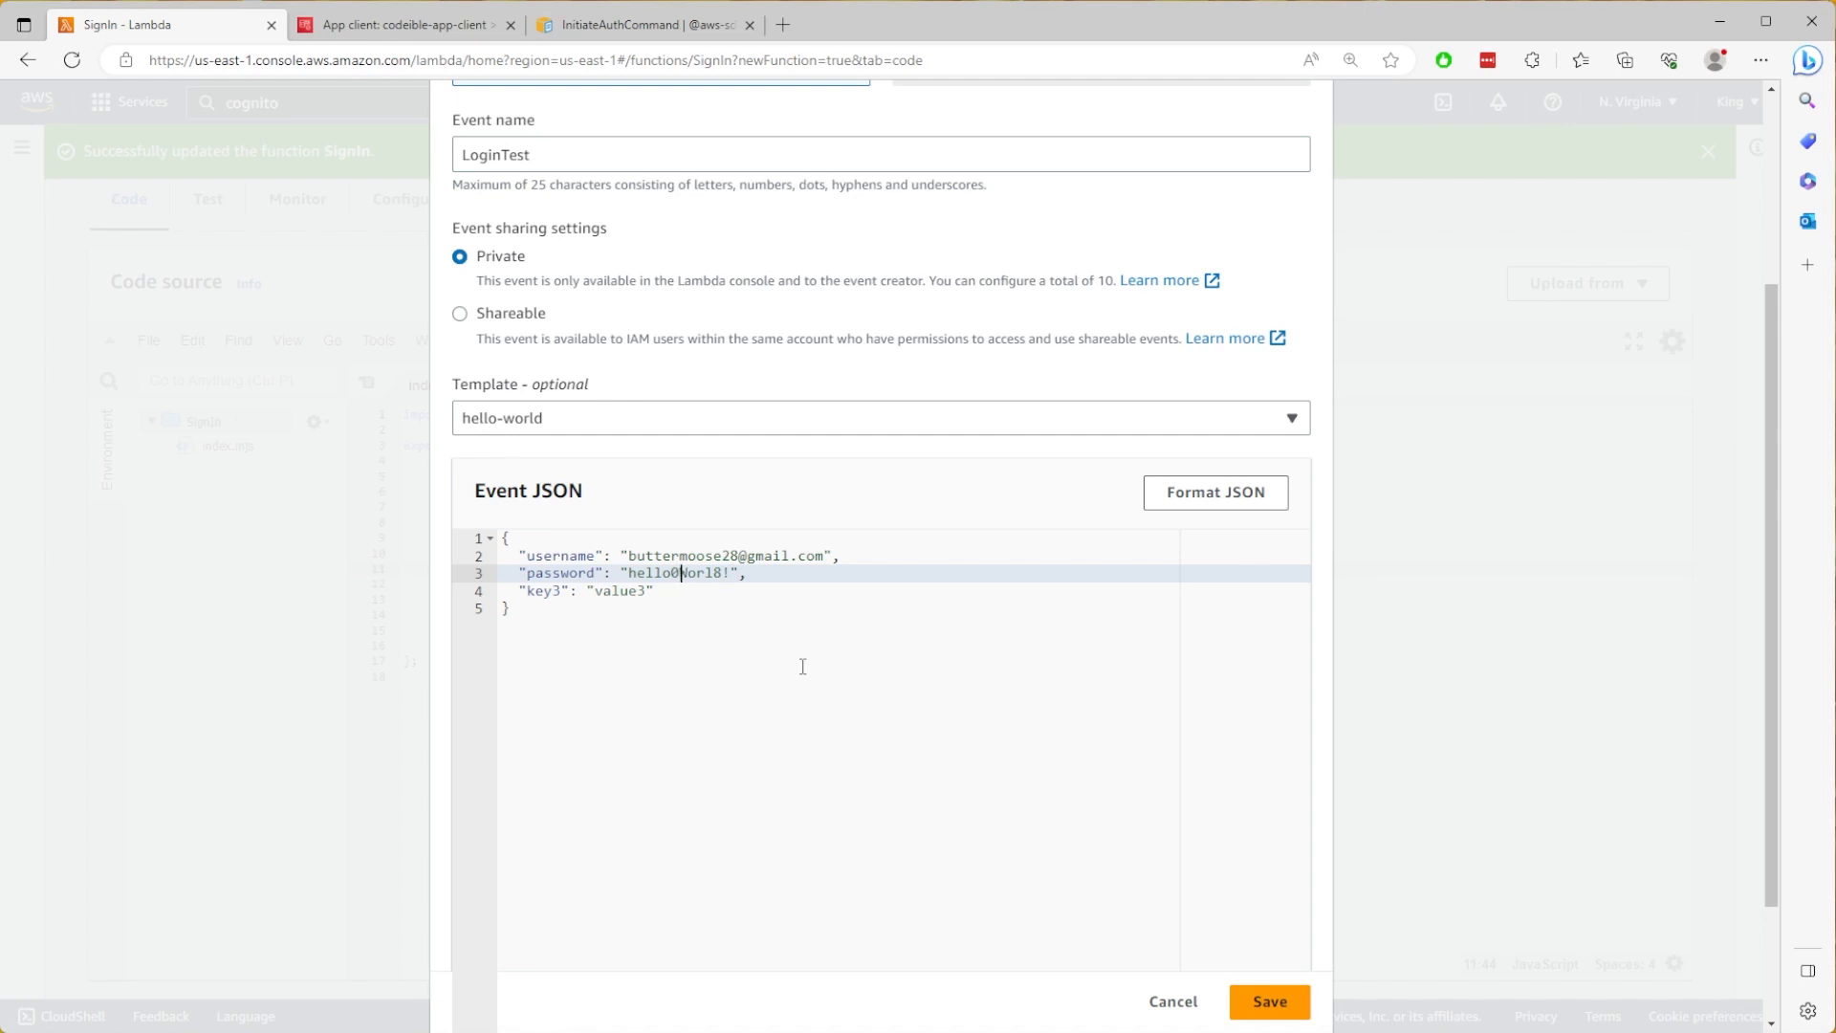
left_click(1268, 1001)
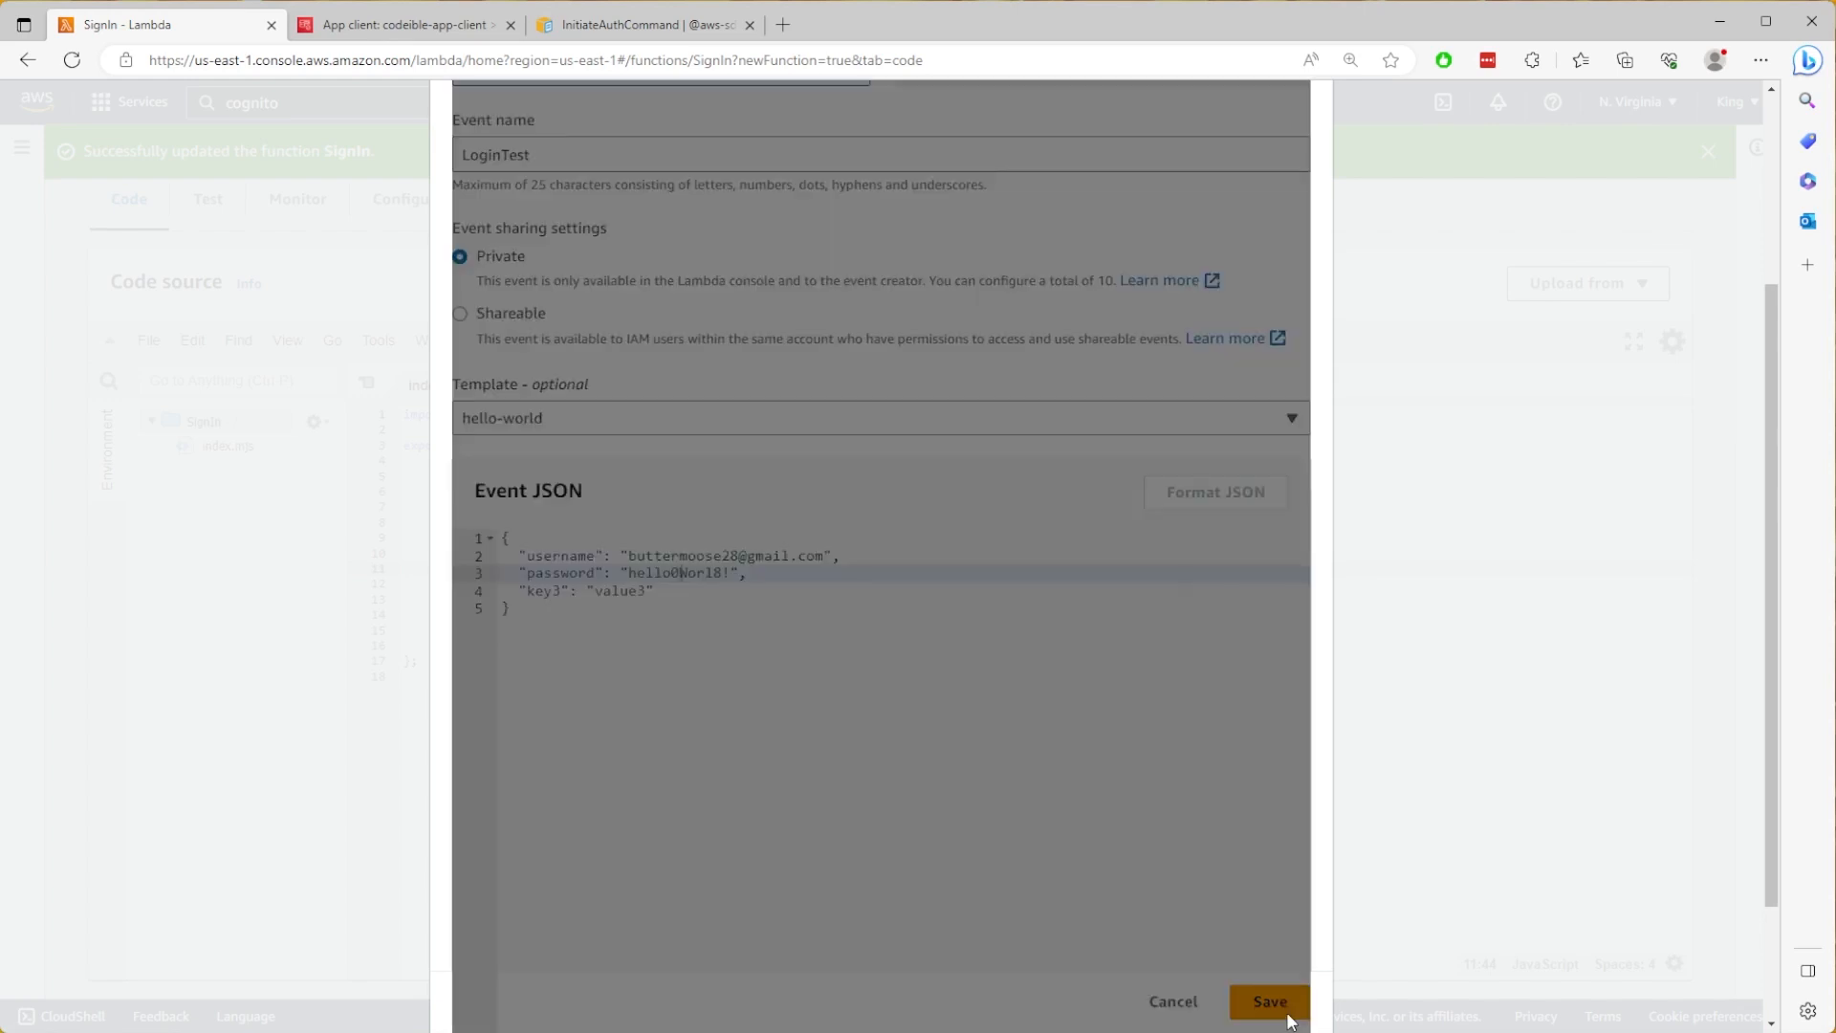
- Invoke SignIn with LoginTest and get a succeeded result with access, ID and refresh tokens
left_click(1268, 1000)
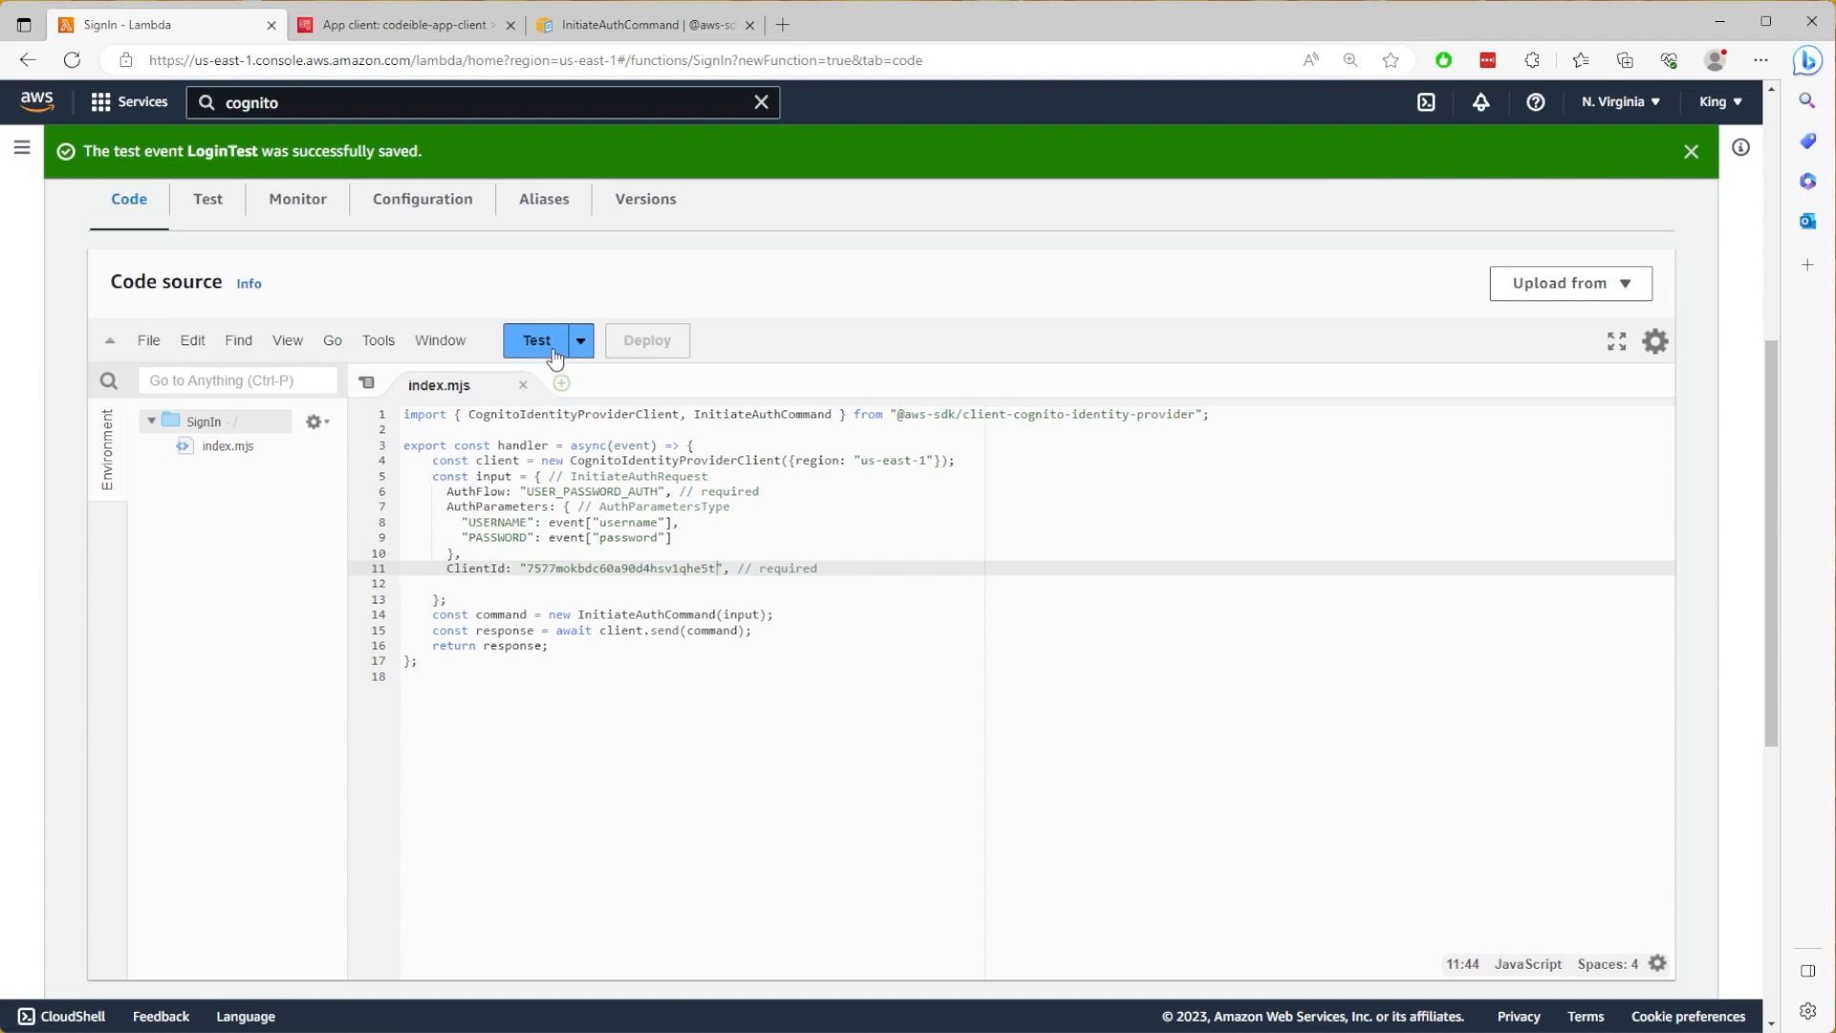
left_click(535, 340)
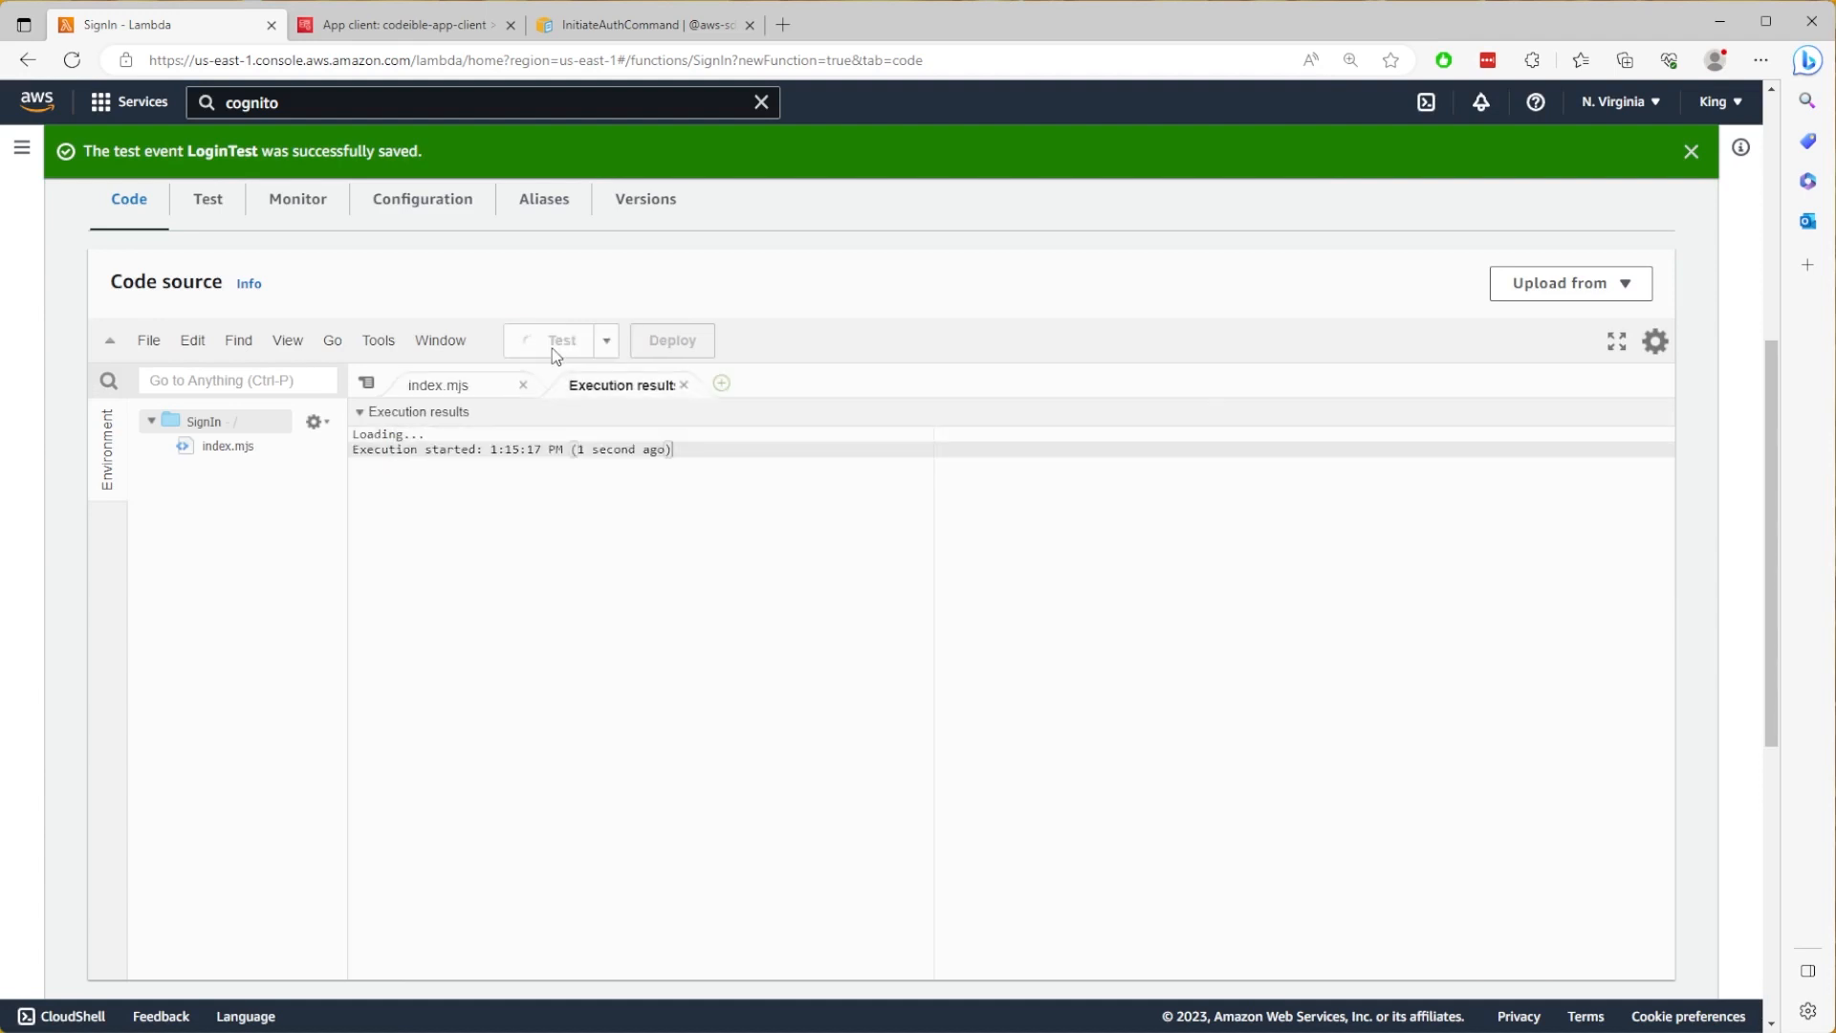
left_click(560, 341)
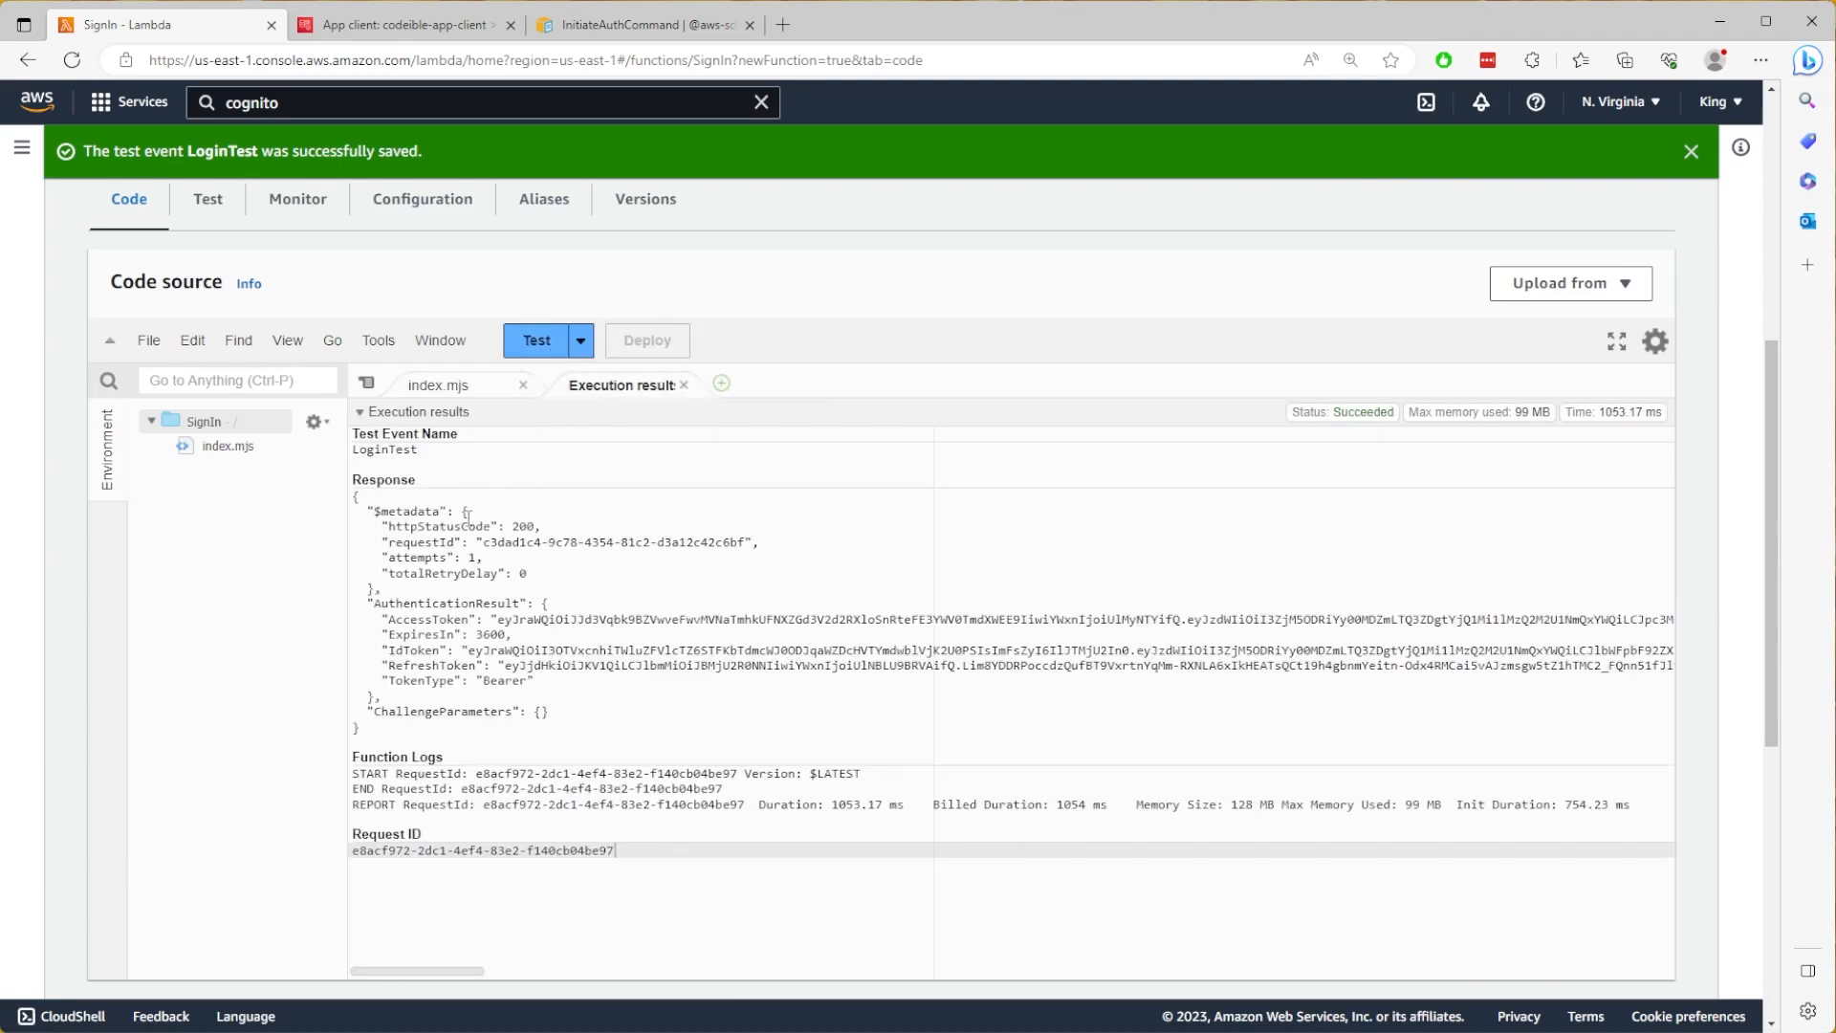